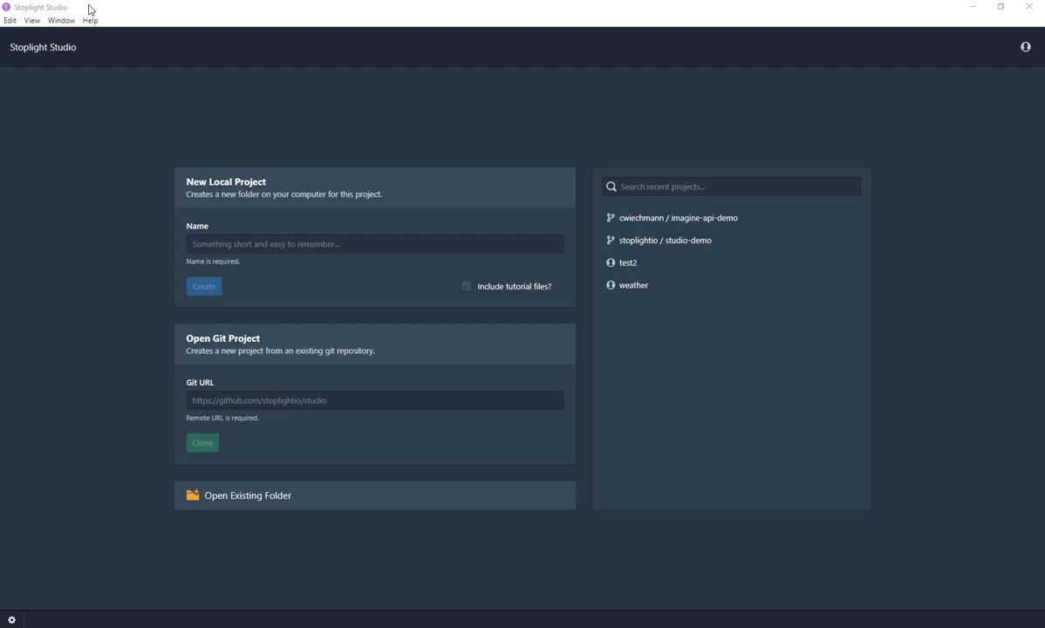
mouse_move(94, 227)
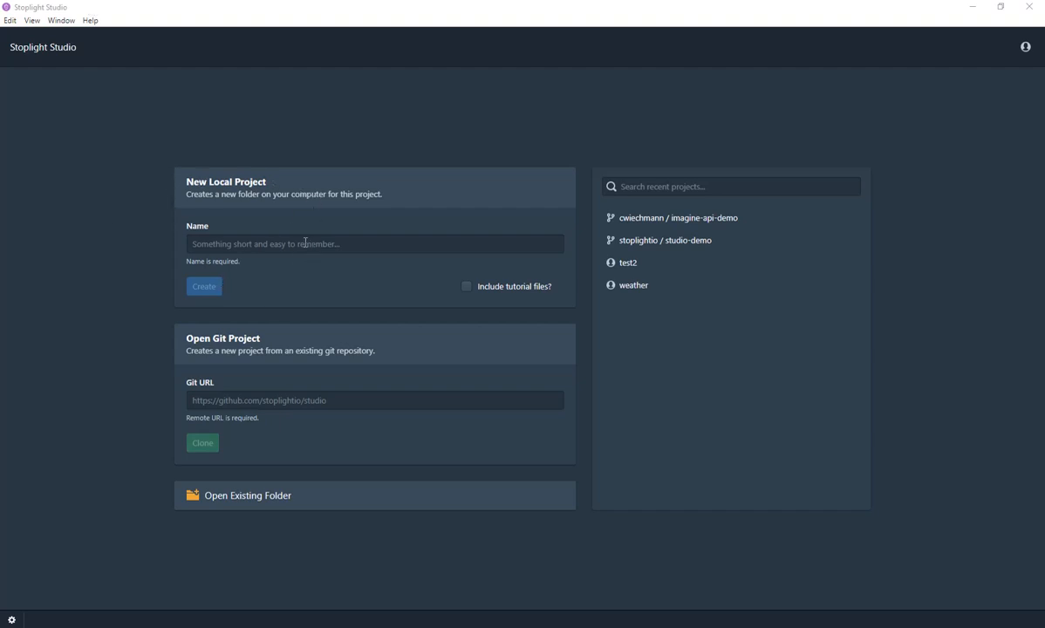
mouse_move(240, 236)
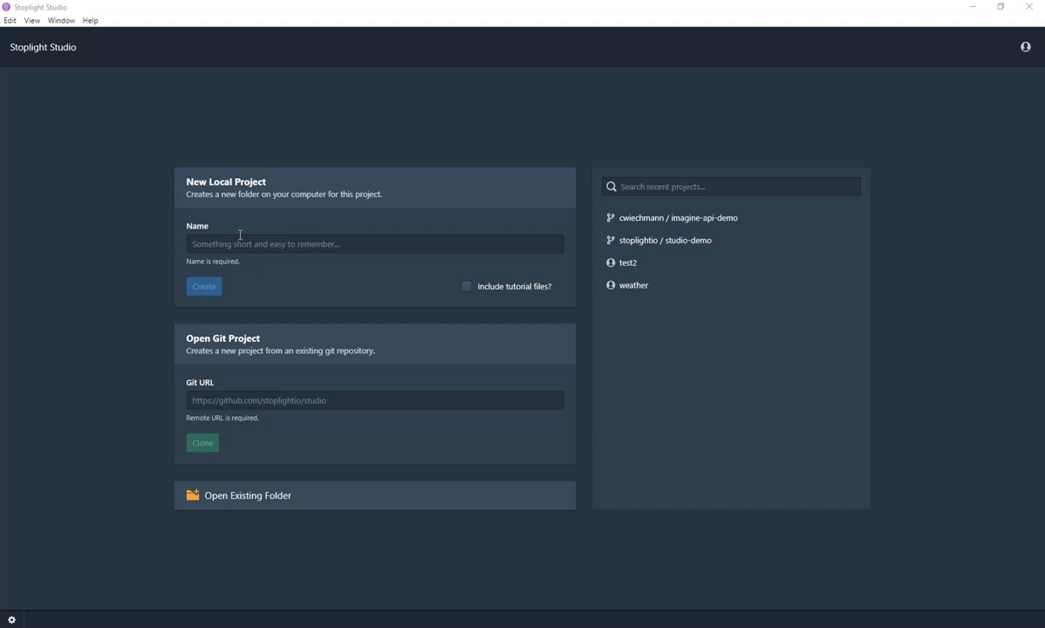
mouse_move(251, 377)
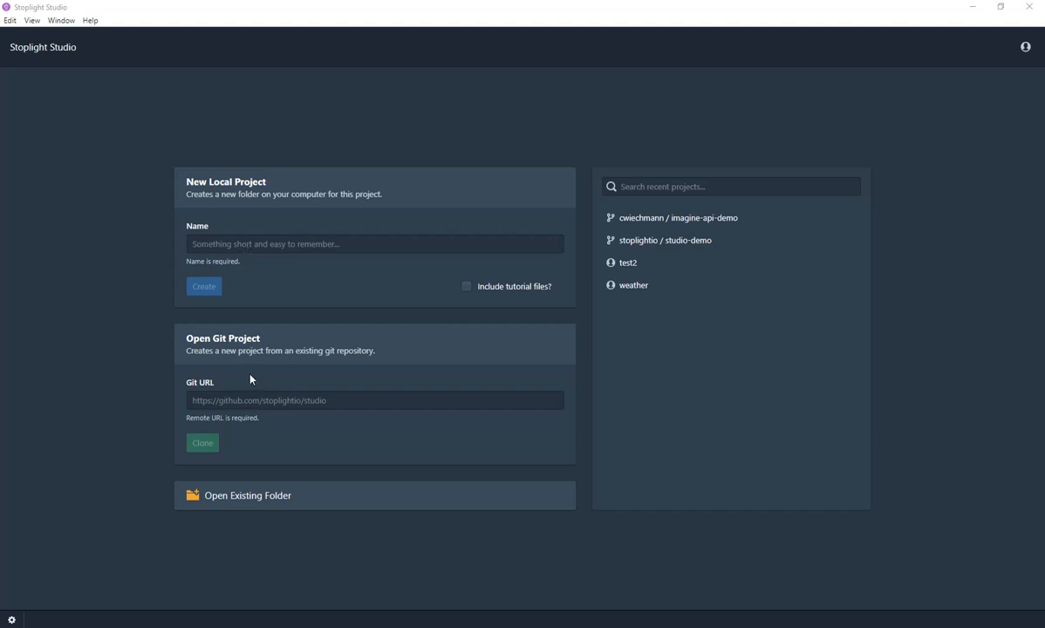
mouse_move(225, 400)
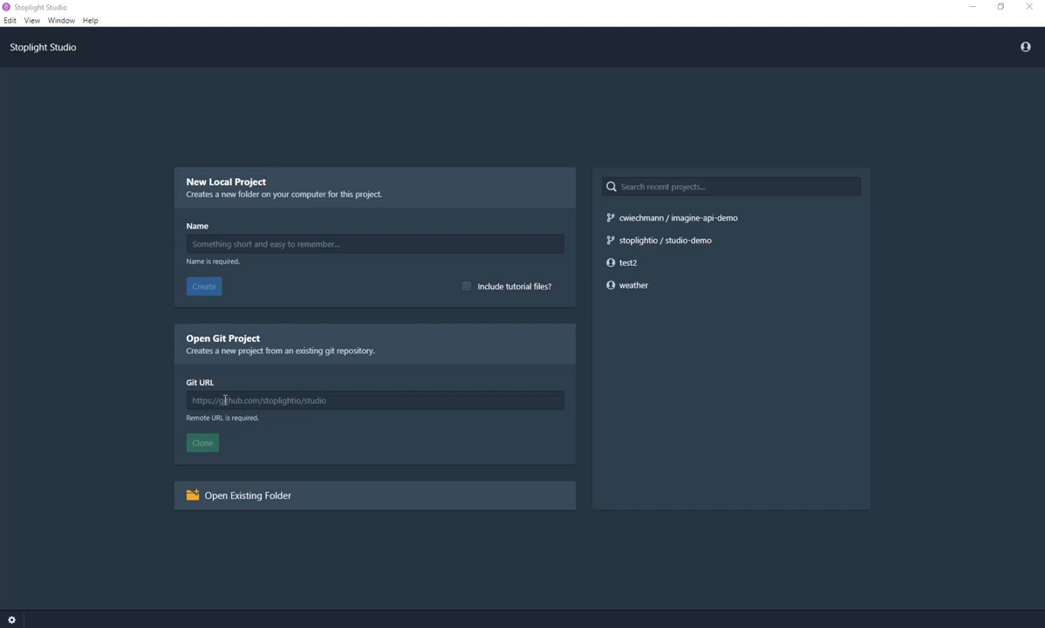
mouse_move(696, 224)
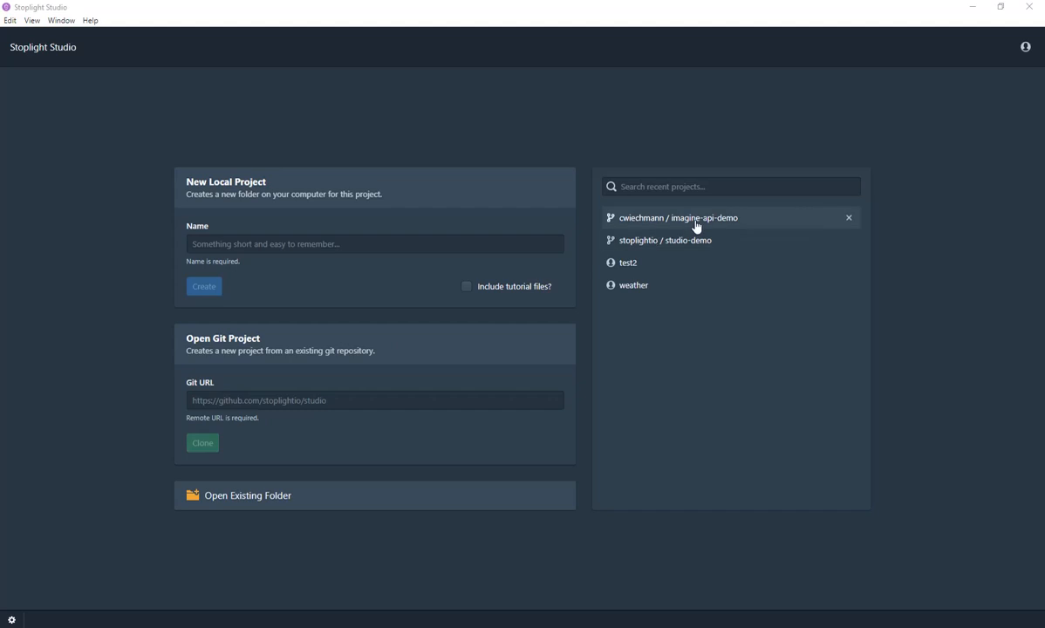
mouse_move(665, 223)
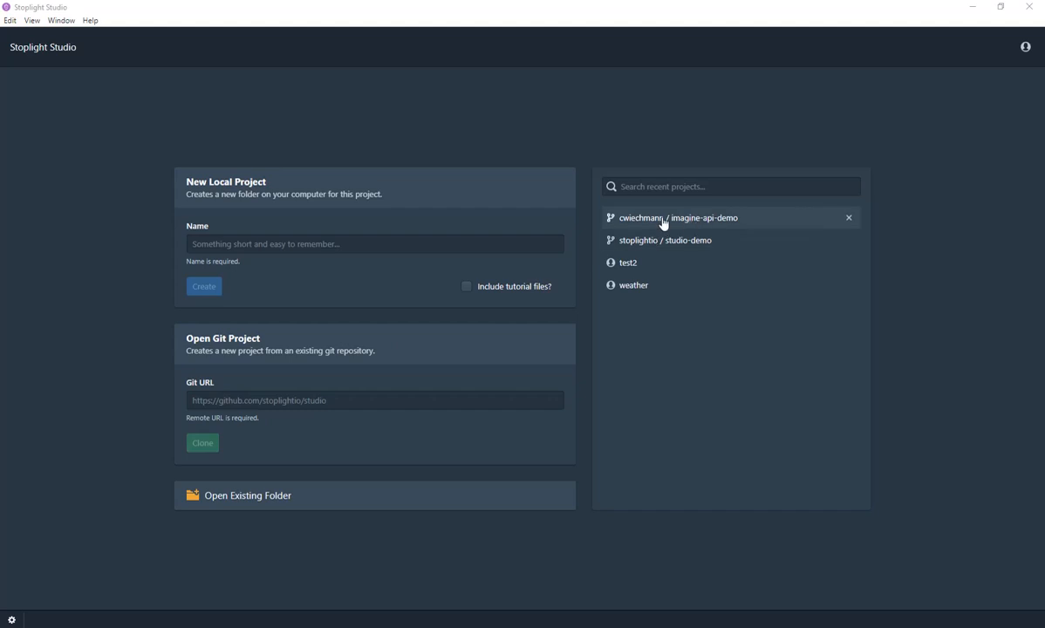
Step: Open the imagine-api-demo project and filter its file tree to API files only
left_click(678, 218)
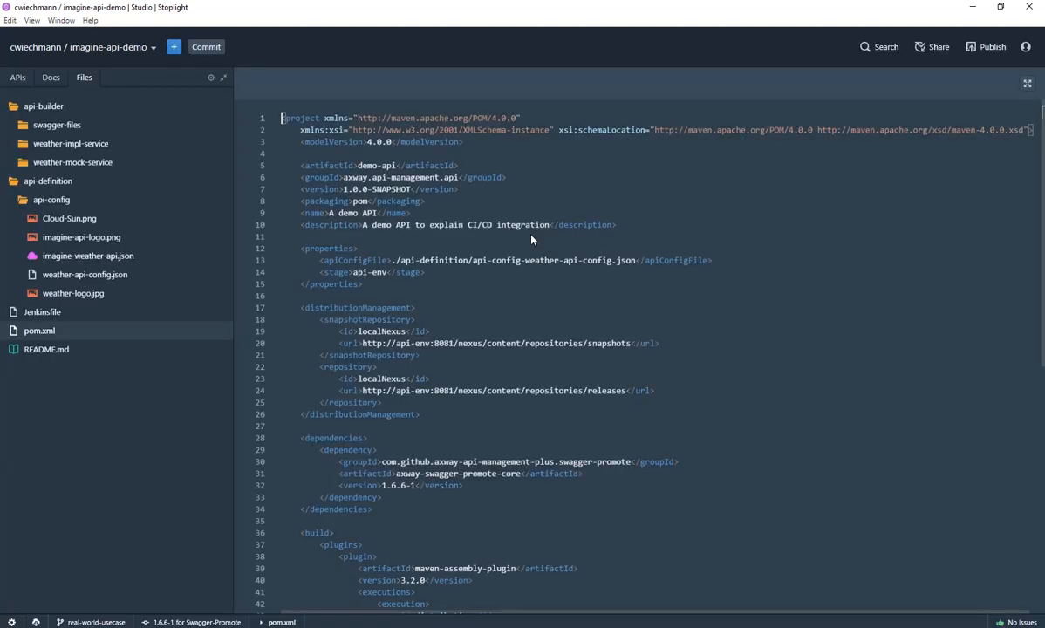
mouse_move(57, 338)
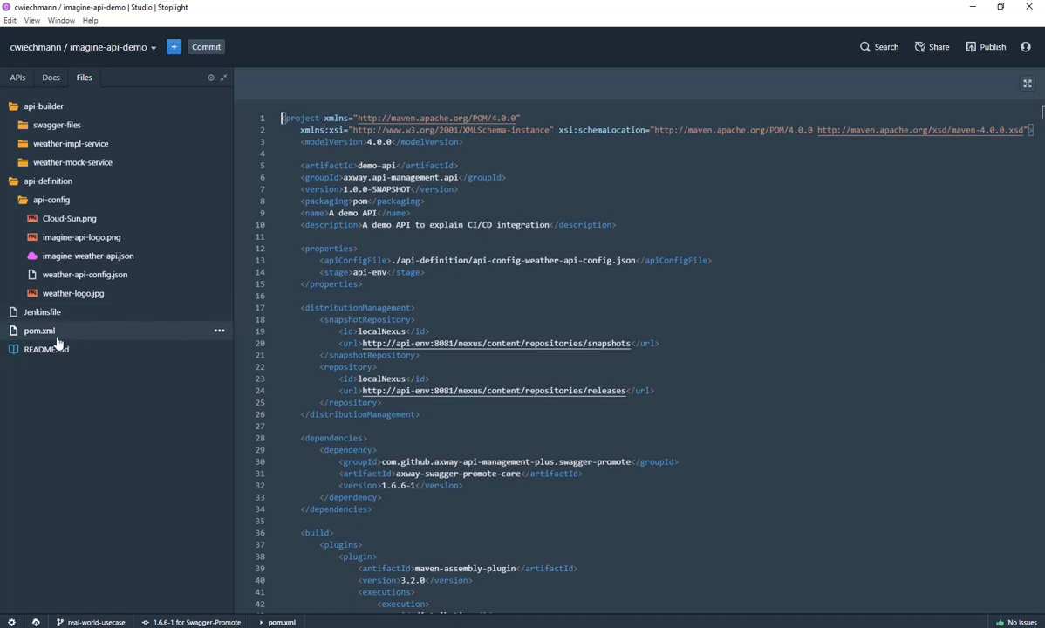
mouse_move(48, 181)
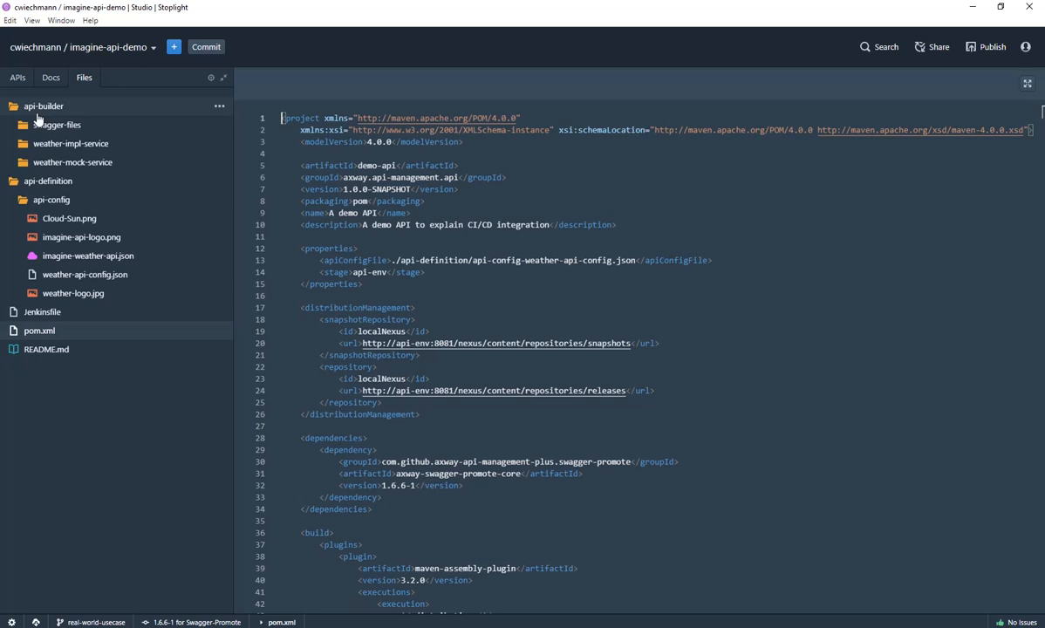
mouse_move(26, 116)
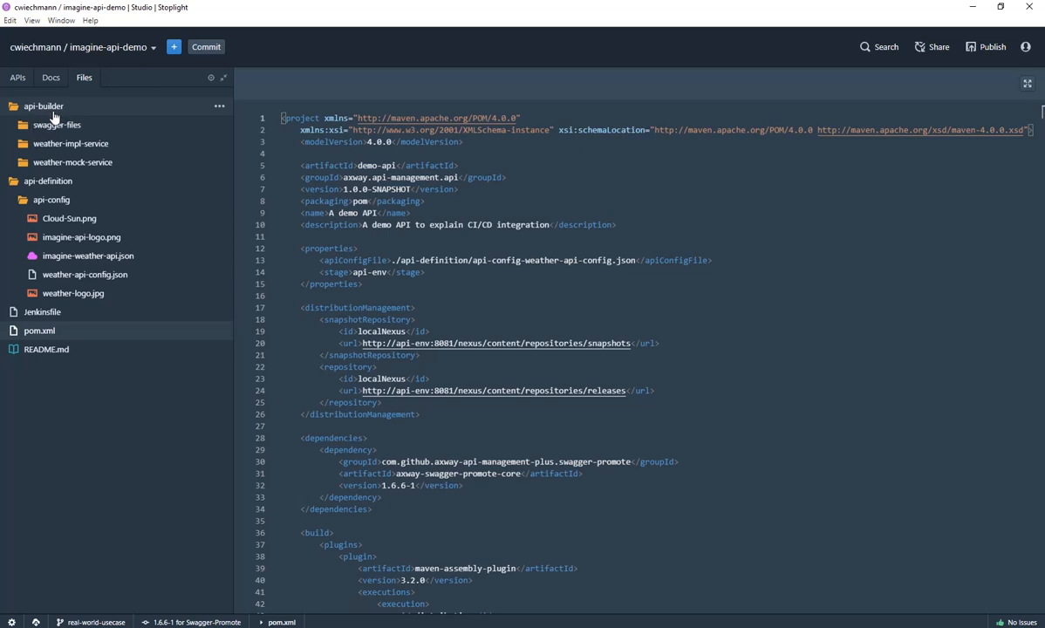
left_click(17, 106)
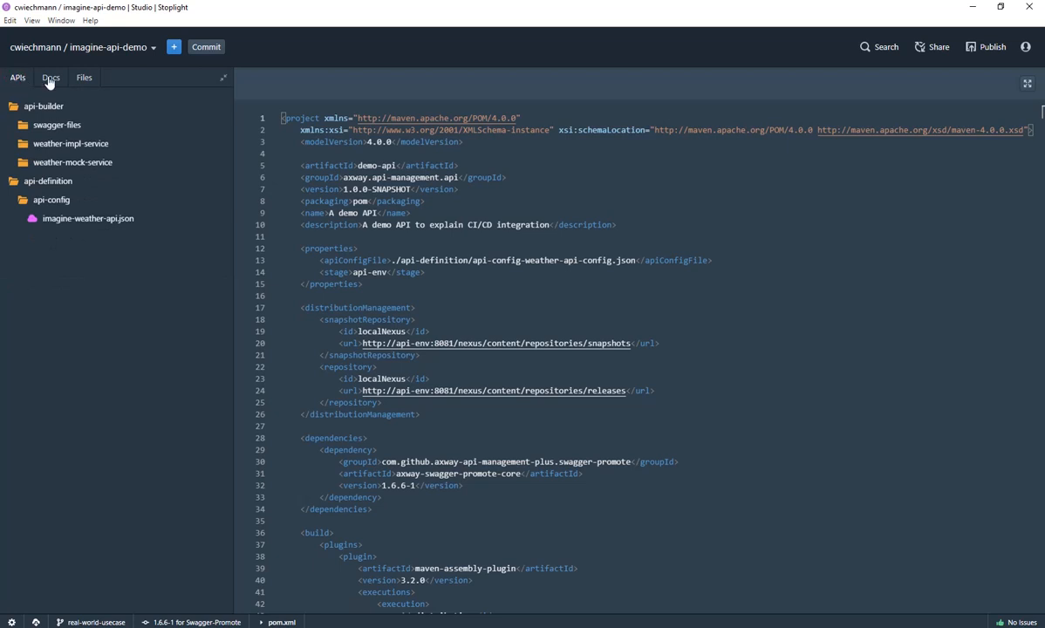
mouse_move(87, 219)
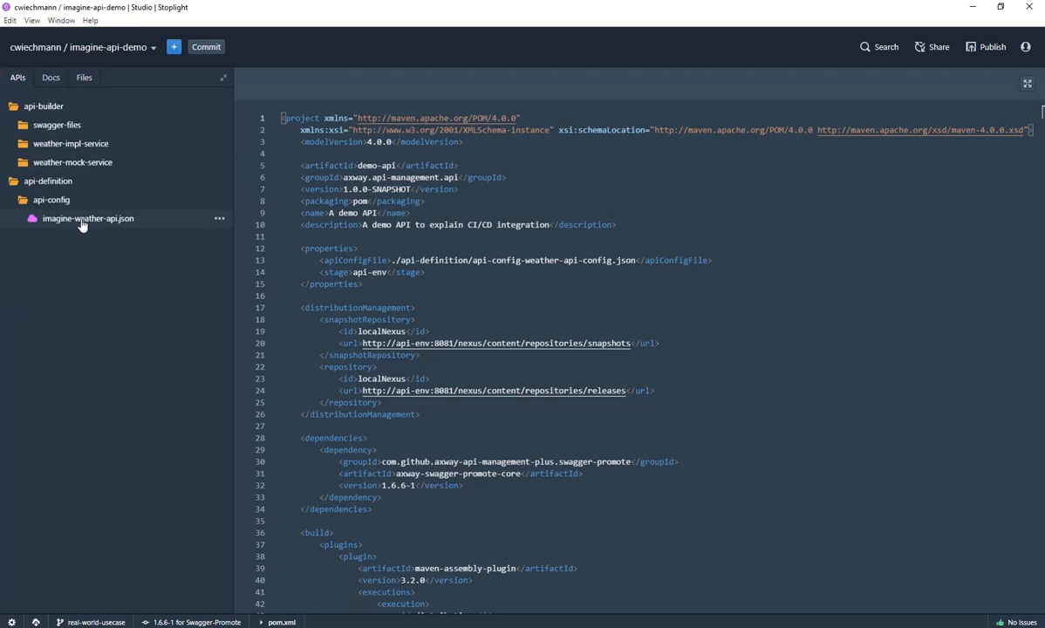
Step: Open imagine-weather-api.json to show the Weather API overview
left_click(87, 218)
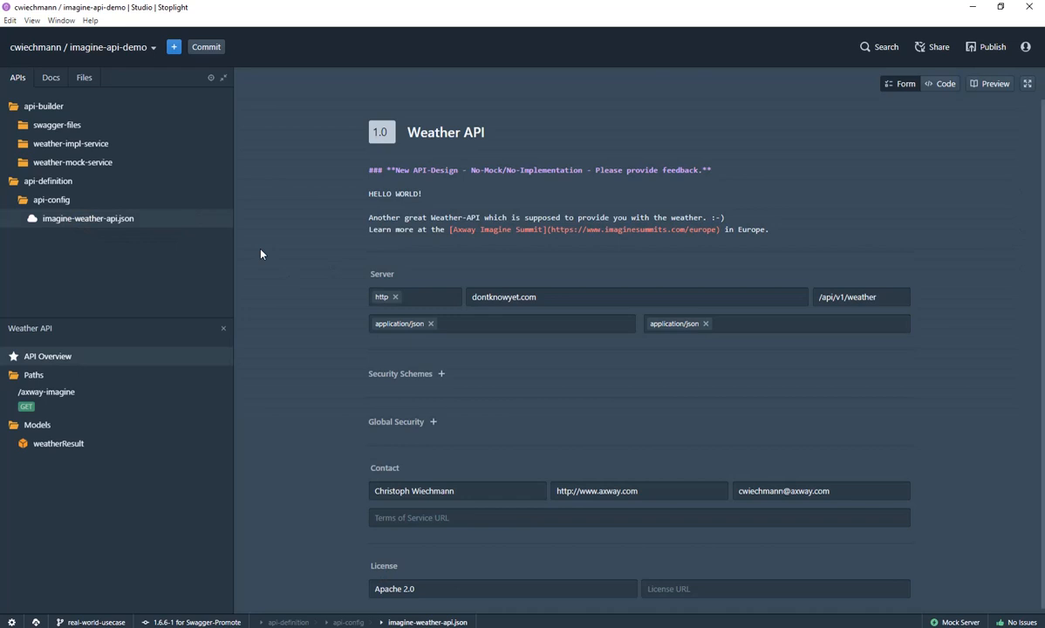
mouse_move(95, 207)
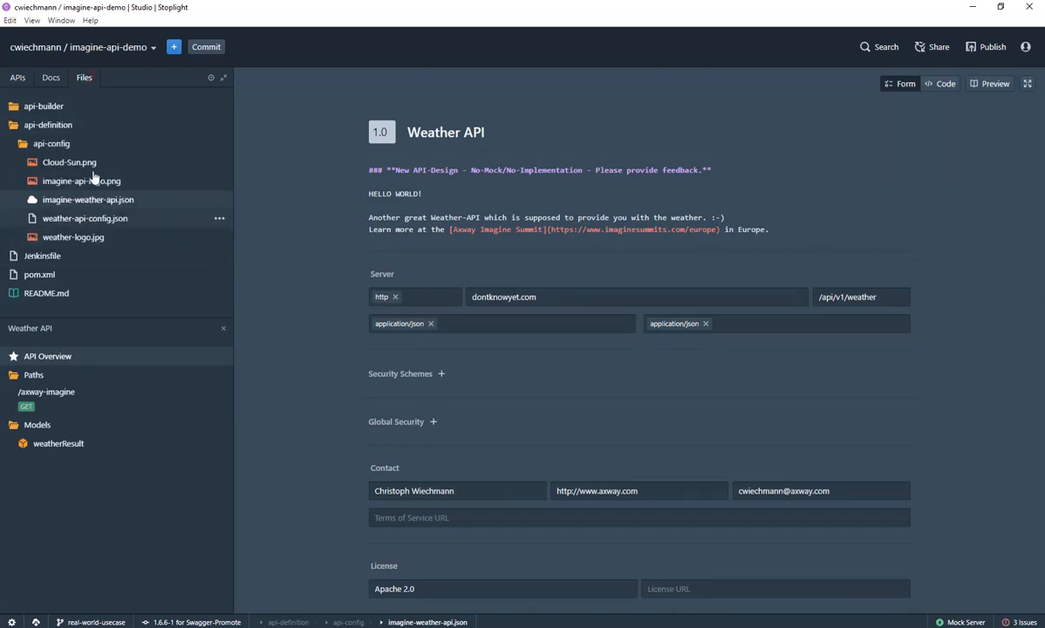
mouse_move(69, 398)
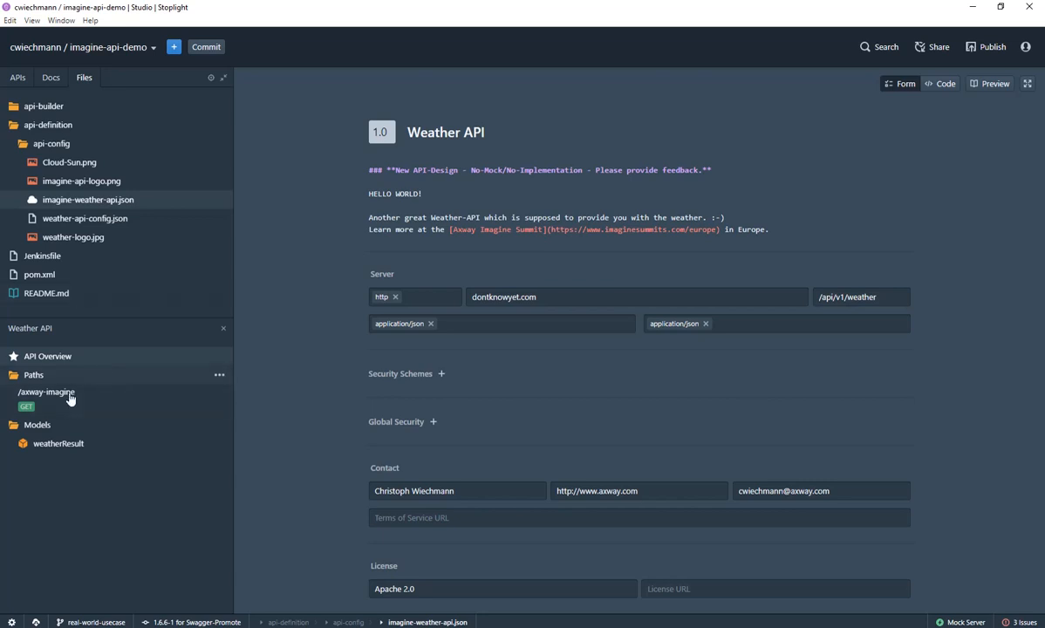
mouse_move(71, 366)
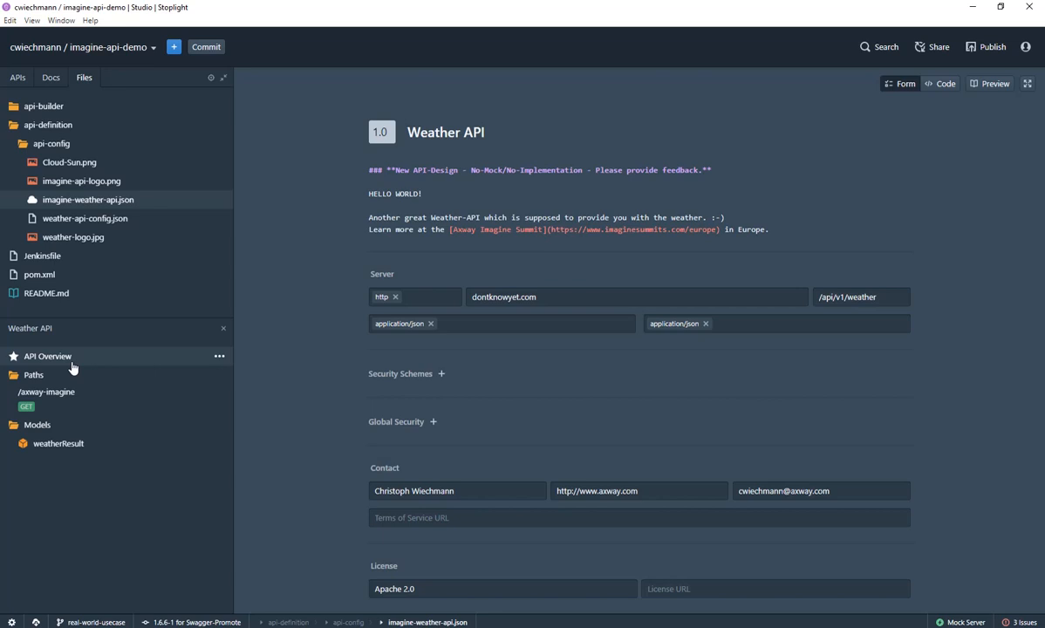
mouse_move(338, 238)
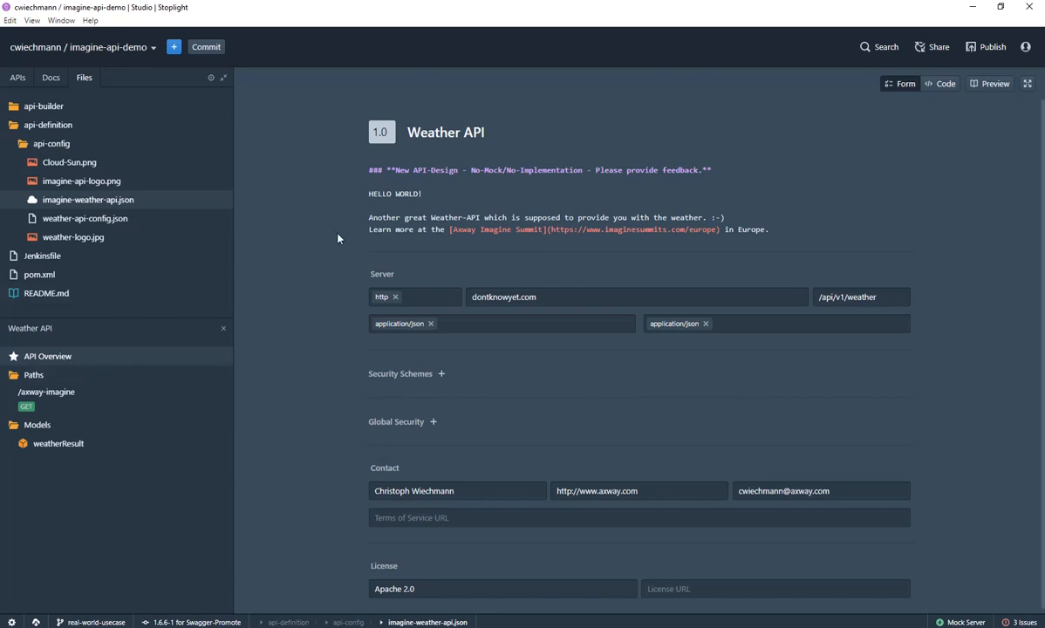
mouse_move(469, 214)
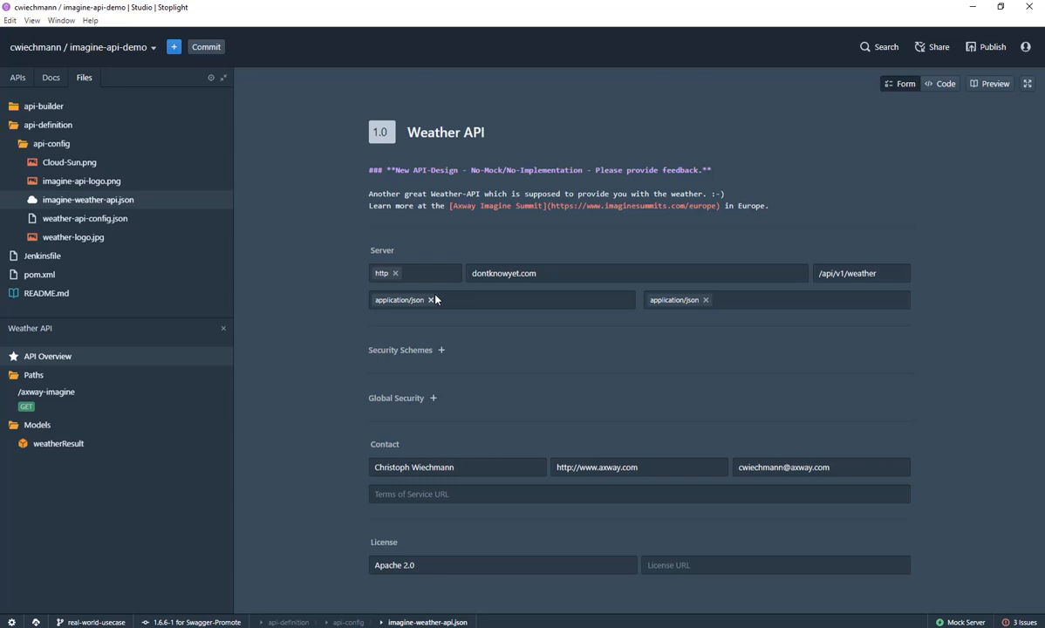
mouse_move(53, 401)
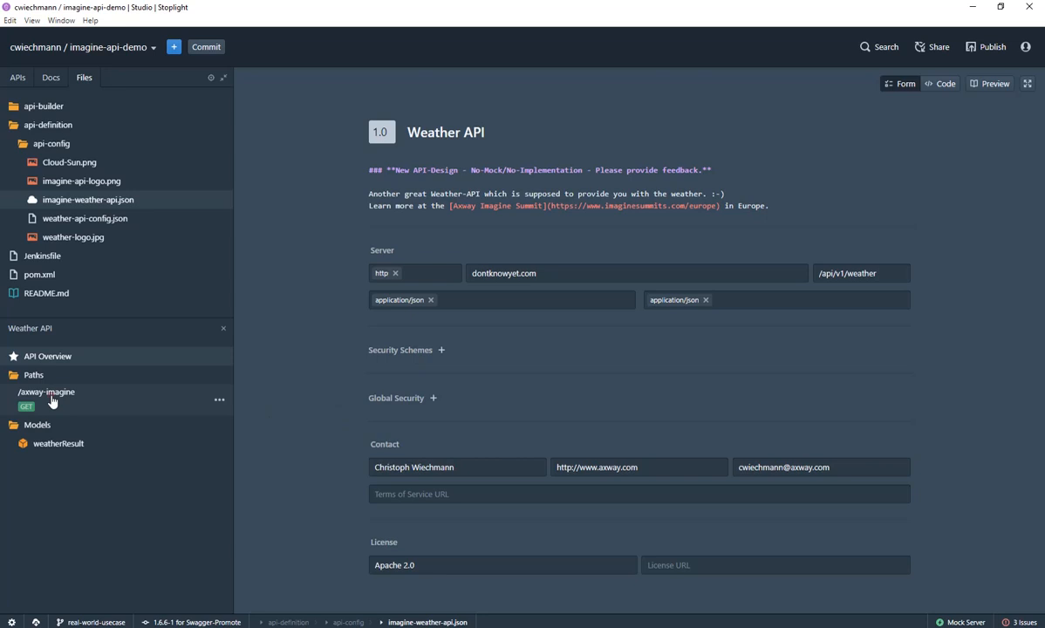
Step: Select /axway-imagine under Paths to show its GET operation
left_click(46, 392)
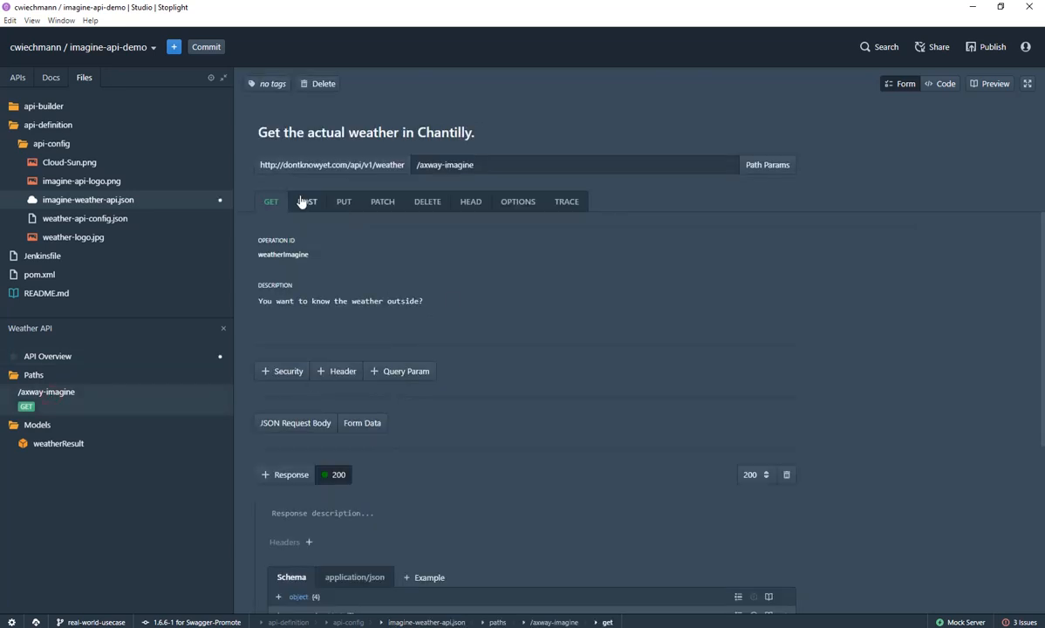
mouse_move(349, 209)
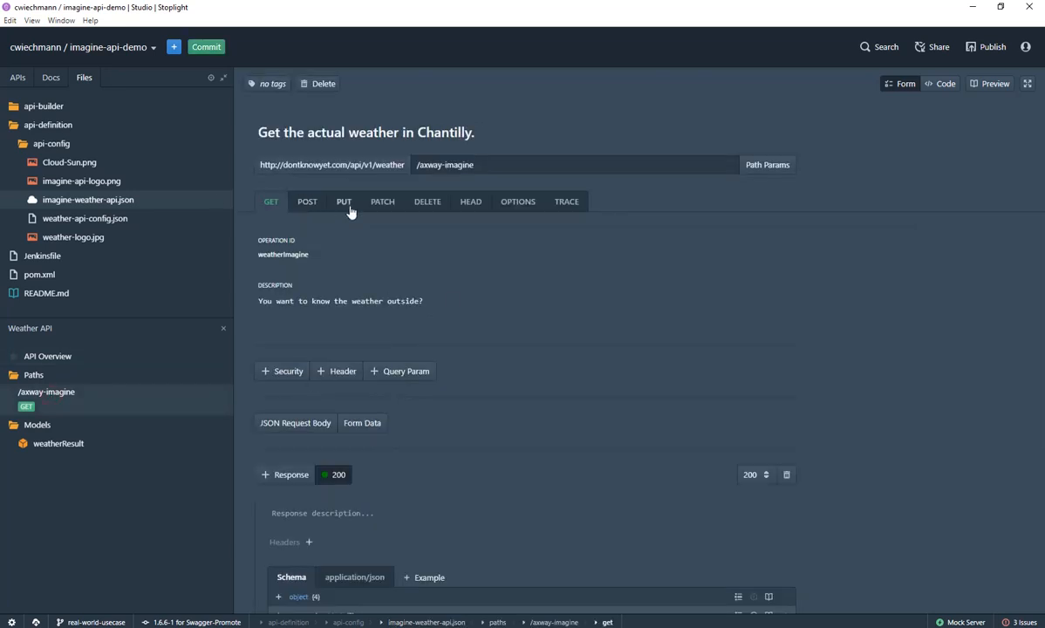
mouse_move(416, 266)
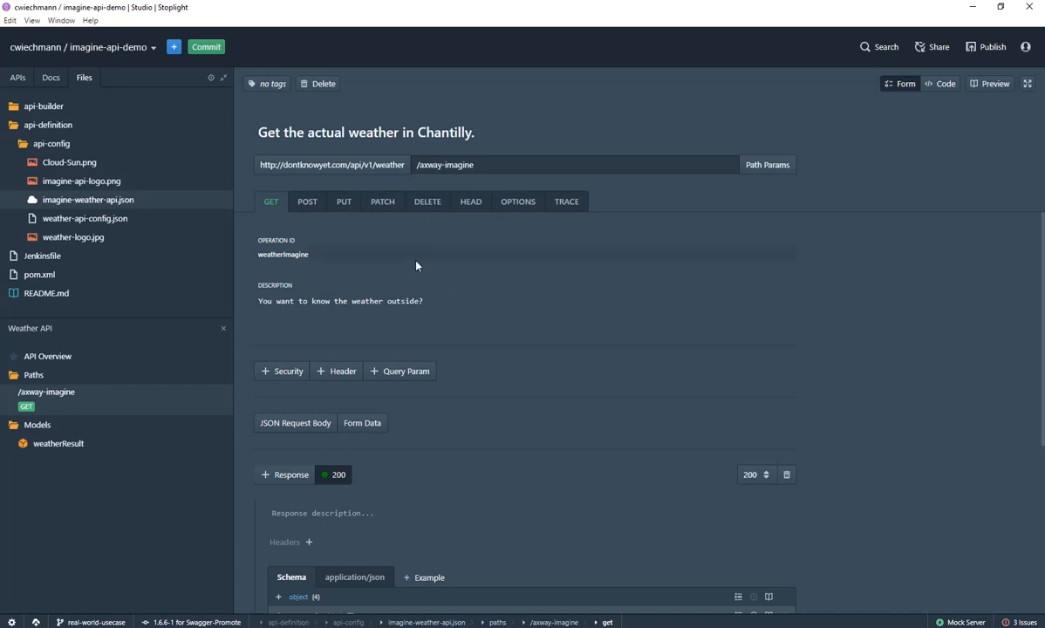
left_click(219, 376)
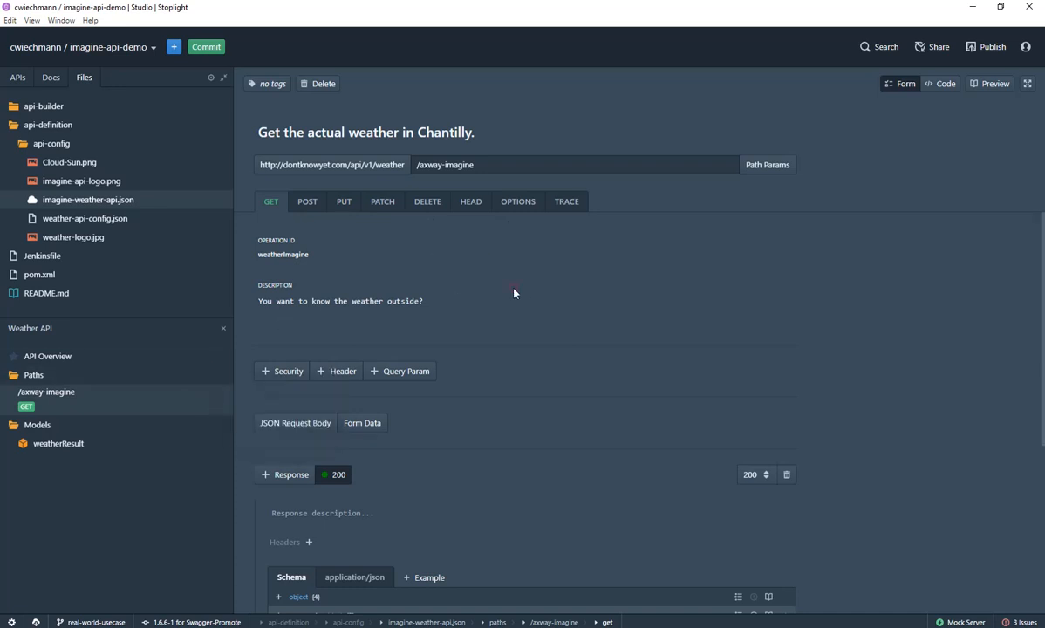
mouse_move(785, 165)
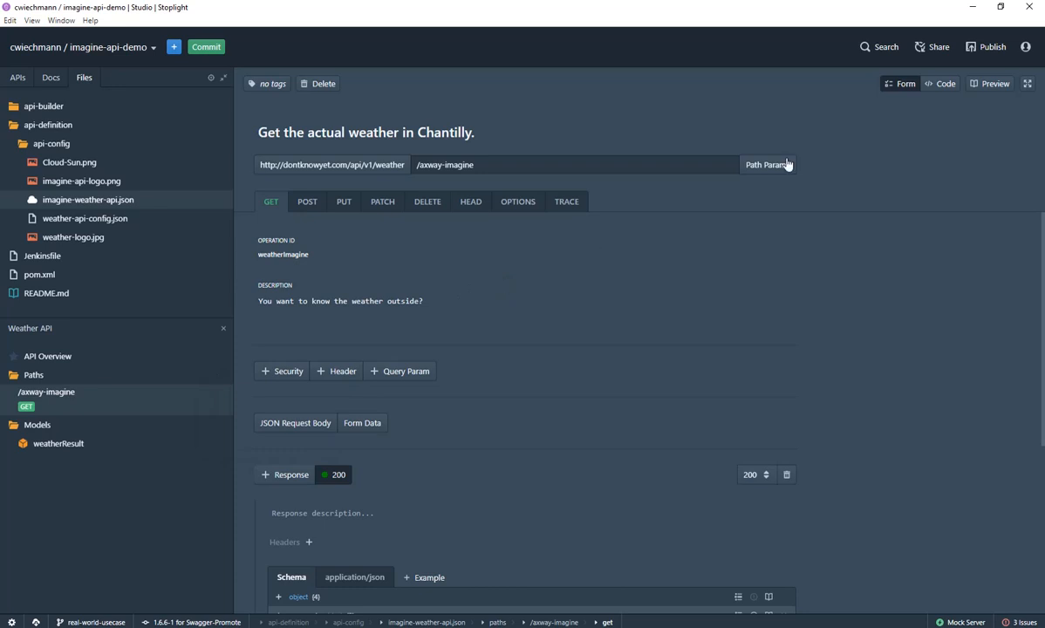
Step: Switch the /axway-imagine GET operation to Code view and scroll through its JSON
left_click(940, 83)
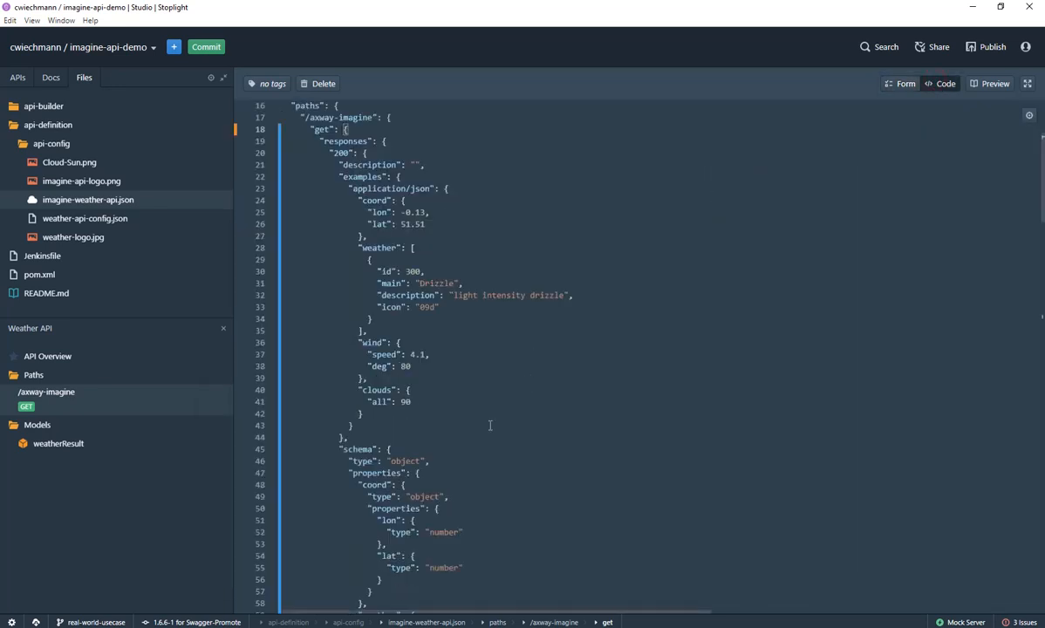
scroll("down", 3)
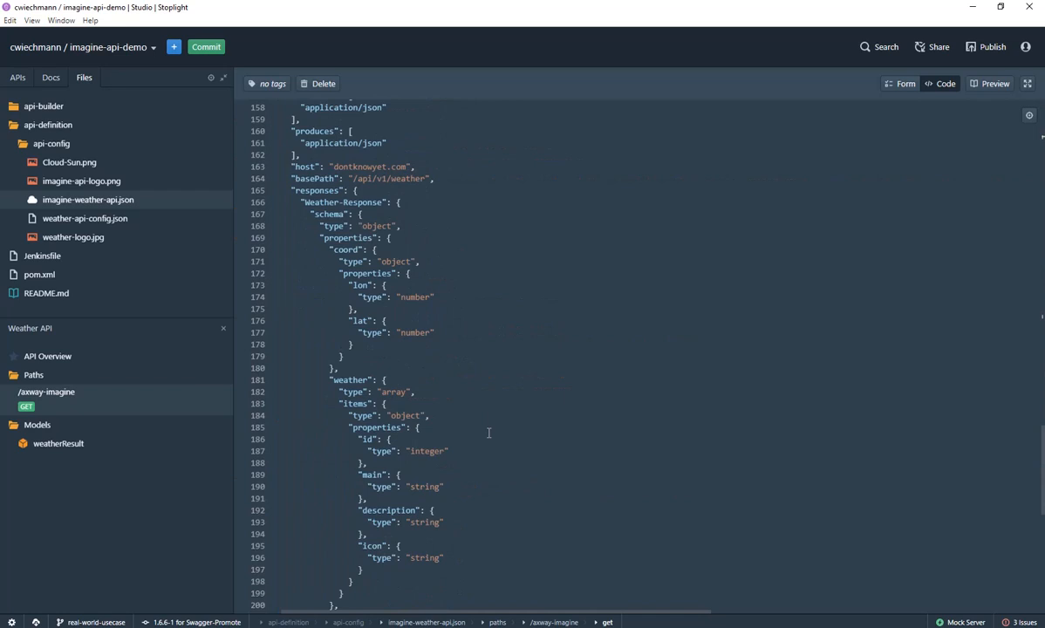
scroll("up", 3)
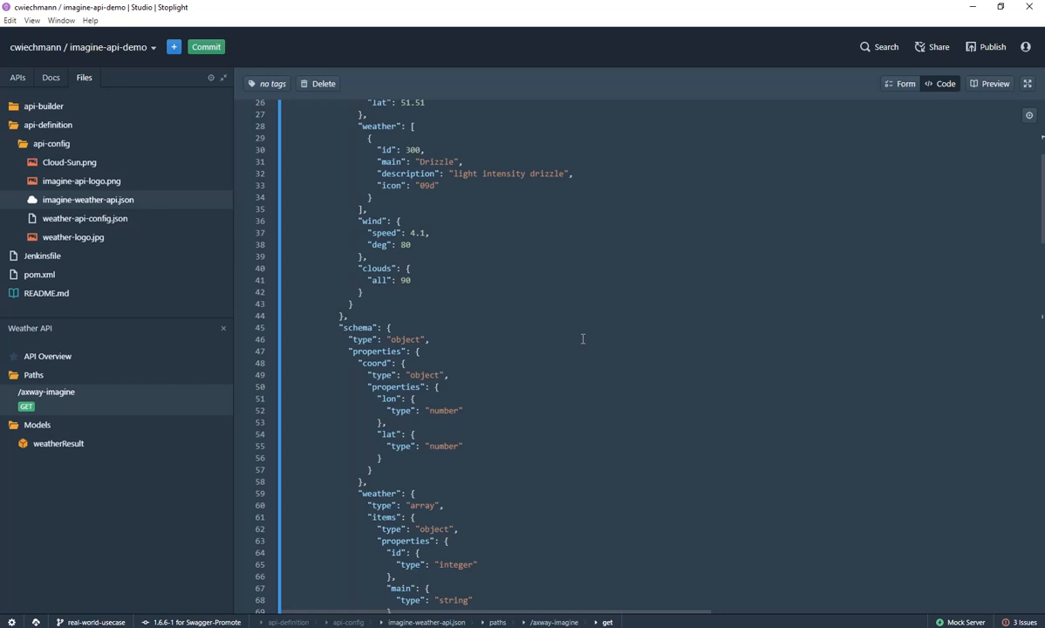
mouse_move(772, 166)
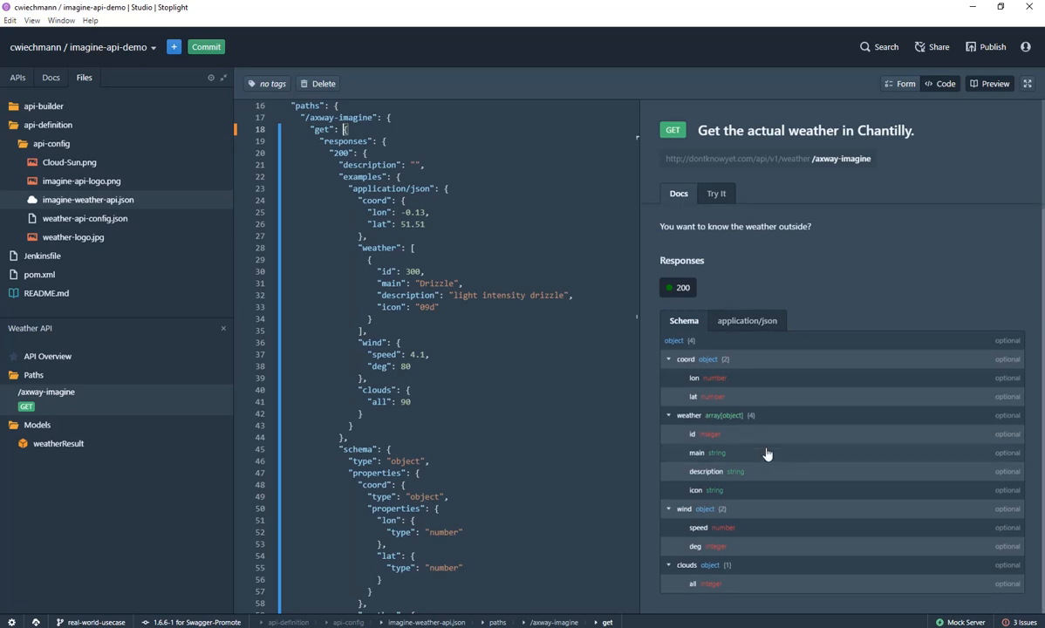
mouse_move(758, 379)
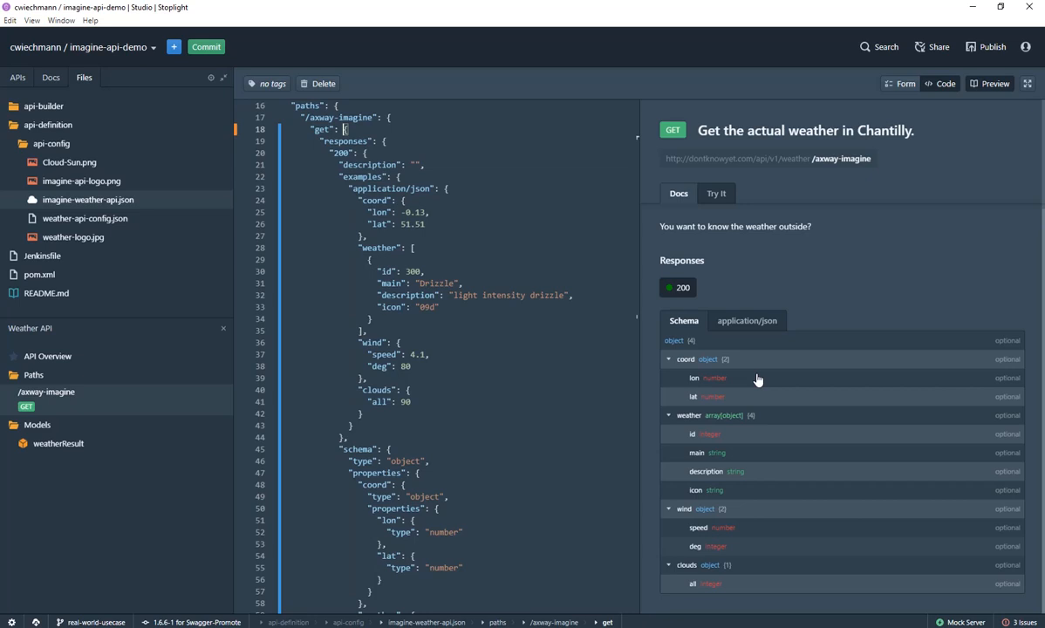
Step: Check the test request's path parameters, then switch the preview back to Docs
left_click(716, 192)
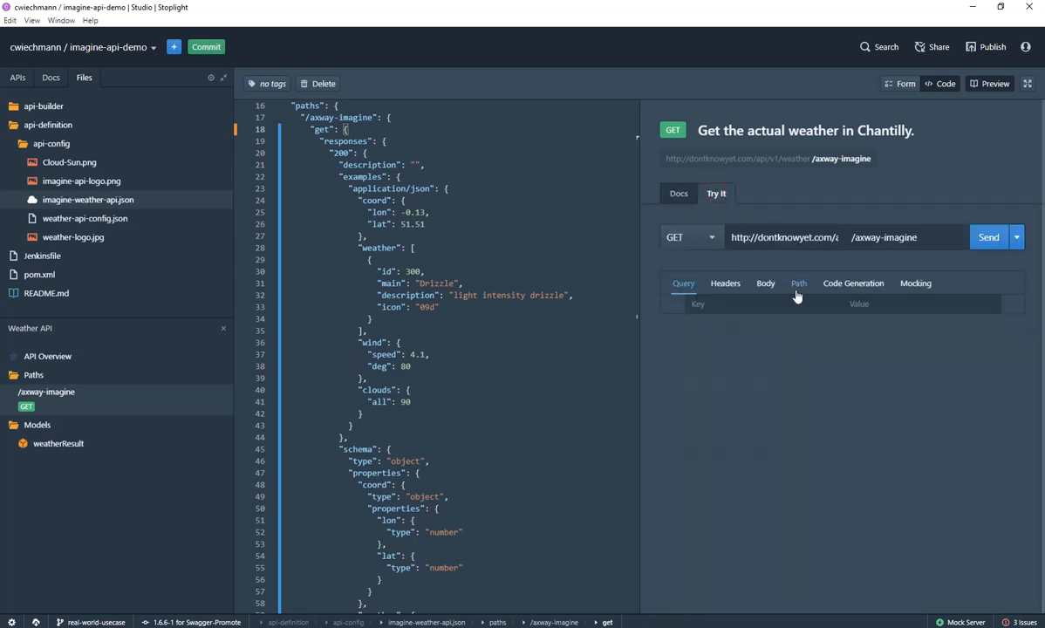
left_click(989, 236)
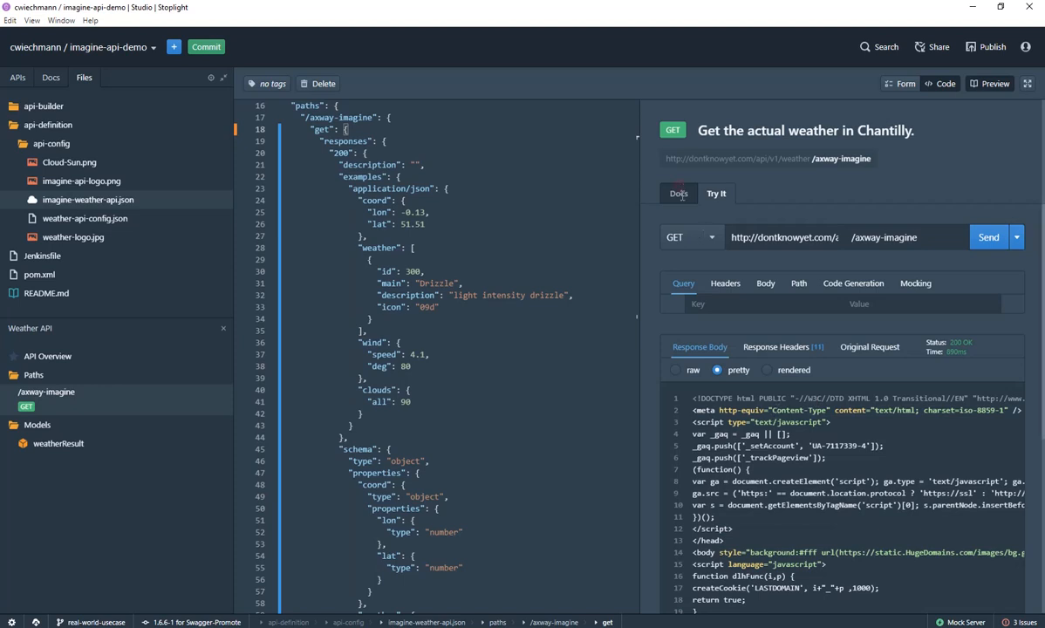
left_click(678, 193)
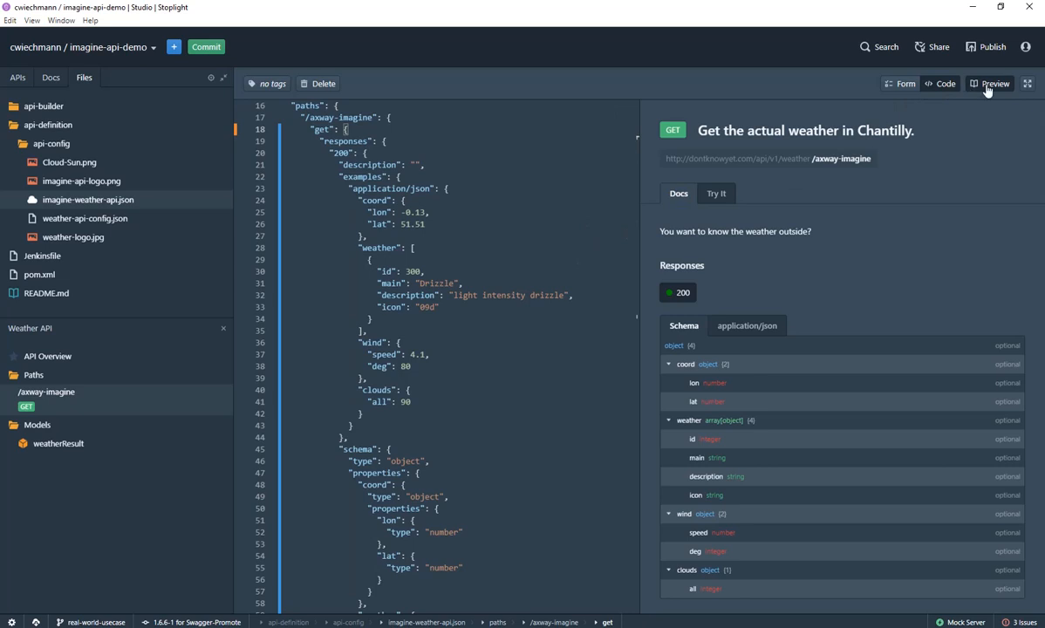
mouse_move(526, 234)
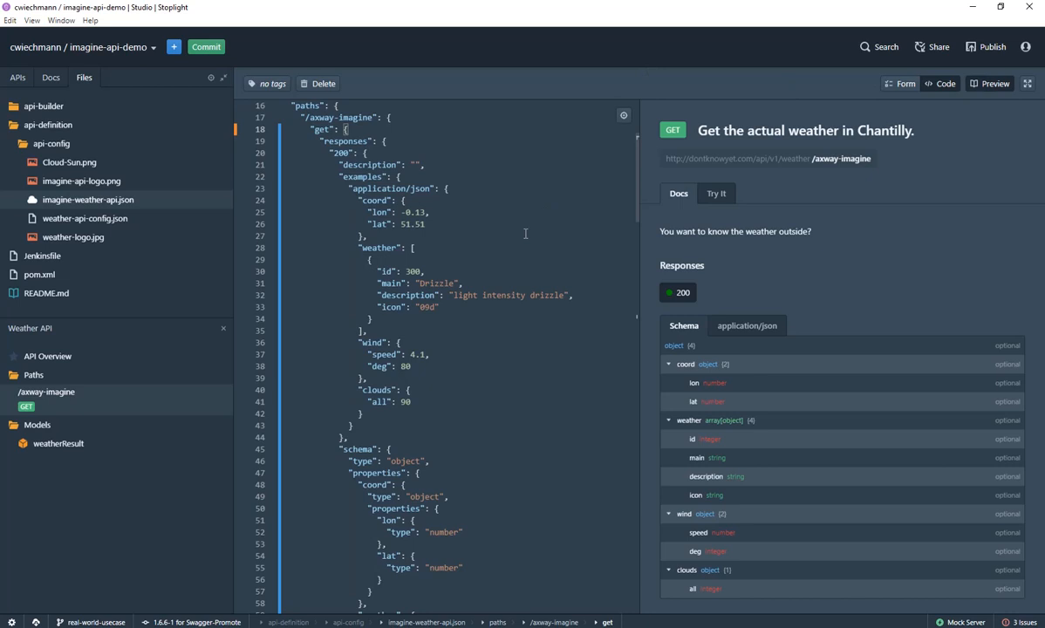
mouse_move(206, 46)
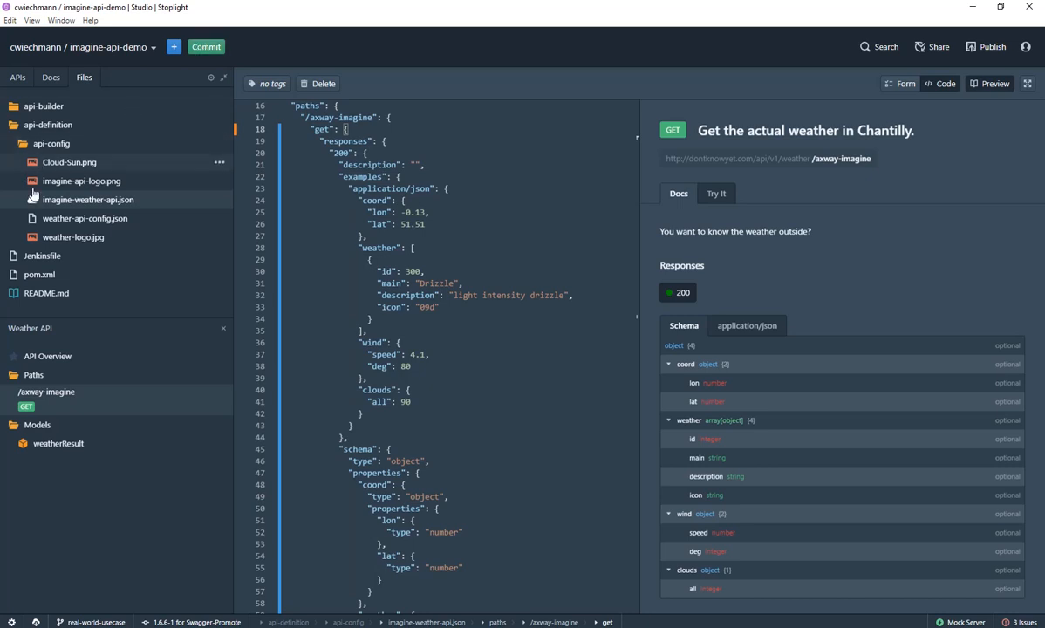
mouse_move(87, 198)
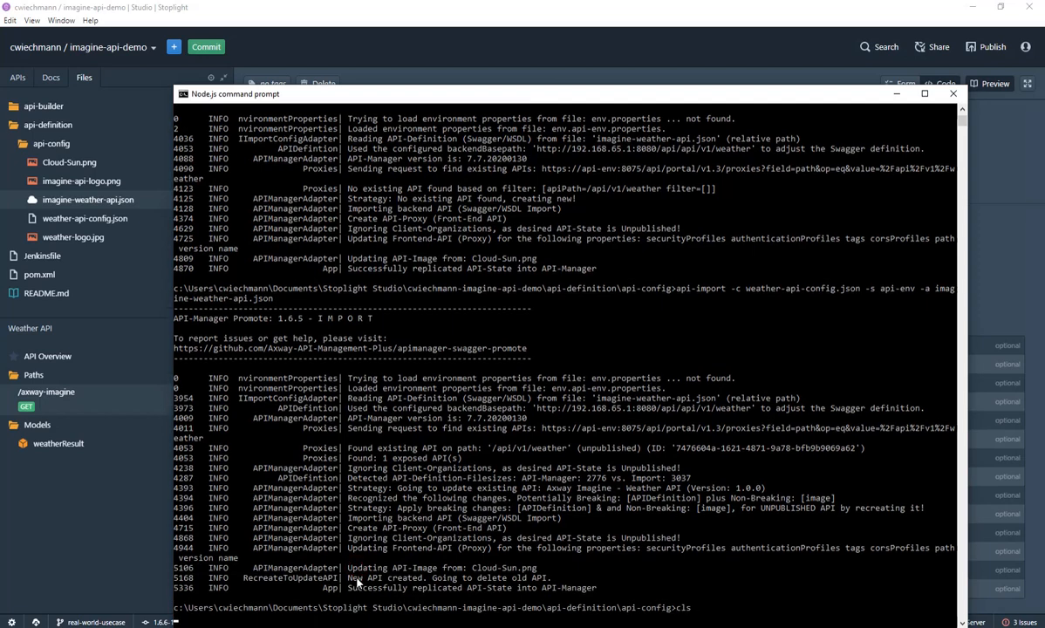
Step: Clear the command prompt and list the api-config folder contents
key("Return")
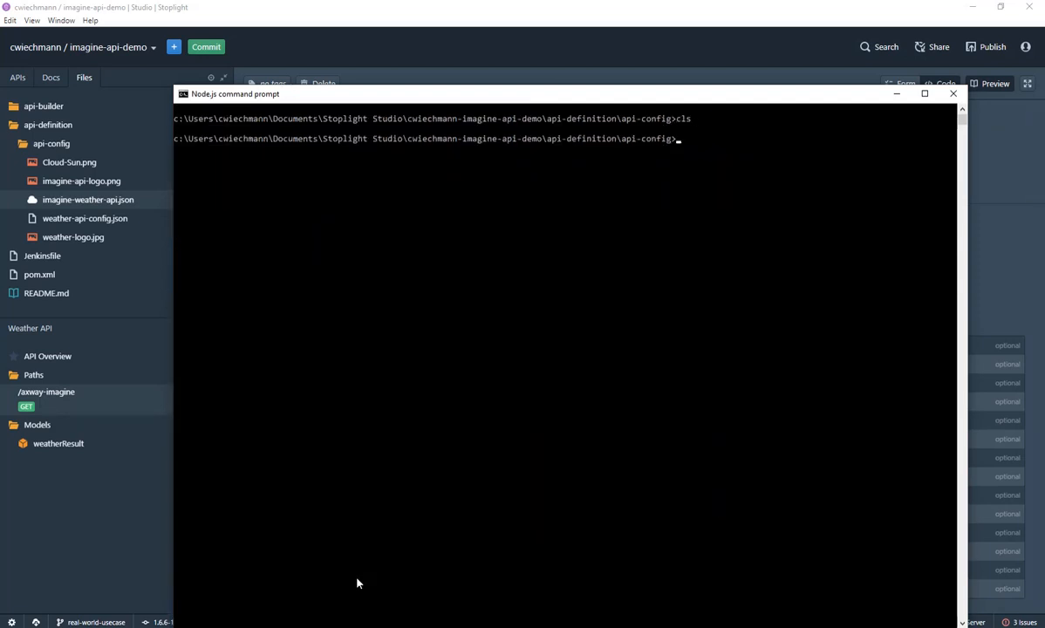
type("api-")
type("dir")
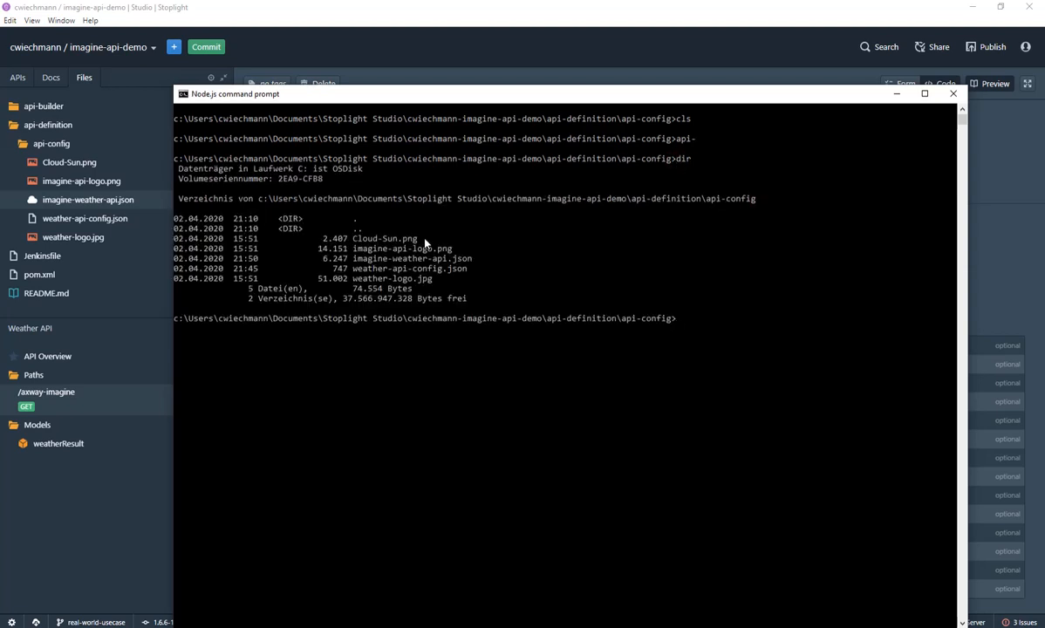
mouse_move(358, 272)
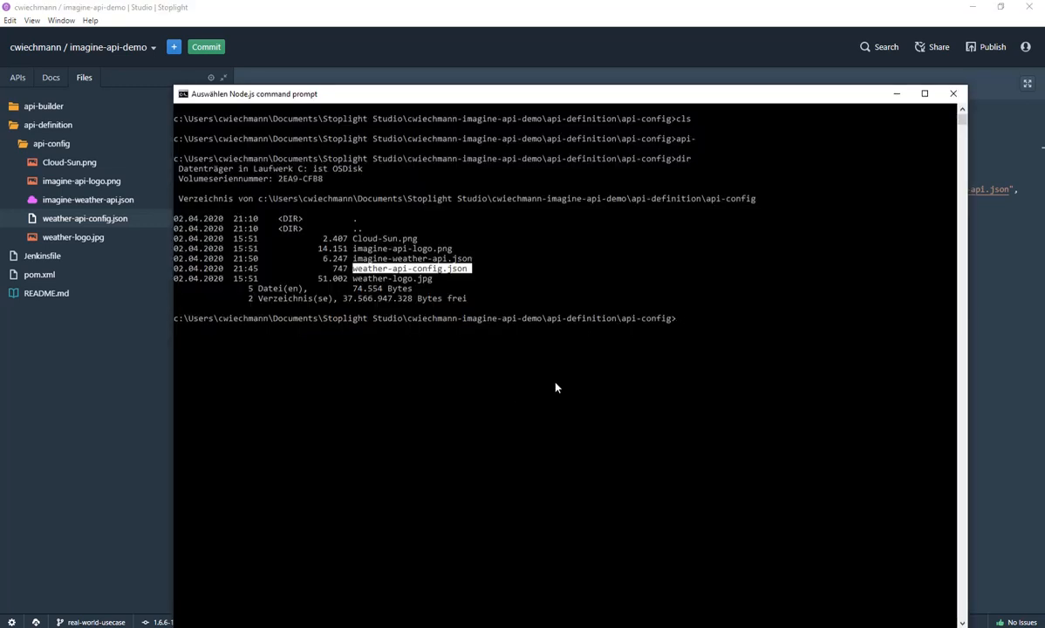
Step: Run api-import without arguments to view its usage
type("api-import")
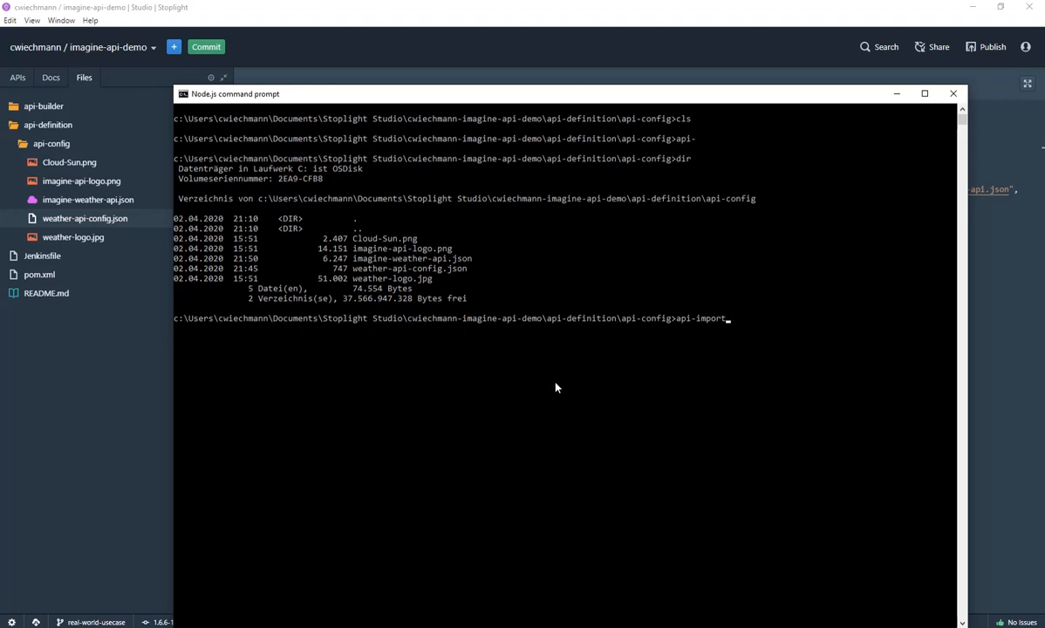
key("Return")
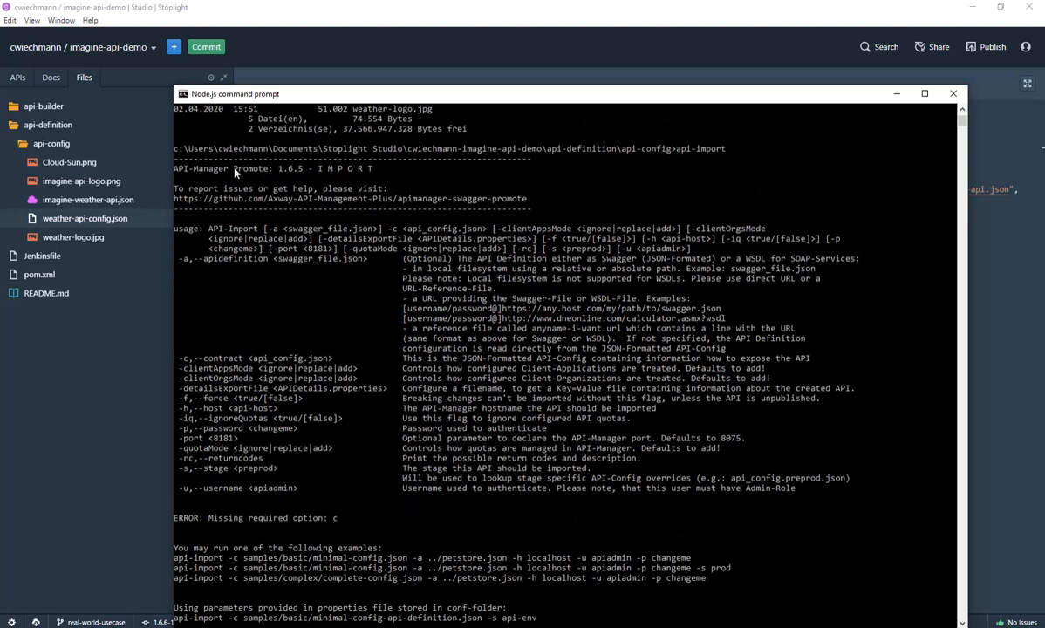
scroll("down", 3)
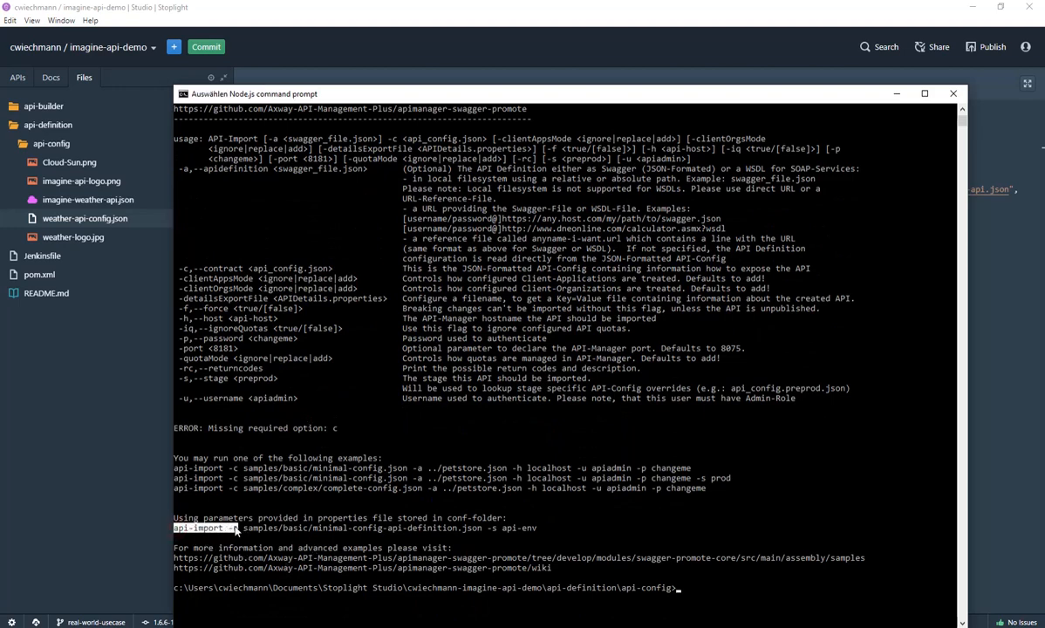
Step: Import imagine-weather-api.json with weather-api-config.json into the api-env stage
type("api-import -c")
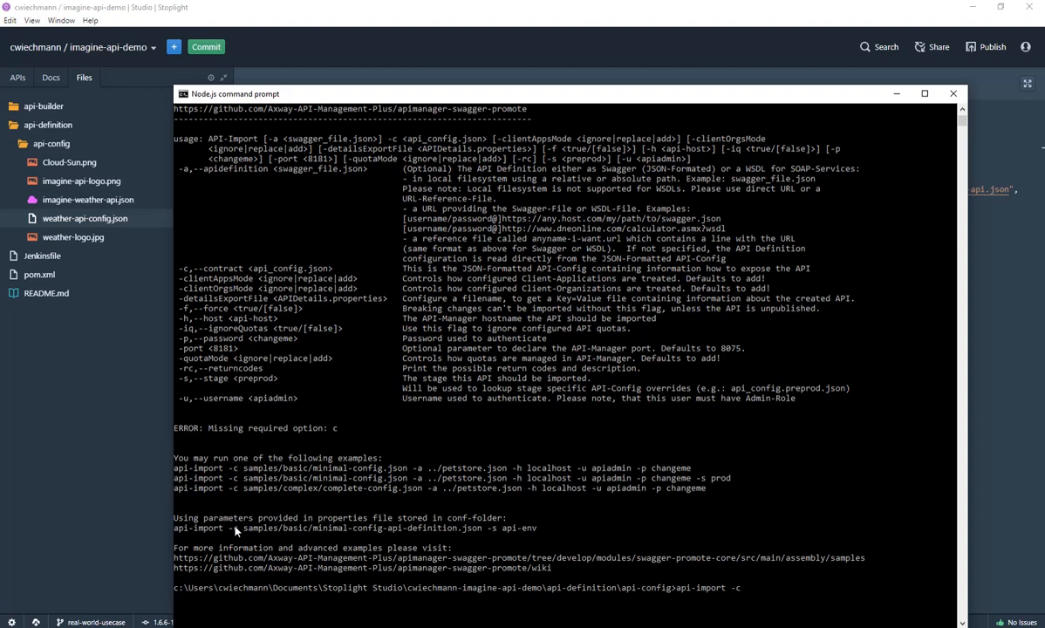
mouse_move(85, 218)
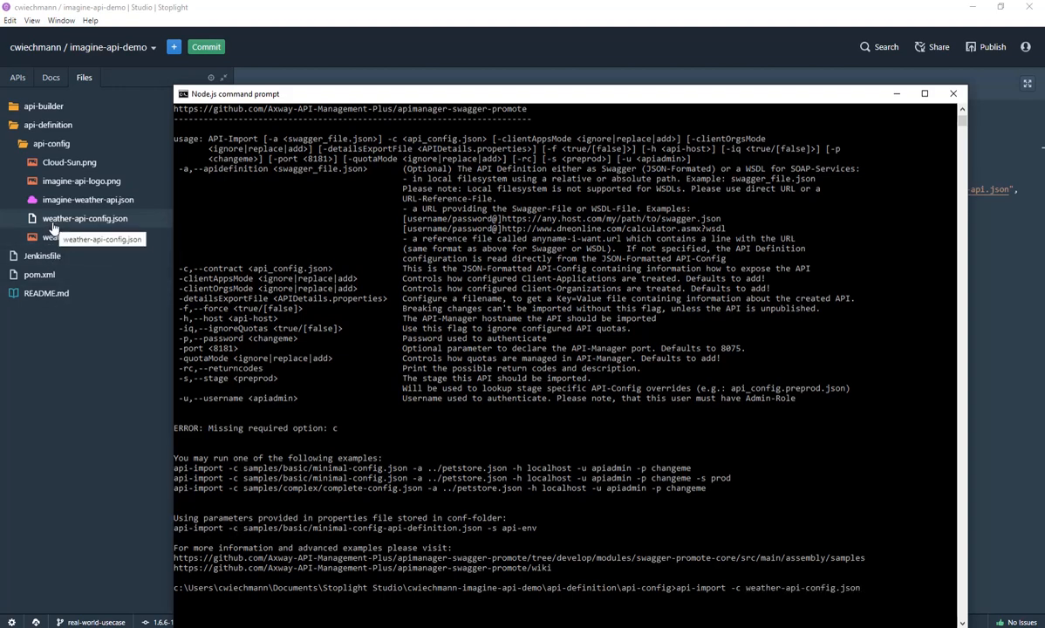
type("-s api-env")
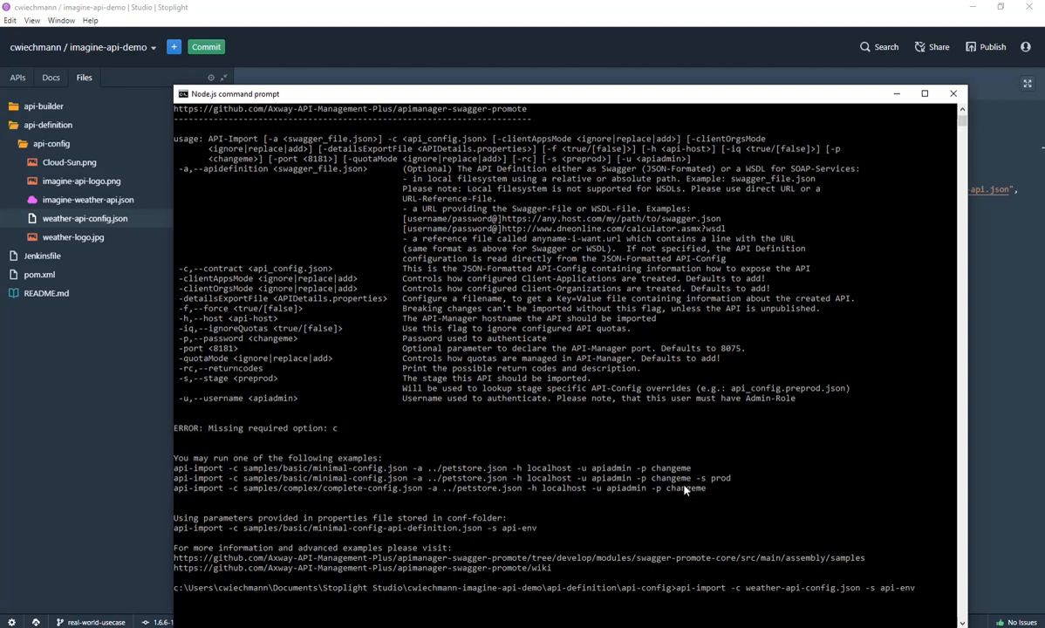
mouse_move(251, 67)
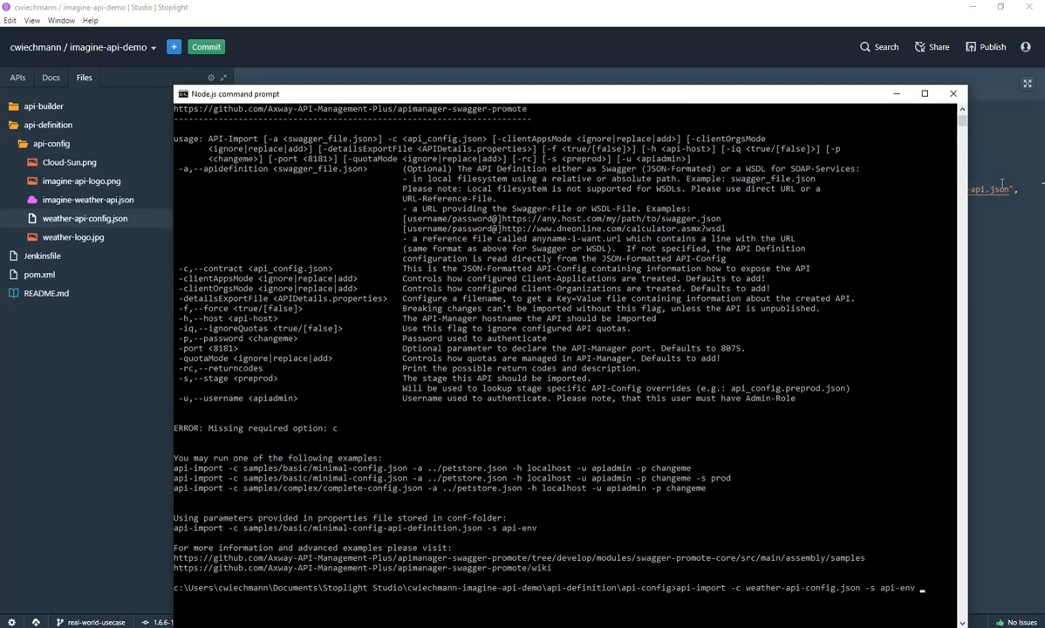
type("-a weather-api-config.json")
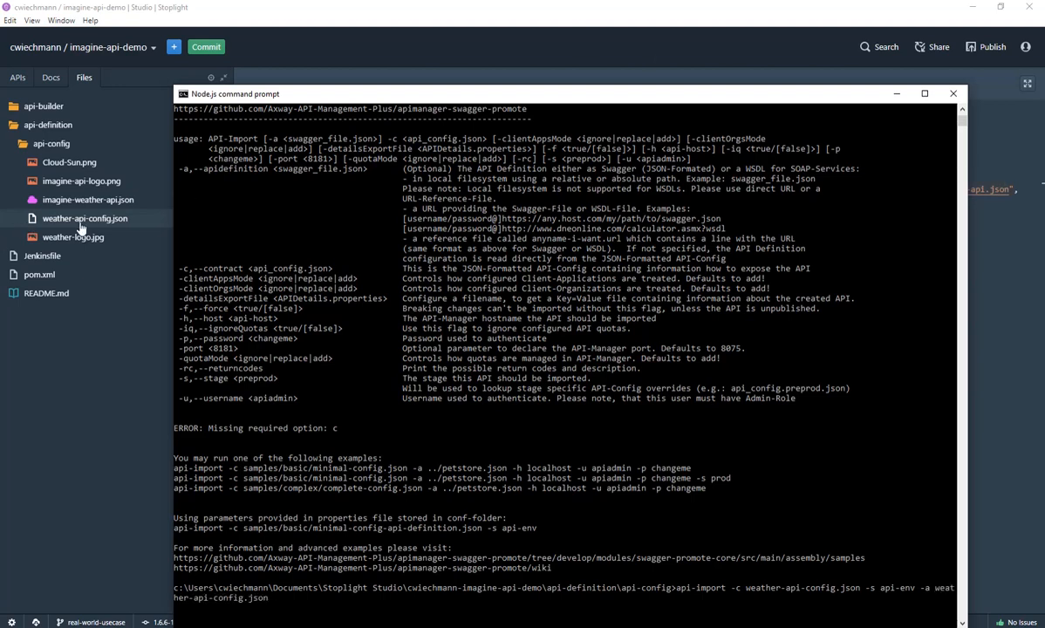
mouse_move(84, 218)
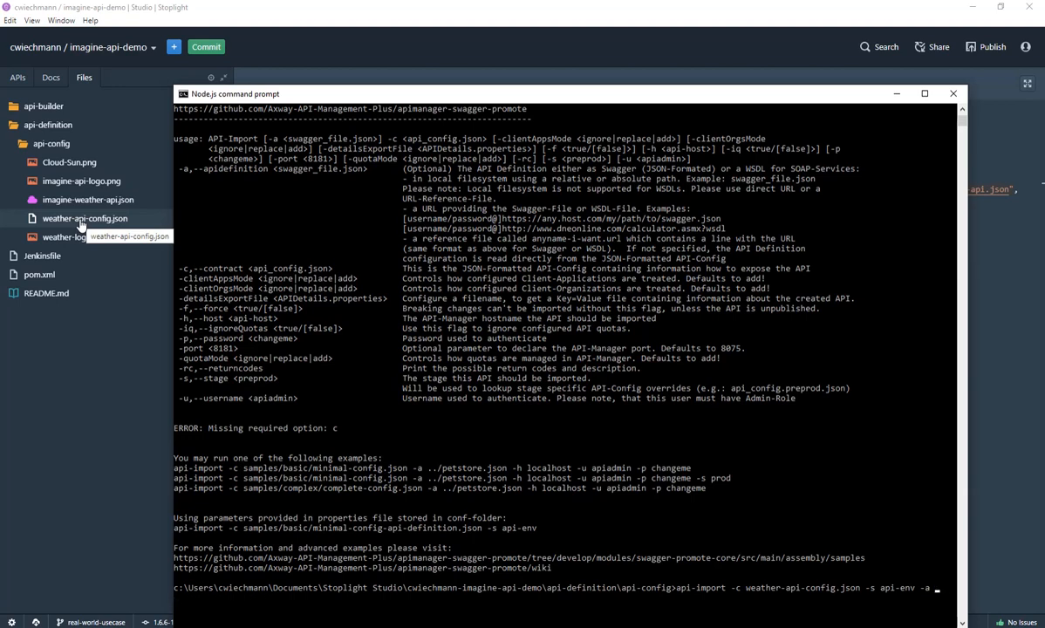
mouse_move(88, 199)
type(" imagine-weather-api.json")
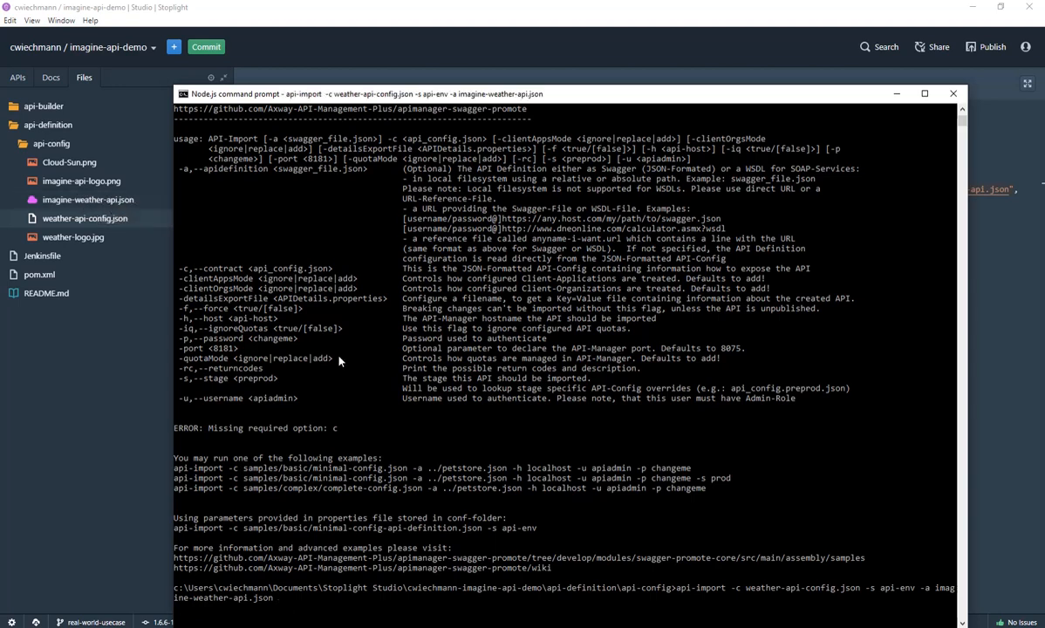
scroll("down", 3)
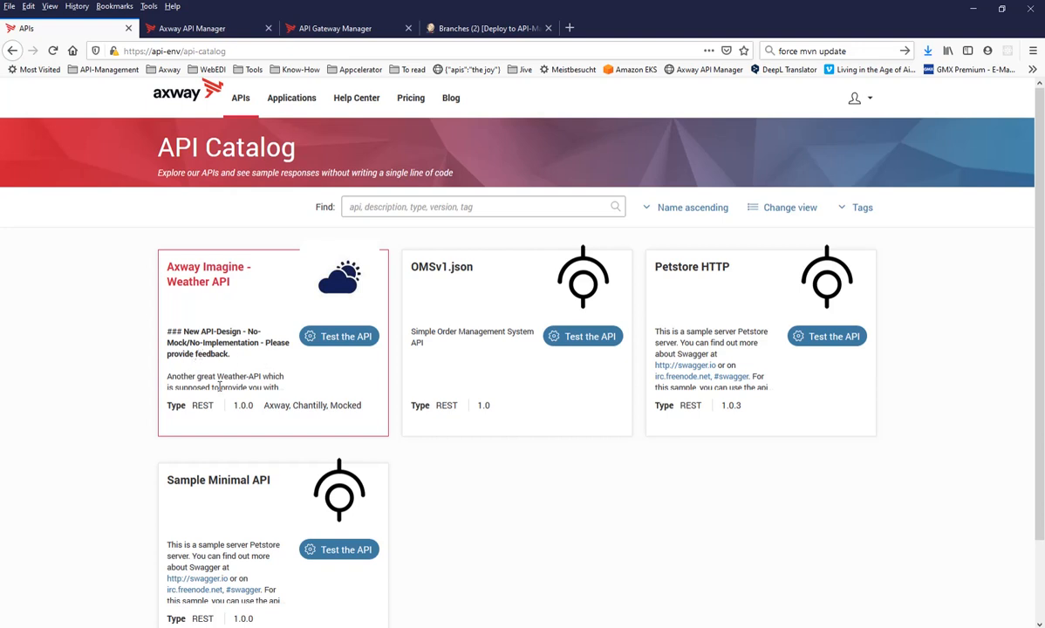
Step: Open the Axway Imagine - Weather API card to view its GET operation and tags
left_click(339, 336)
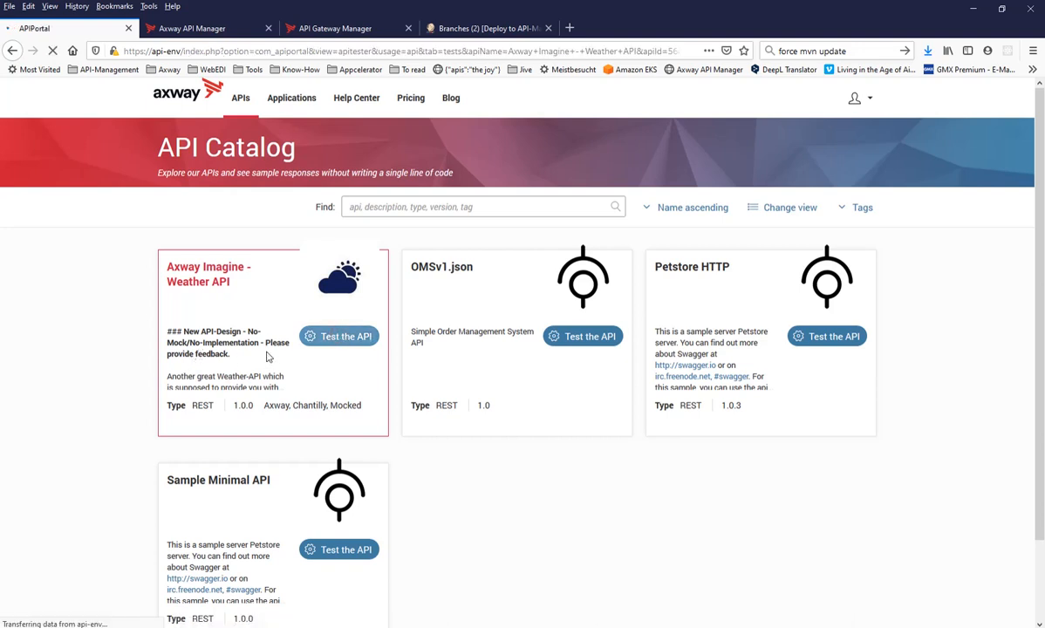
left_click(339, 336)
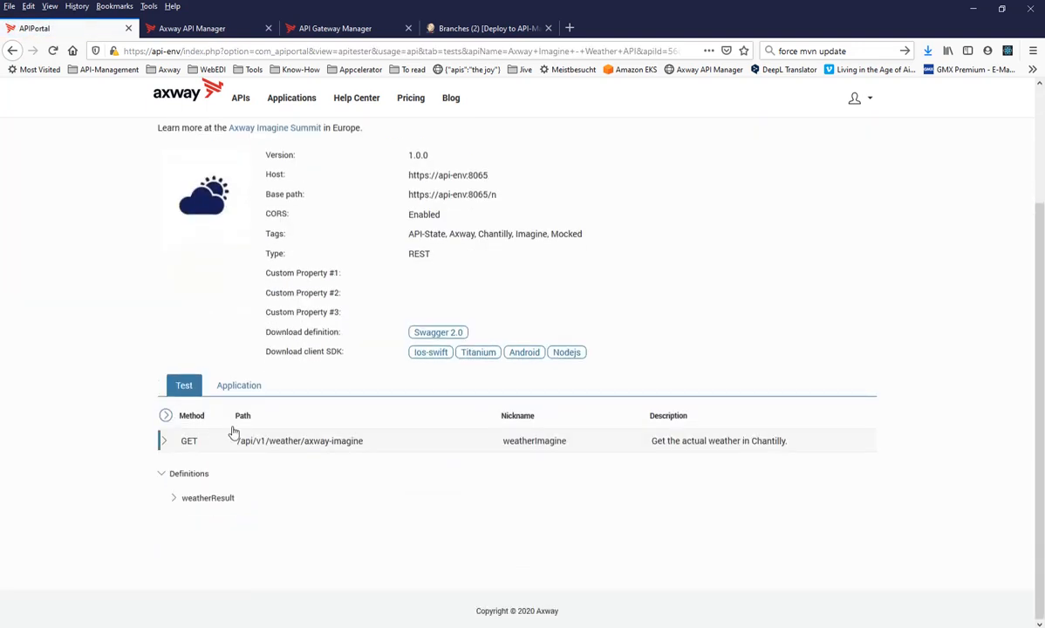
scroll("up", 3)
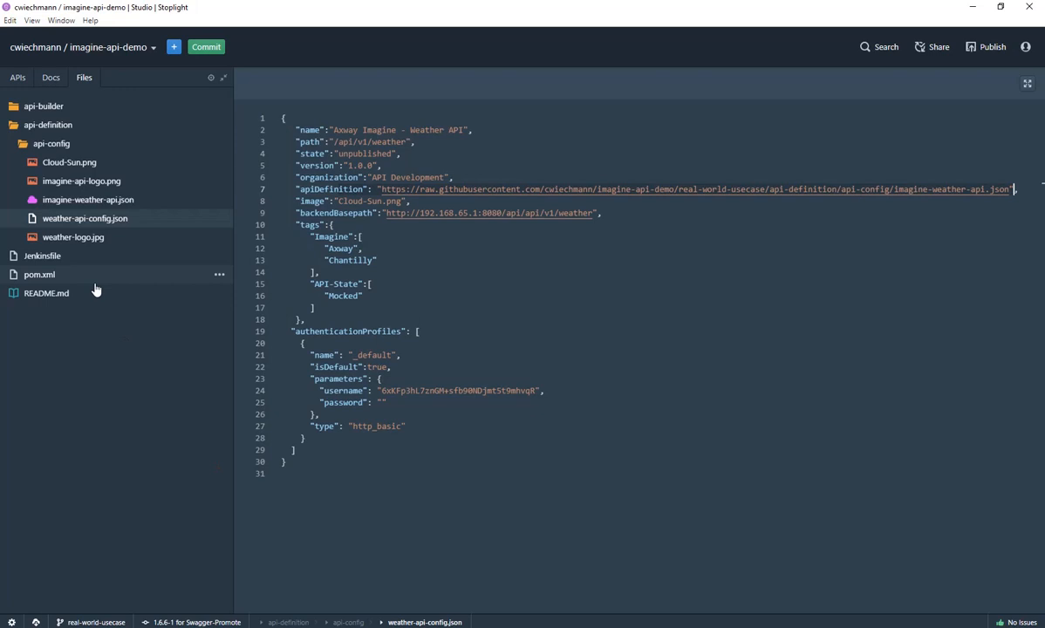
mouse_move(88, 200)
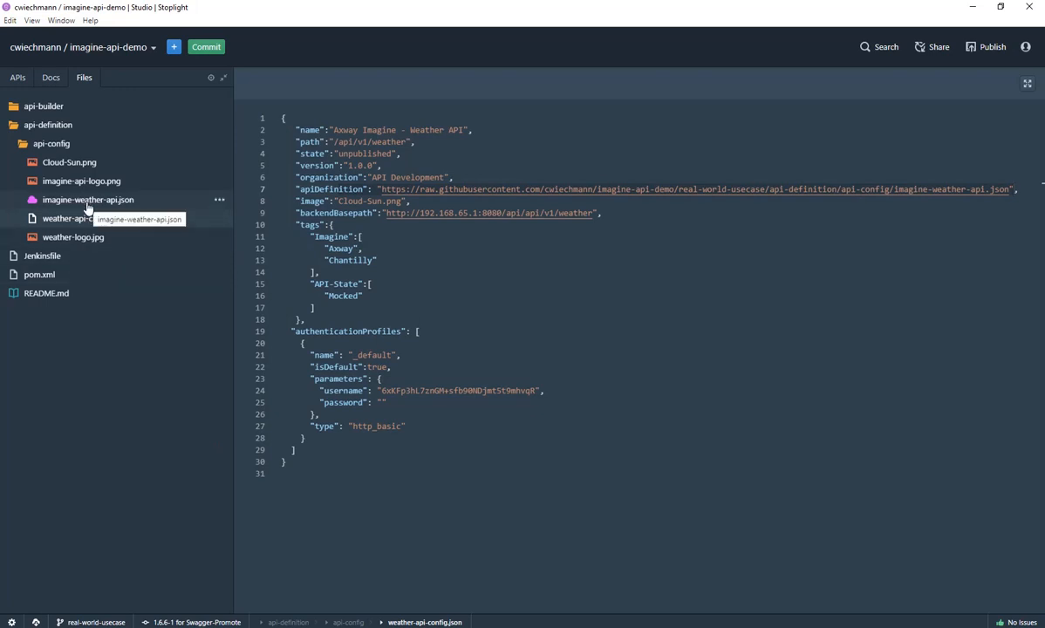
Step: Add a POST operation to the /hello/world endpoint in Form view
left_click(88, 199)
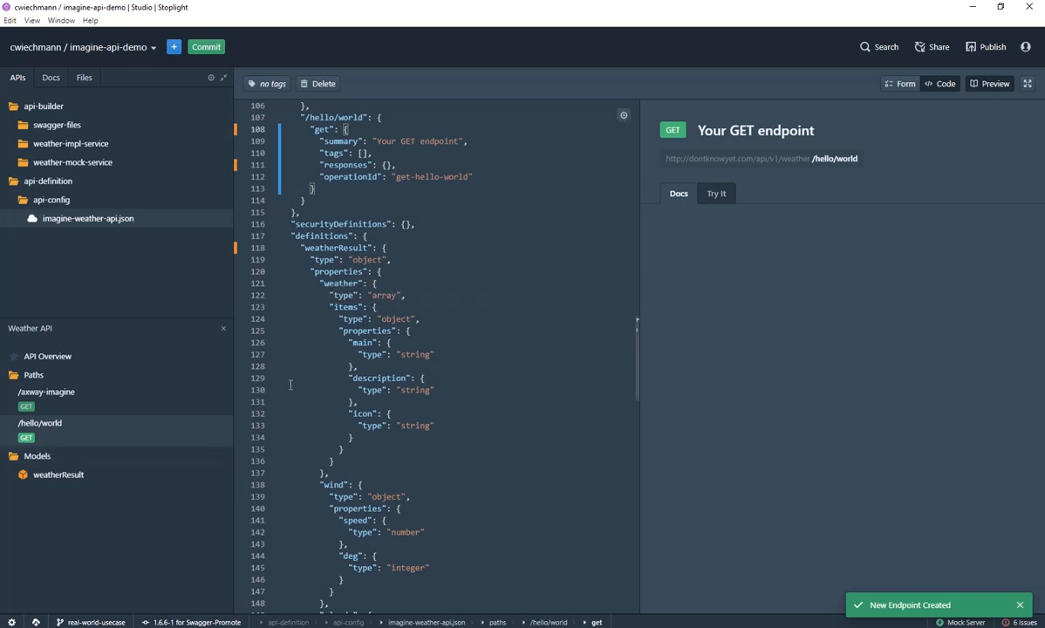
left_click(906, 83)
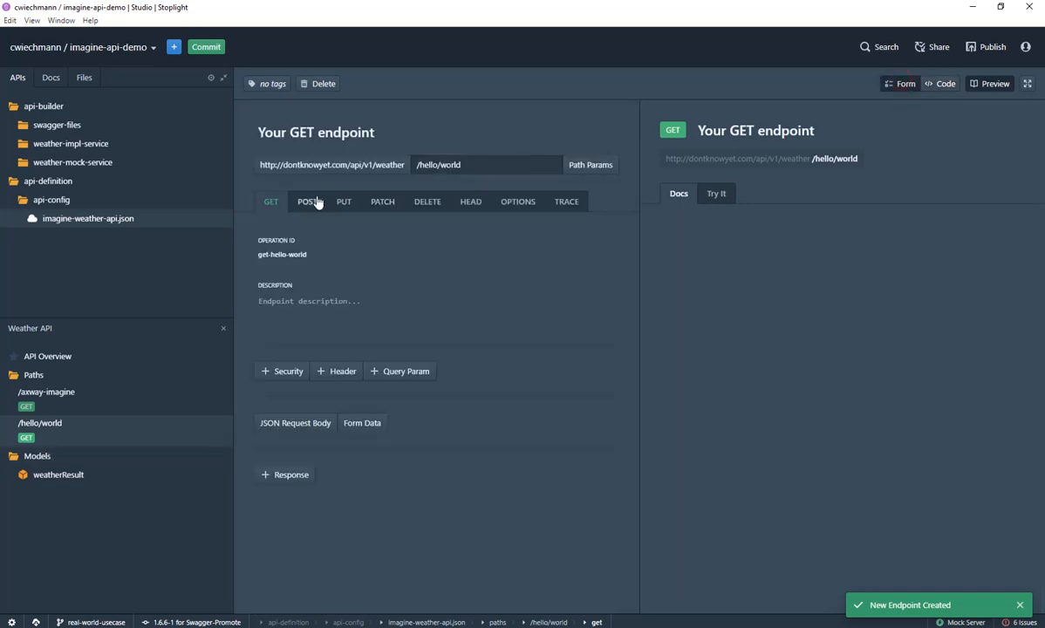
left_click(307, 202)
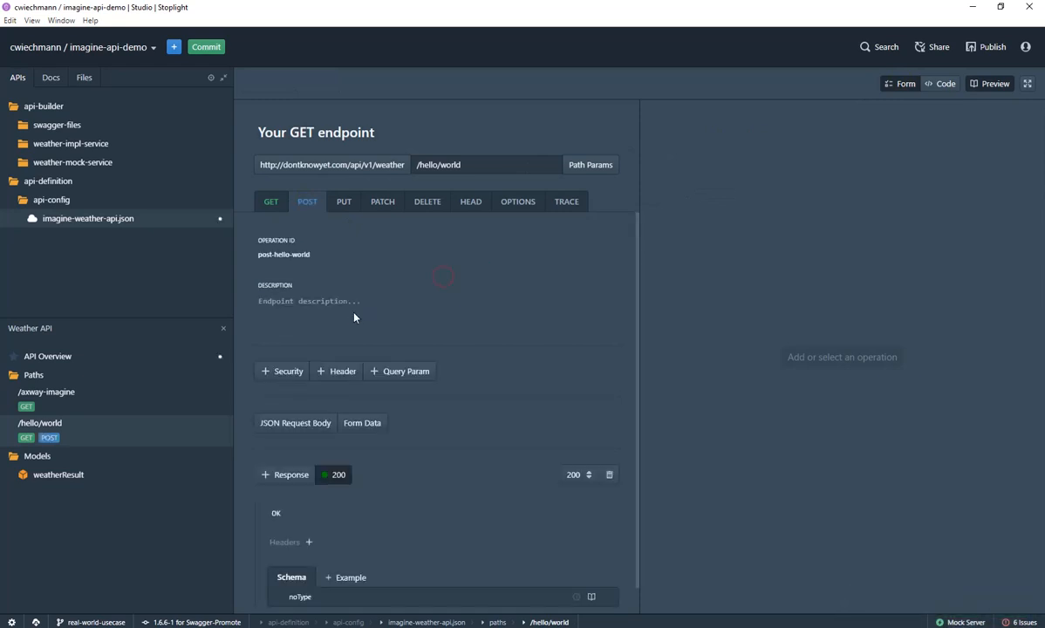
left_click(307, 201)
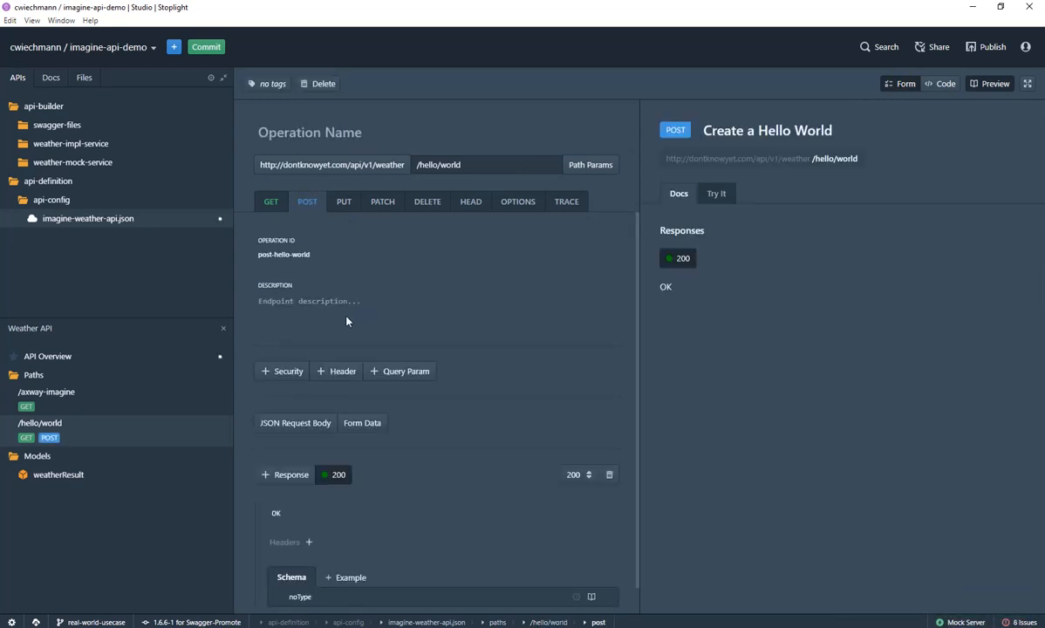
Step: Add a HELLO WORLD line to the Weather API overview description
left_click(48, 356)
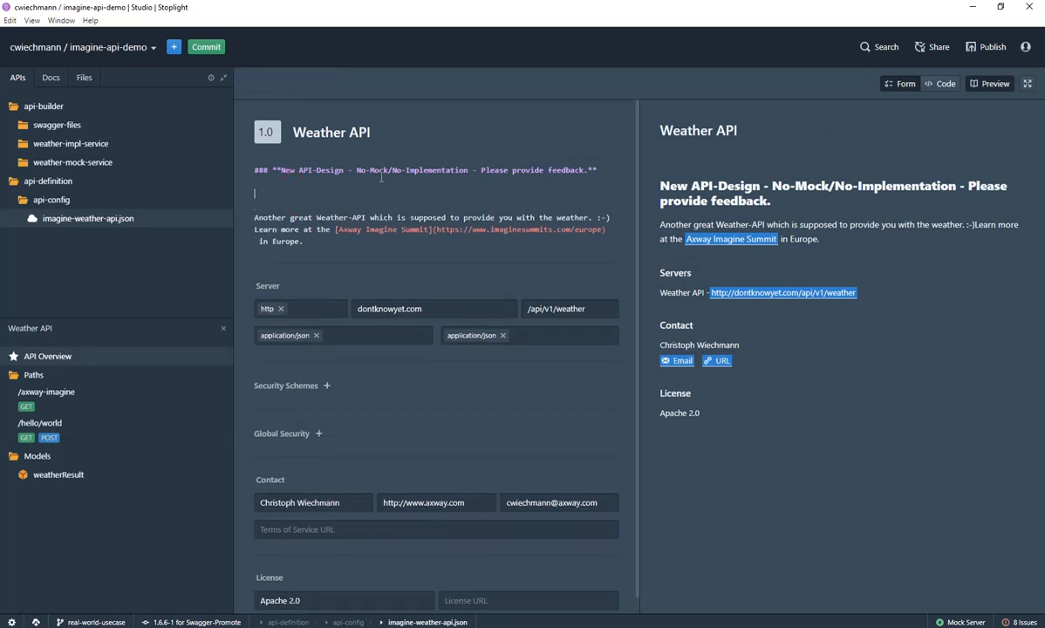
type("HELLO WORLD!")
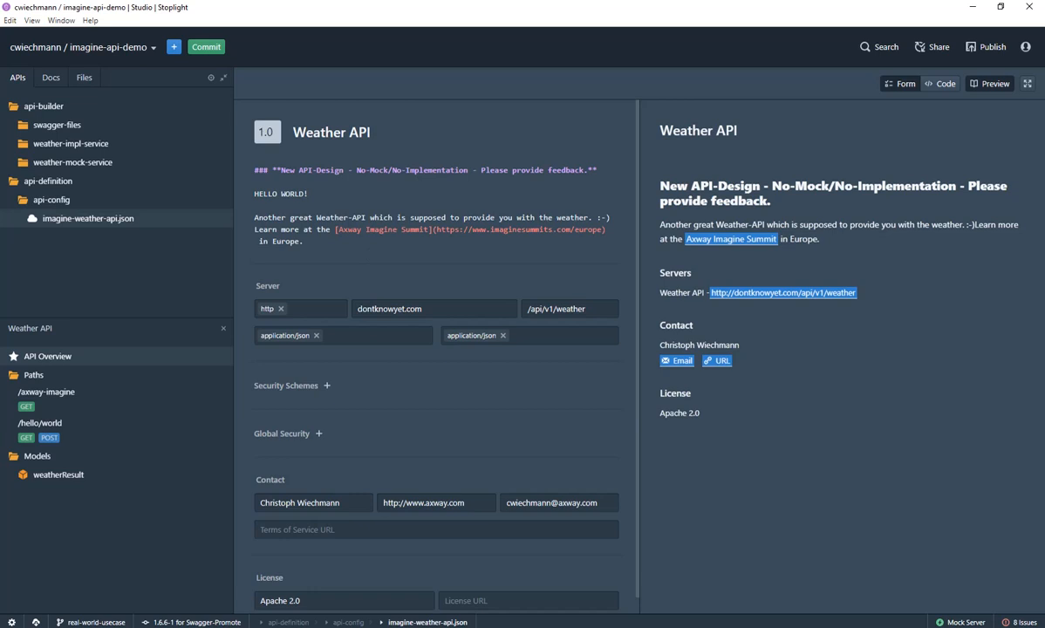
mouse_move(569, 334)
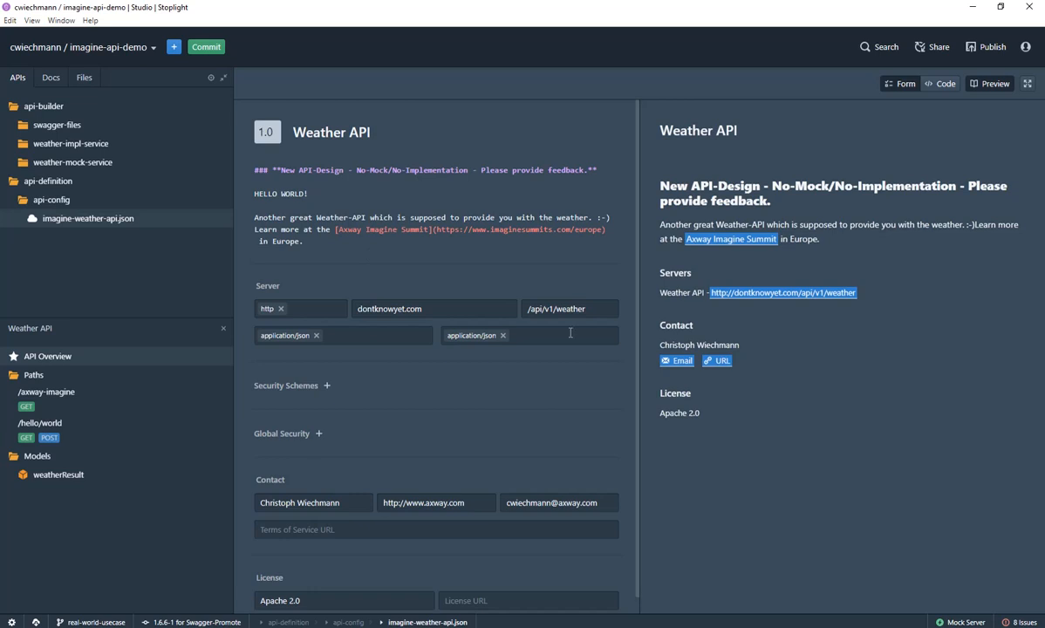
left_click(307, 194)
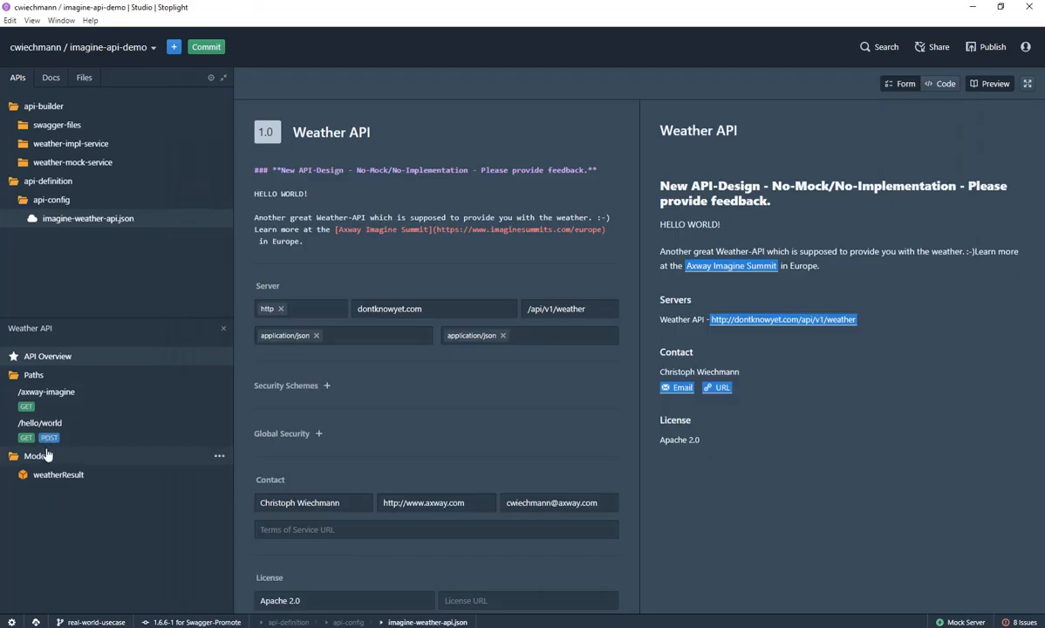
mouse_move(88, 218)
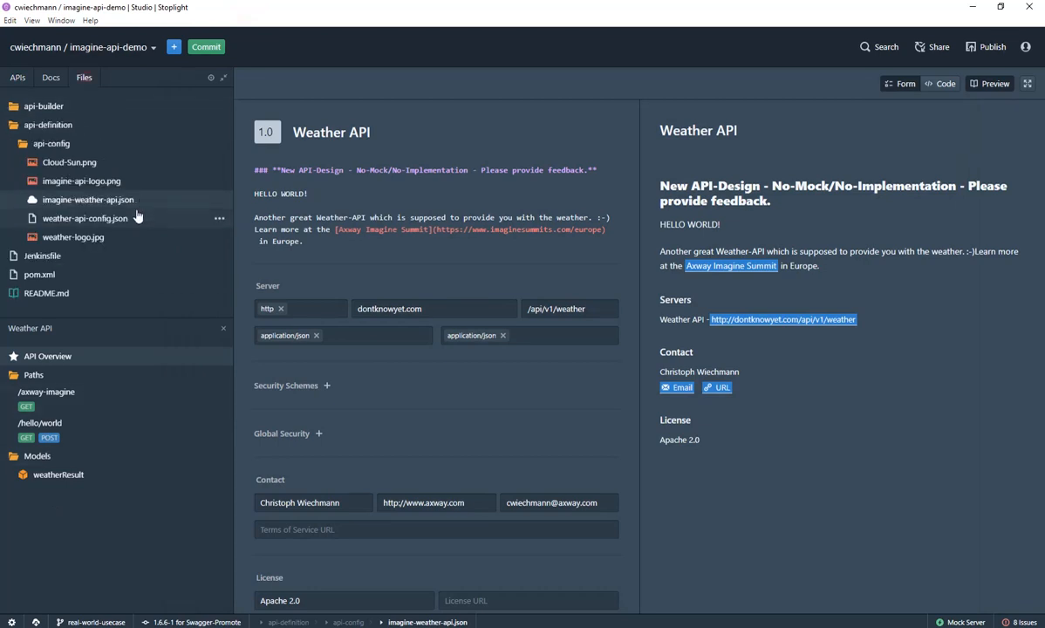
Step: Open weather-api-config.json and change the image from Cloud-Sun.png to weather-logo.jpg
left_click(85, 218)
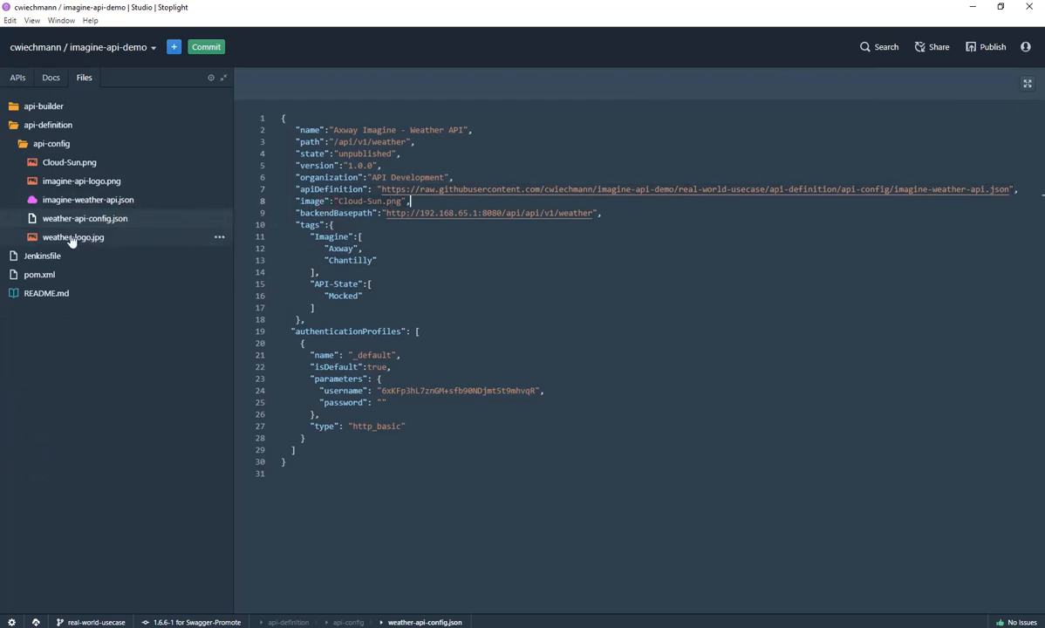
mouse_move(137, 245)
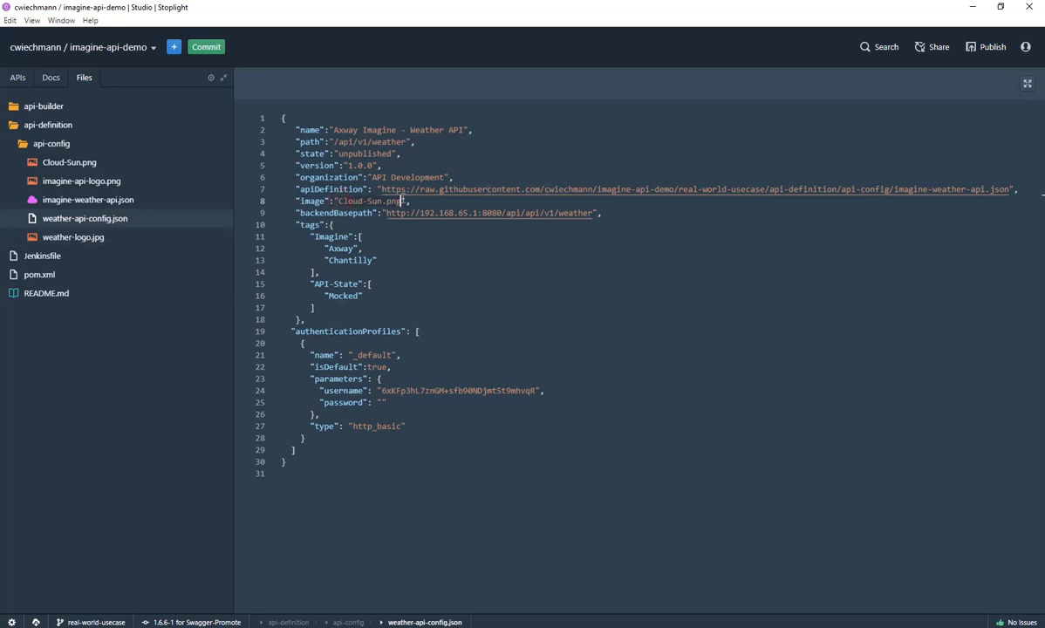
type("weather-api-config.json -s api-env -a imagine-weather-api.json")
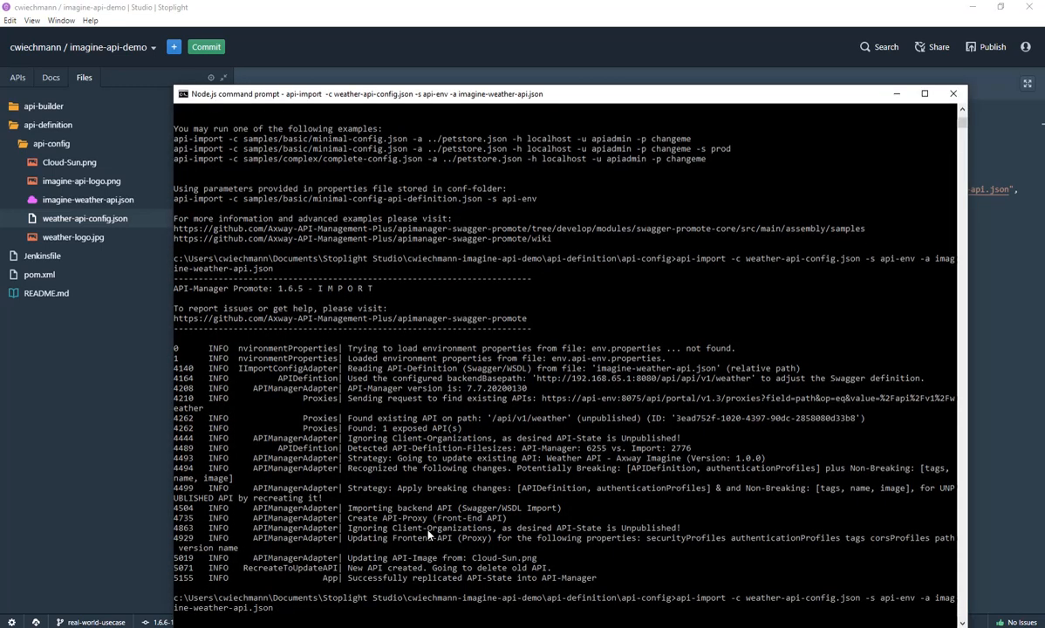
Step: Scroll down through the api-import output in the Node.js command prompt
scroll("down", 3)
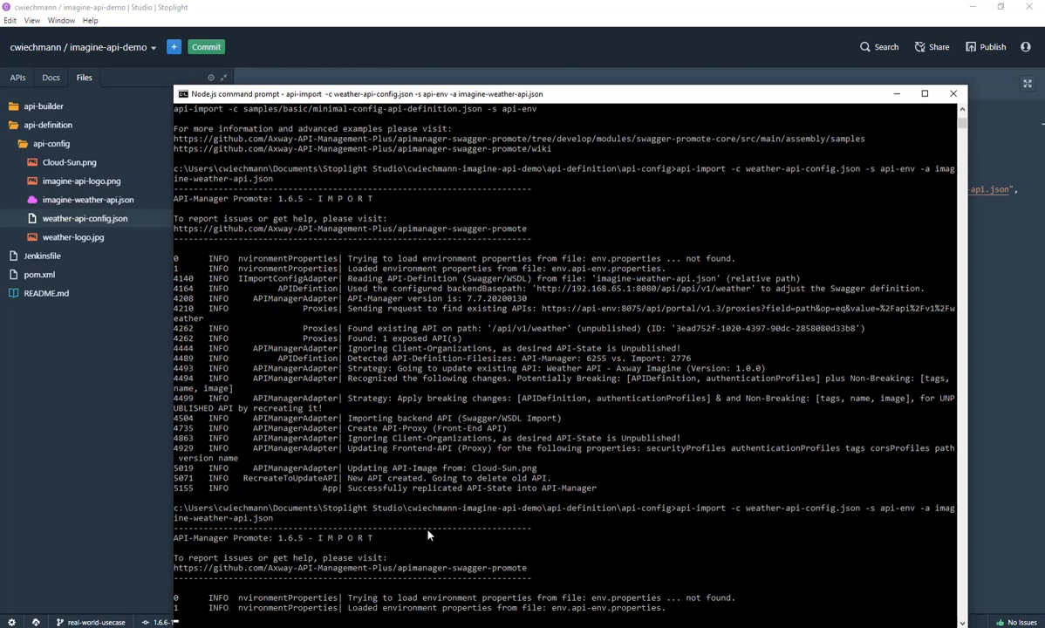
scroll("down", 3)
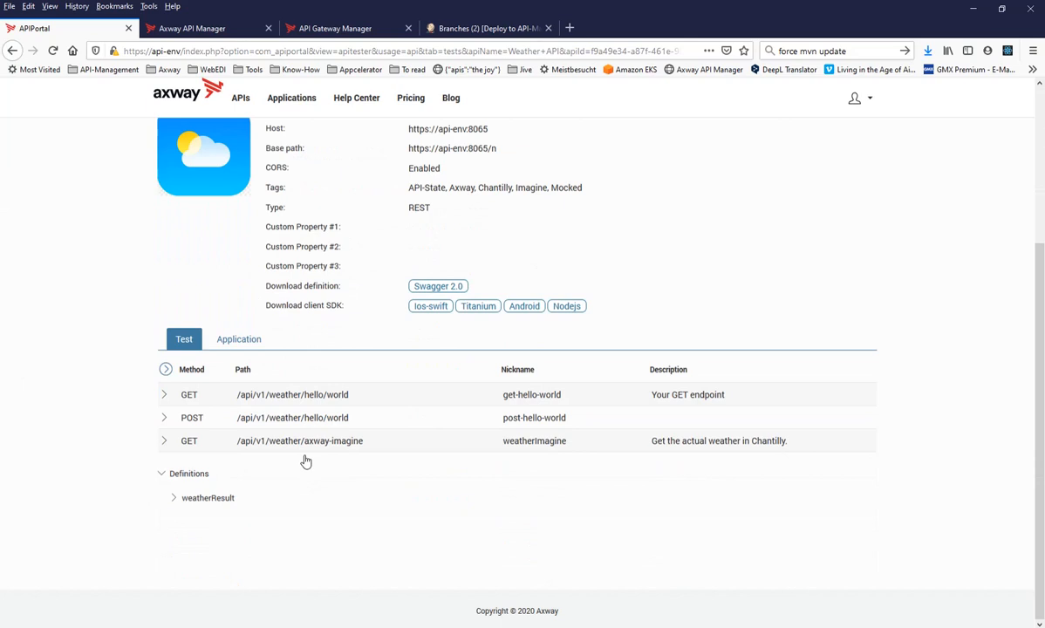
scroll("up", 3)
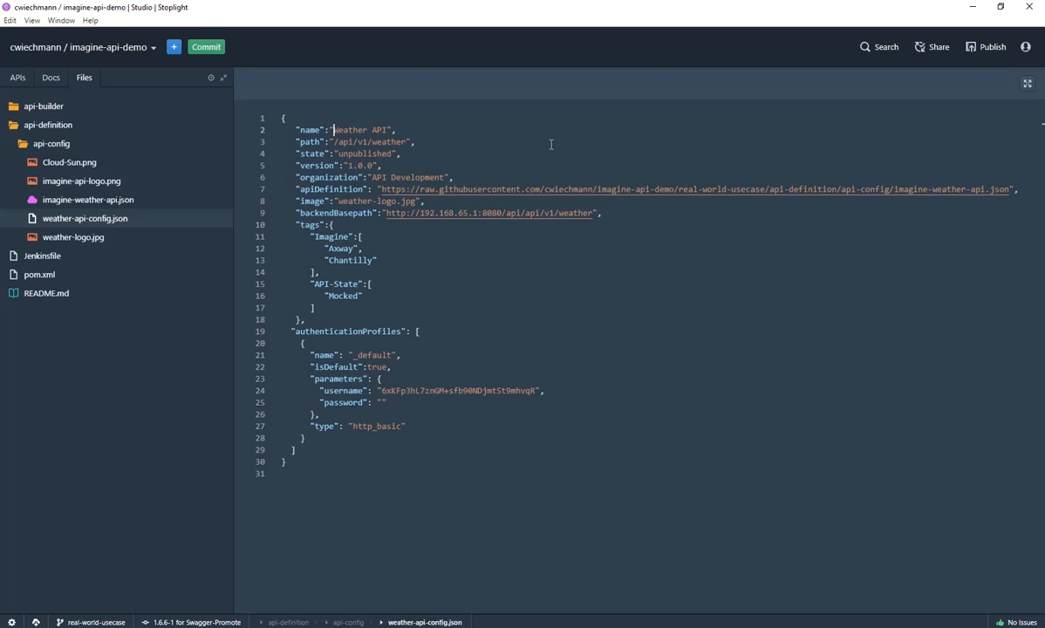
Step: Name the API 'Git - Weather API' and add a TRACE operation to /from/git
type("Git")
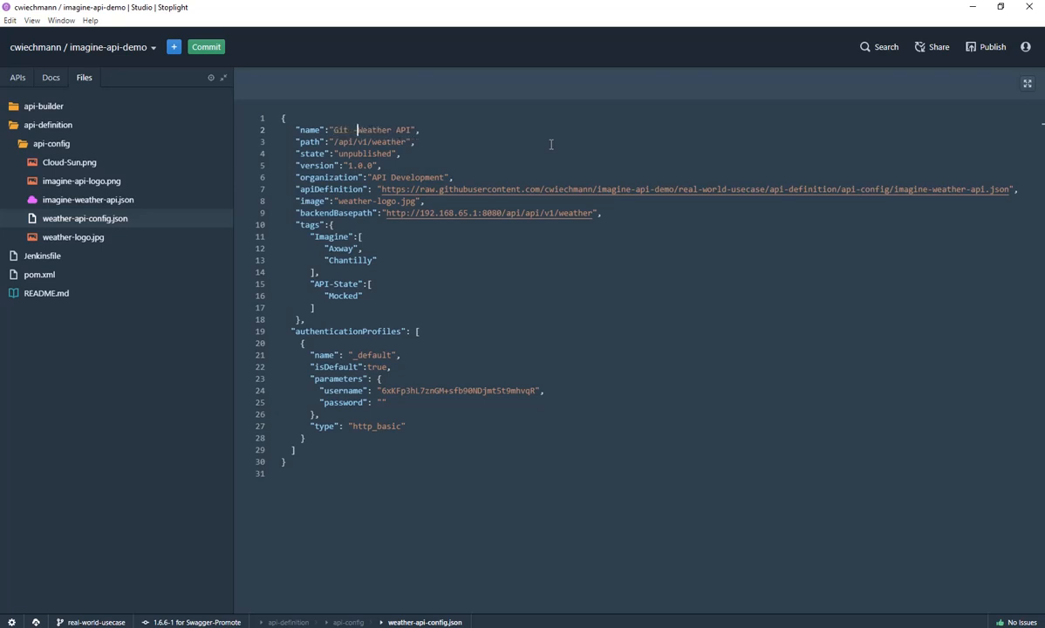
type("-")
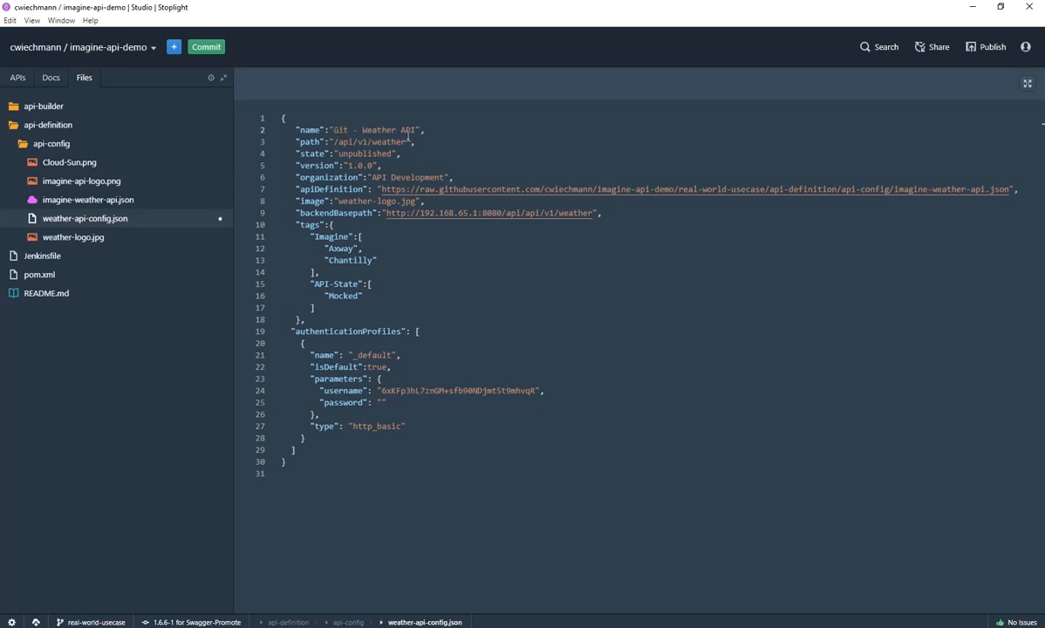
mouse_move(179, 209)
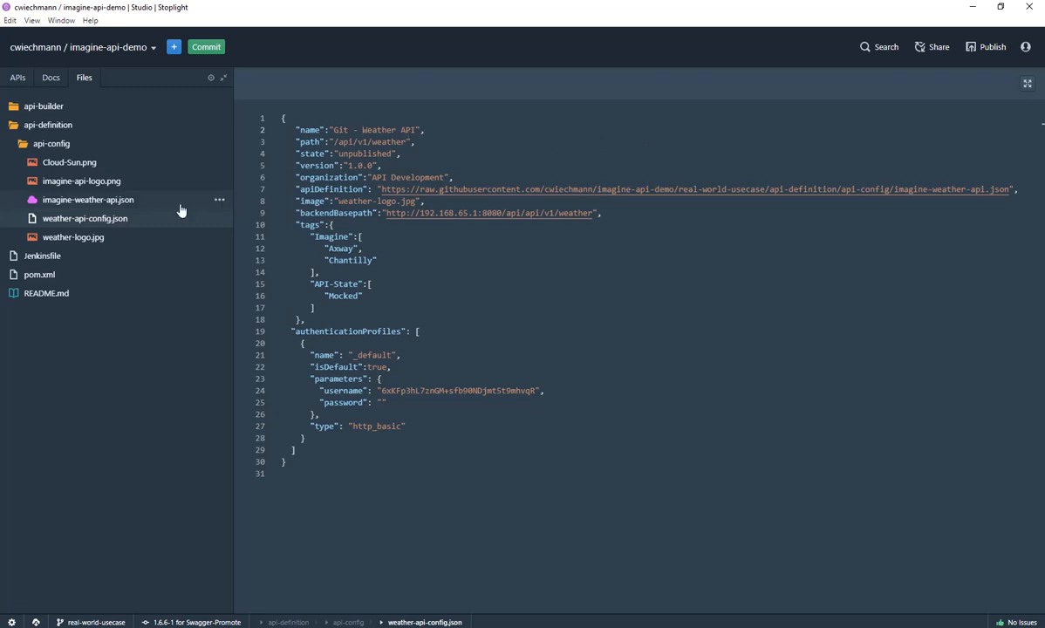
mouse_move(85, 218)
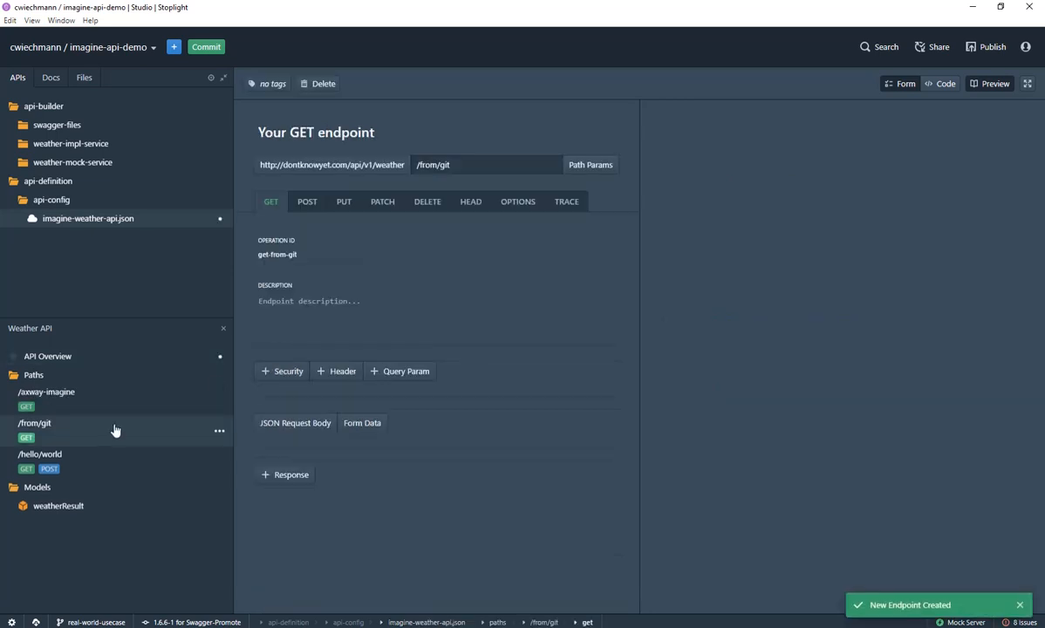
left_click(566, 201)
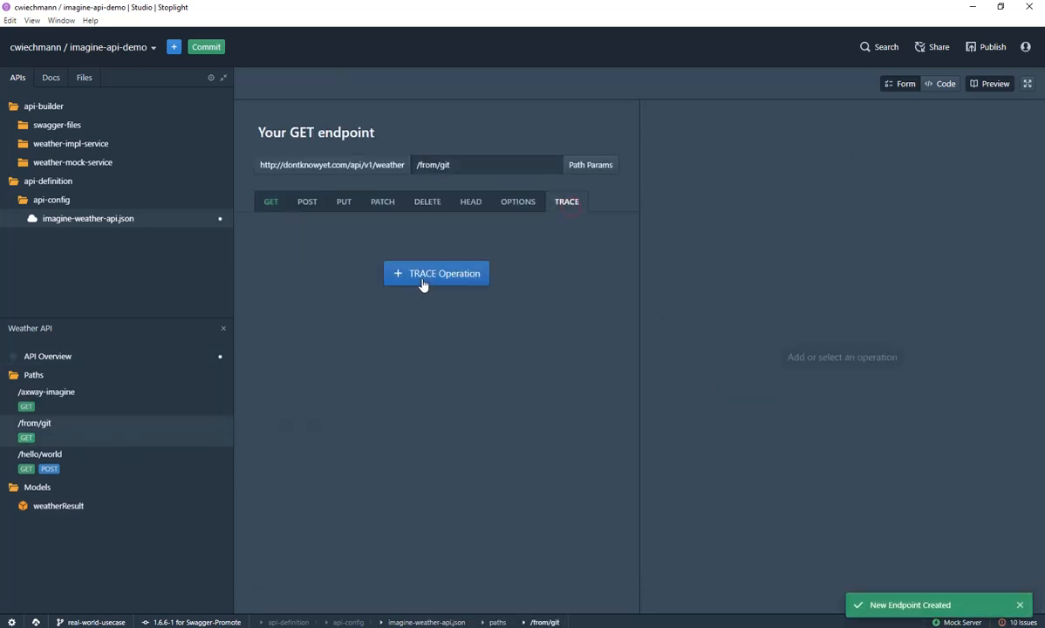
left_click(436, 273)
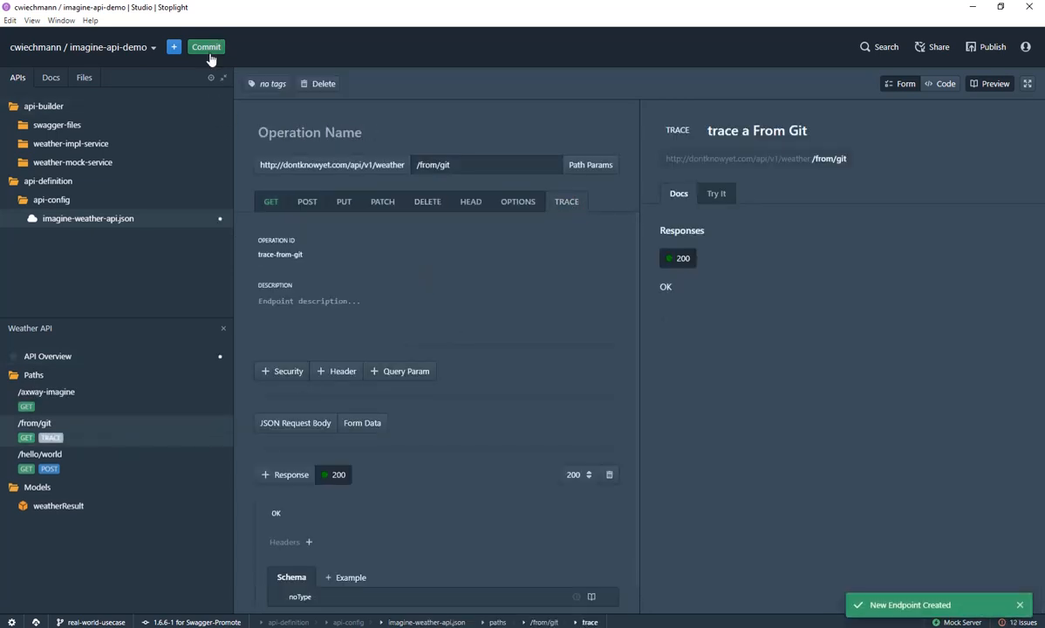
mouse_move(209, 58)
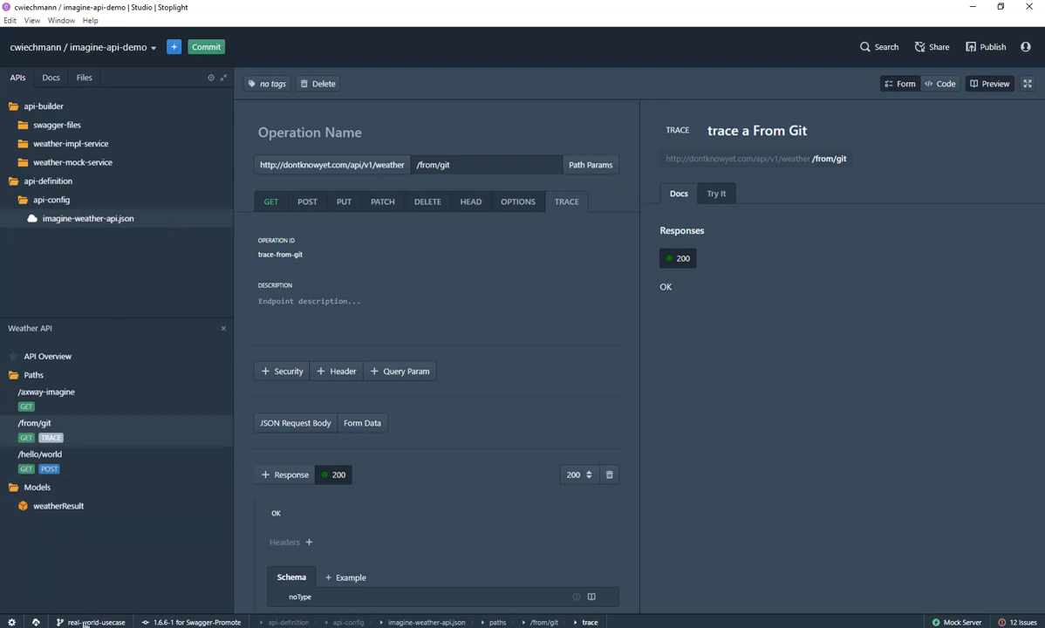
mouse_move(86, 622)
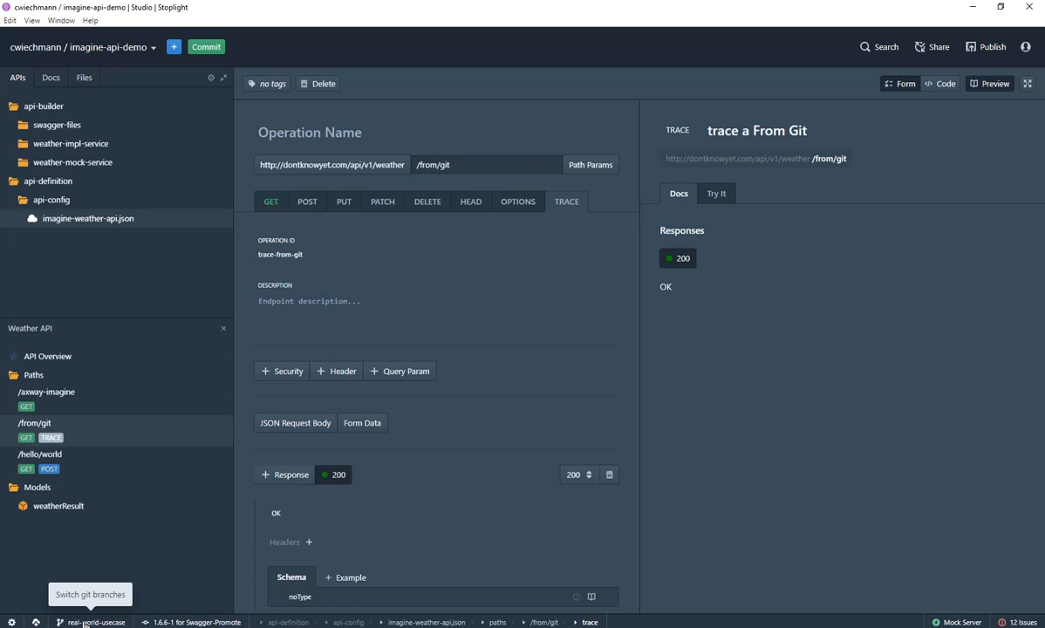
mouse_move(131, 209)
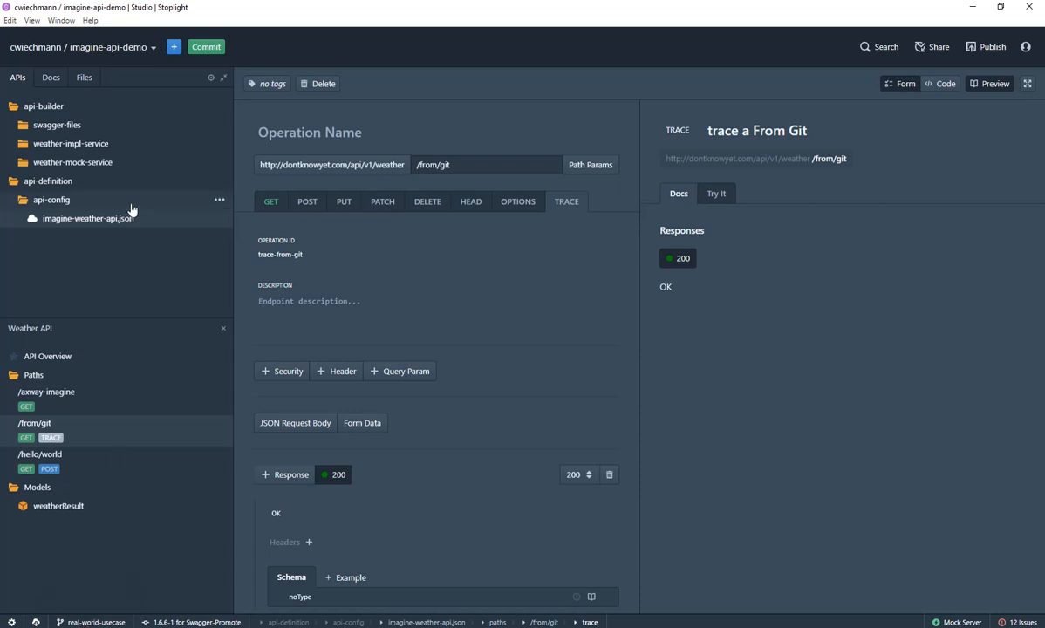
mouse_move(144, 211)
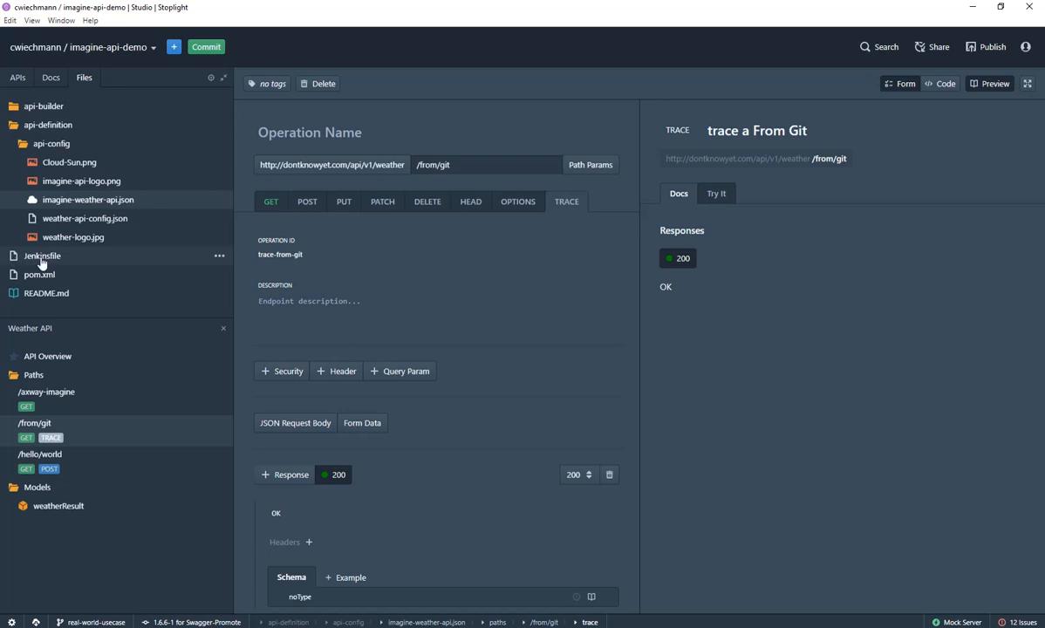
Step: View the Jenkinsfile that clones imagine-api-demo and runs mvn clean exec:java
left_click(42, 255)
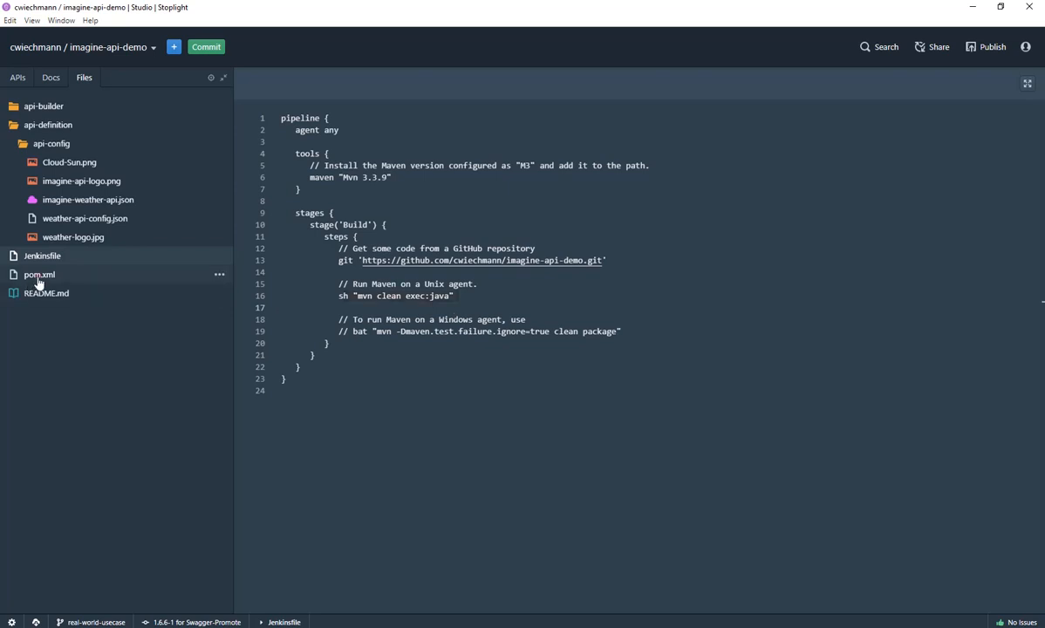
Step: Point pom.xml's apiConfigFile to api-config/weather-api-config.json and review the build plugins
left_click(38, 273)
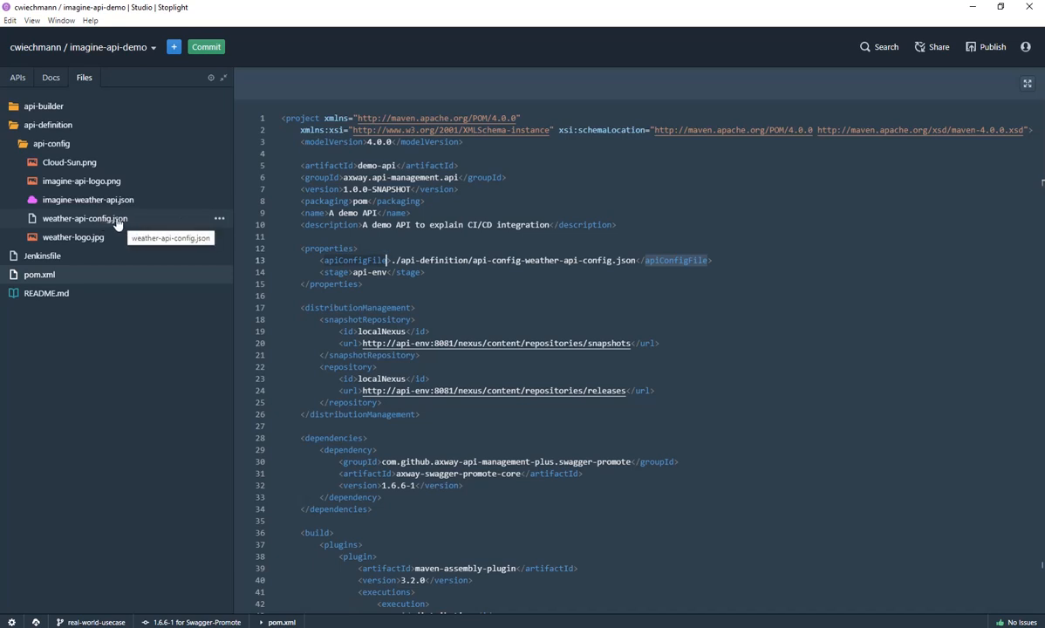
mouse_move(361, 252)
type("/")
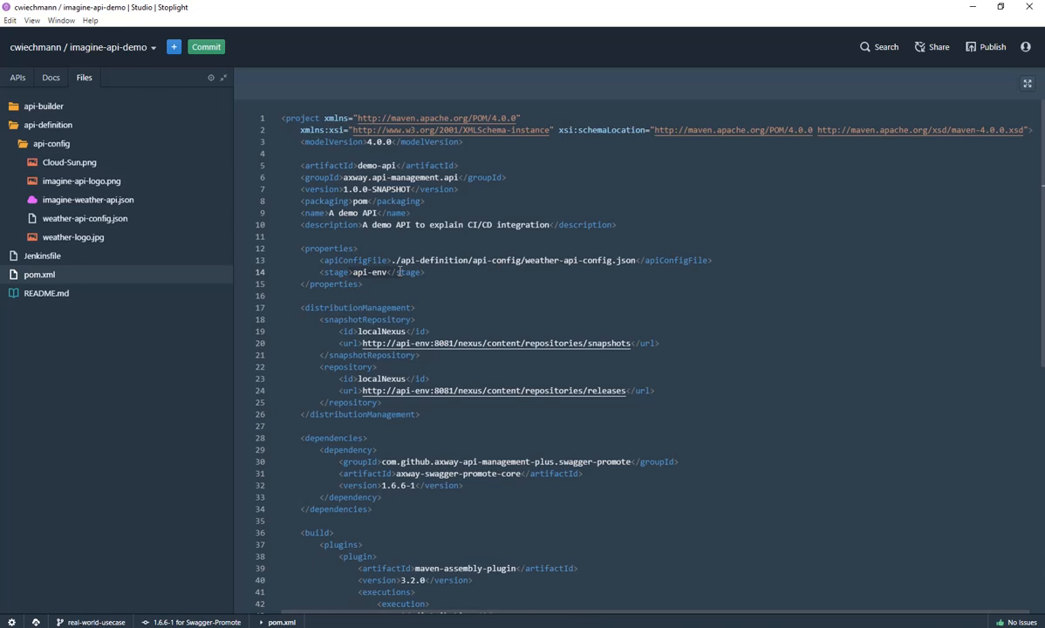
mouse_move(413, 291)
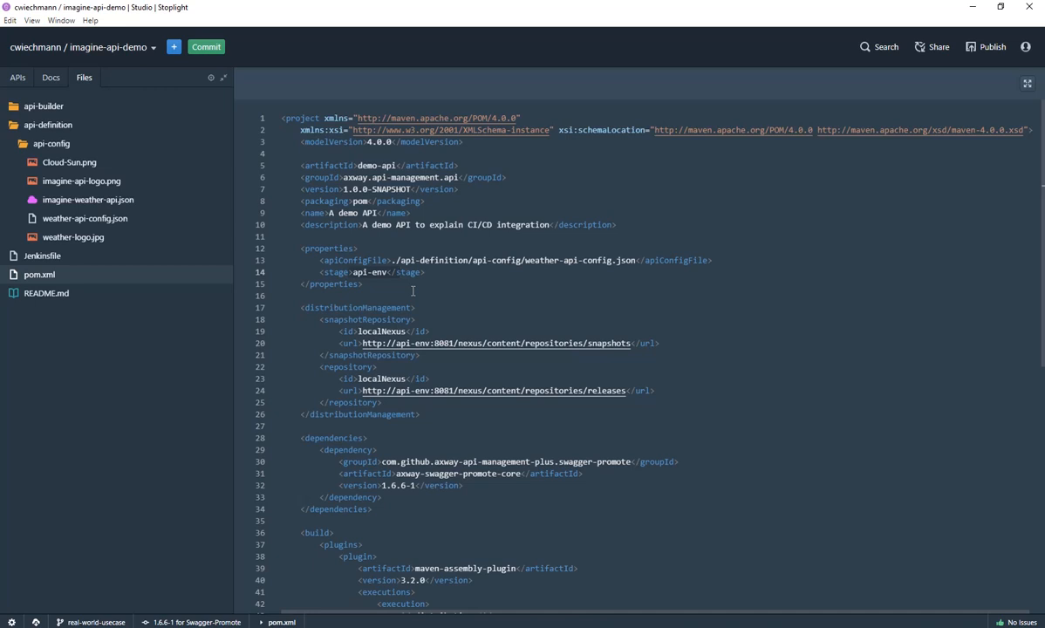
mouse_move(96, 622)
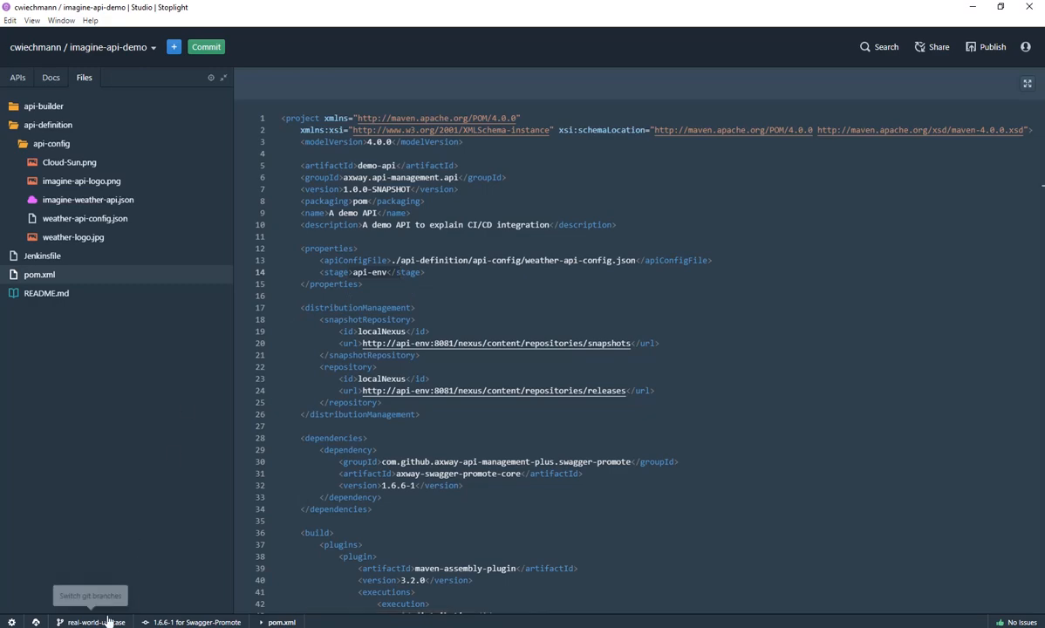
scroll("down", 3)
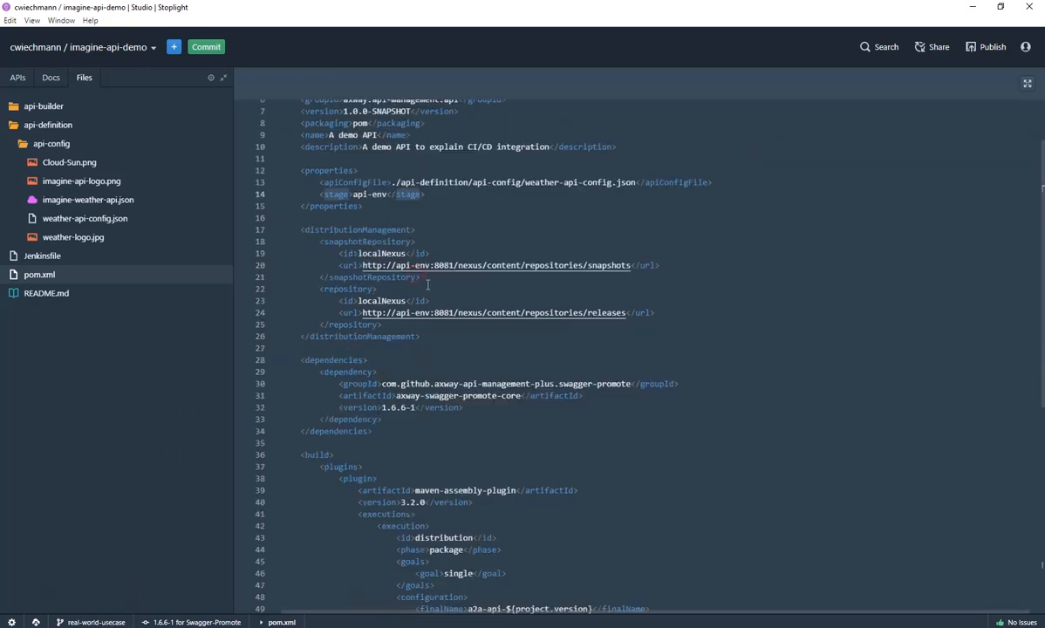
scroll("down", 3)
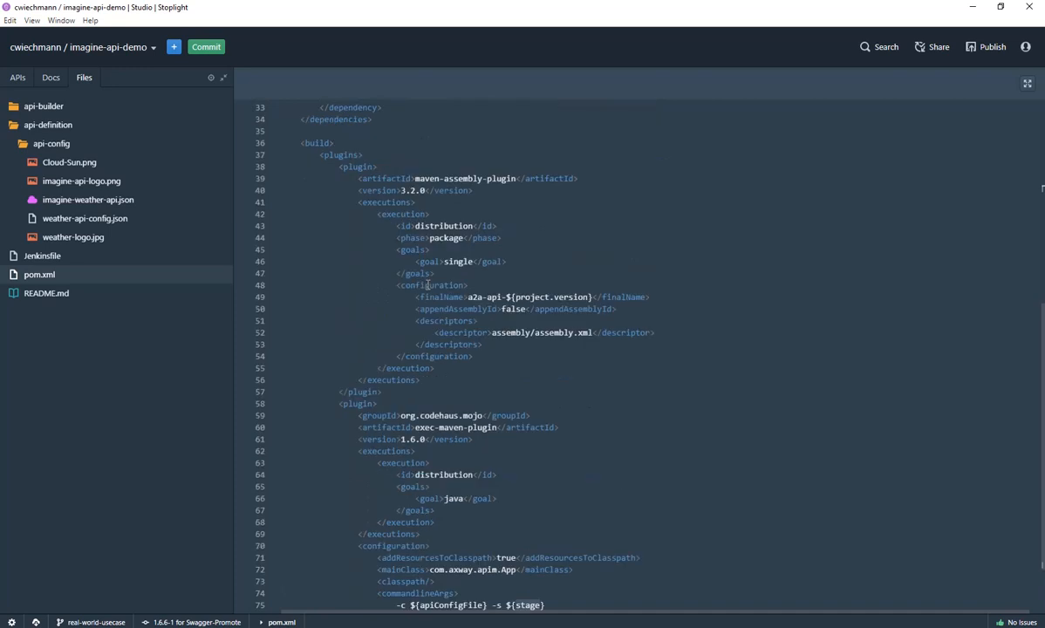
scroll("down", 3)
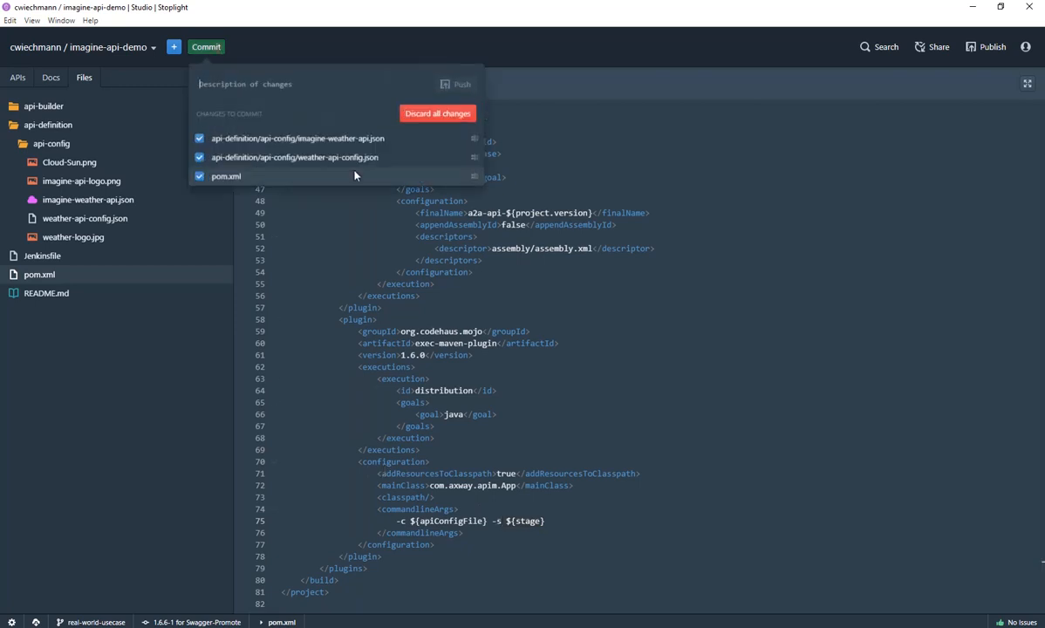
Step: Enter 'This is the API from GIT' as the commit description
type("This")
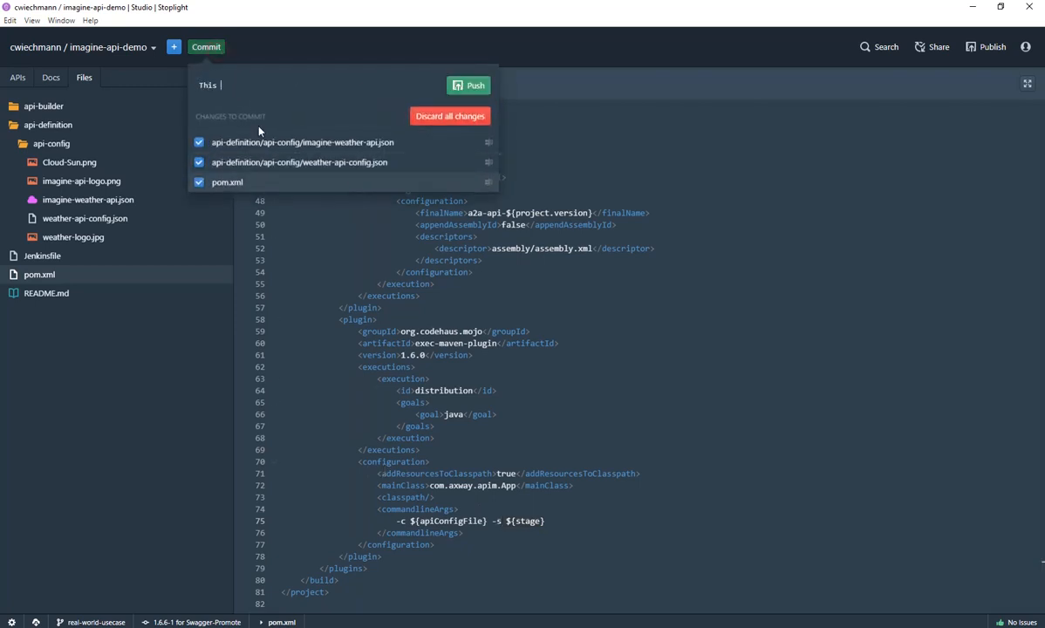
type("is the API")
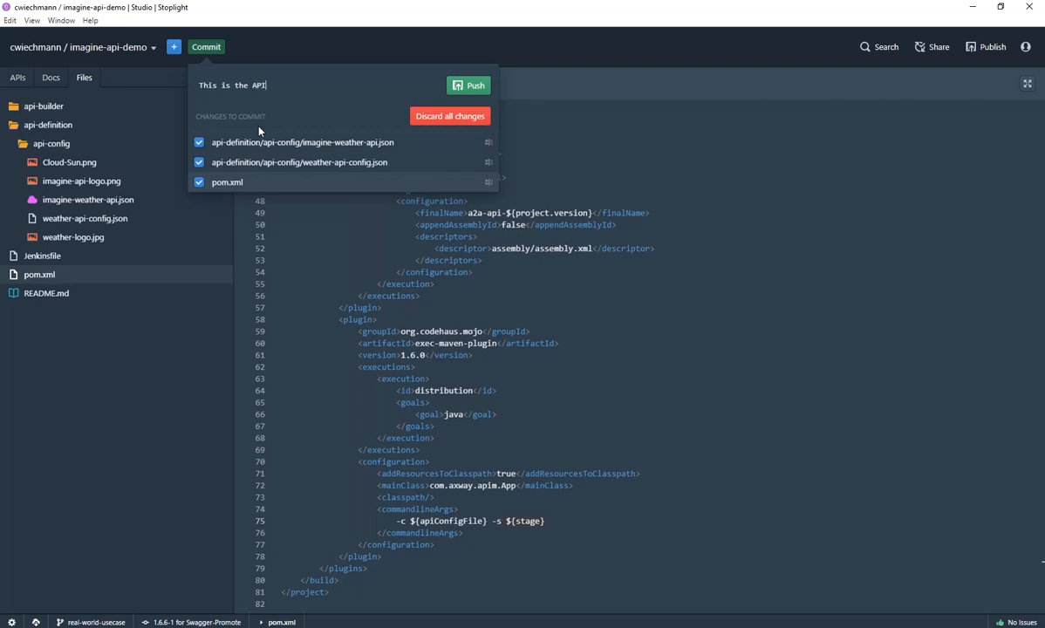
type("from GIT")
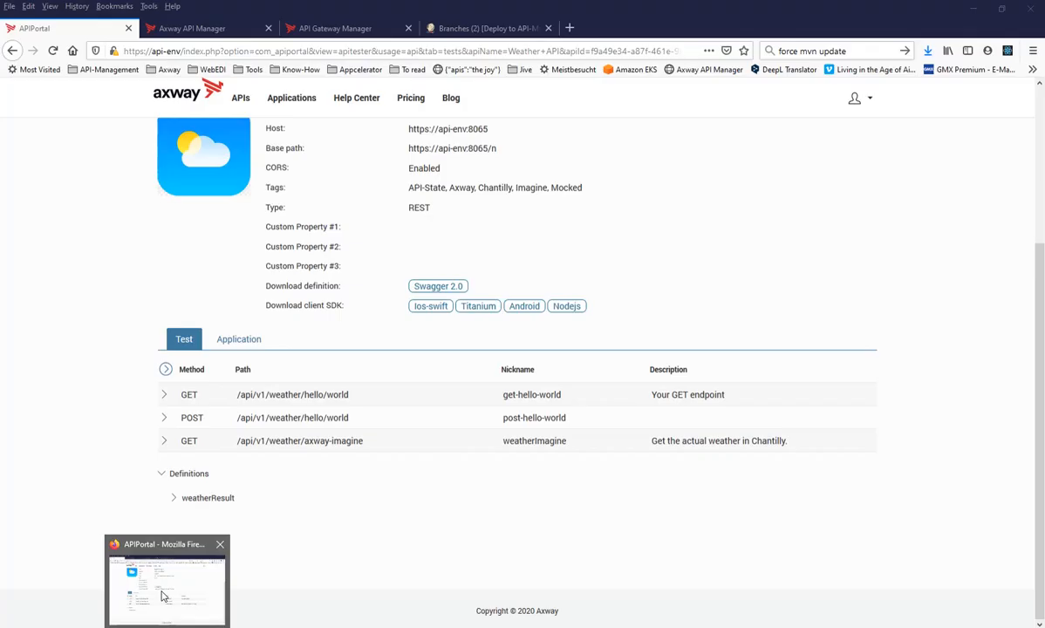
mouse_move(488, 28)
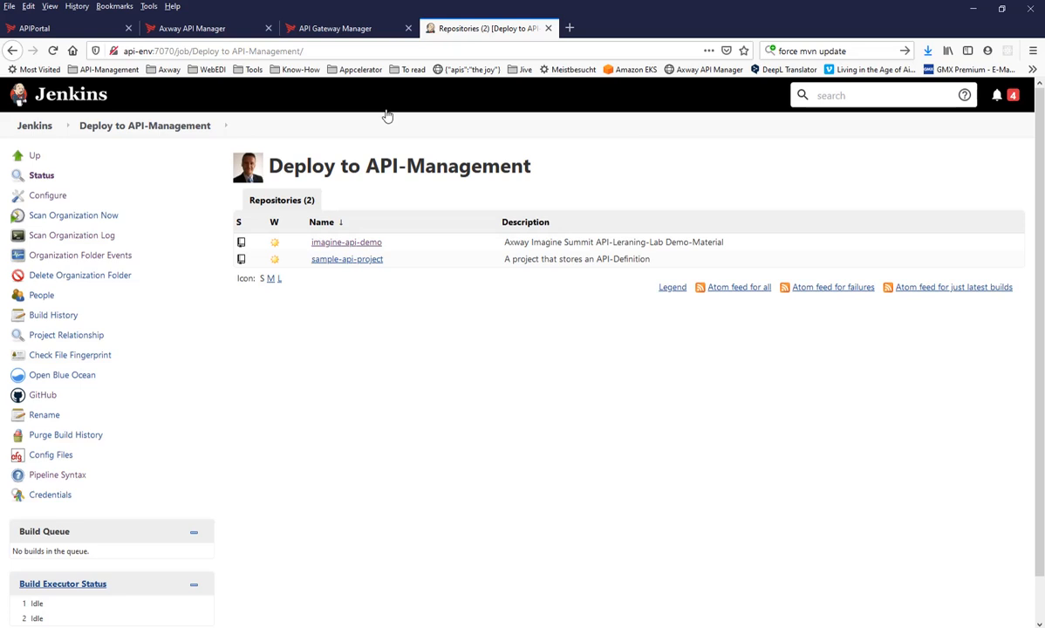
mouse_move(301, 155)
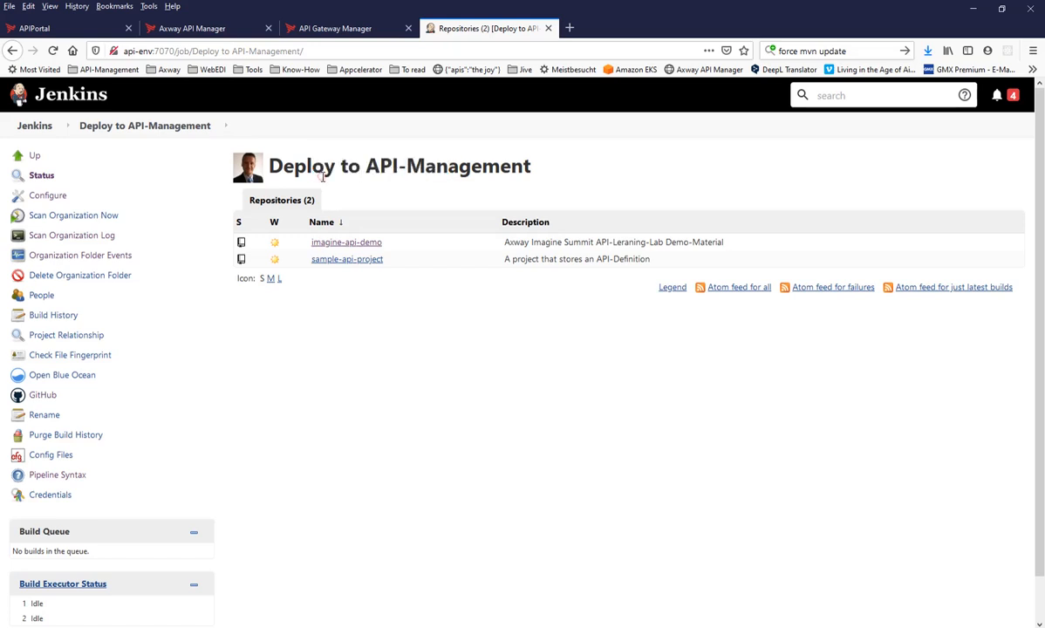
mouse_move(346, 242)
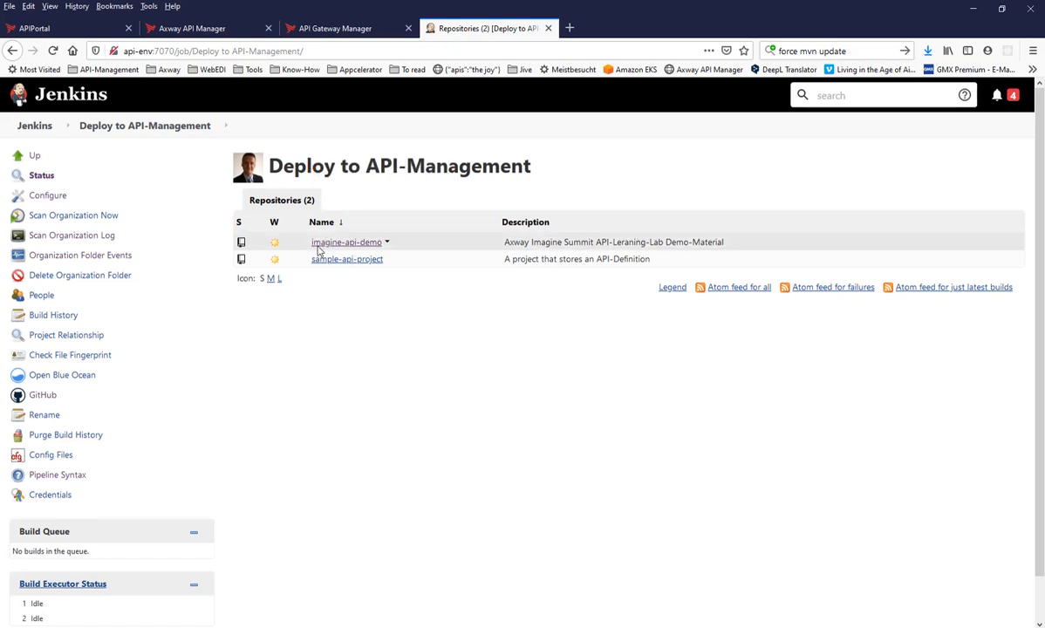
mouse_move(343, 288)
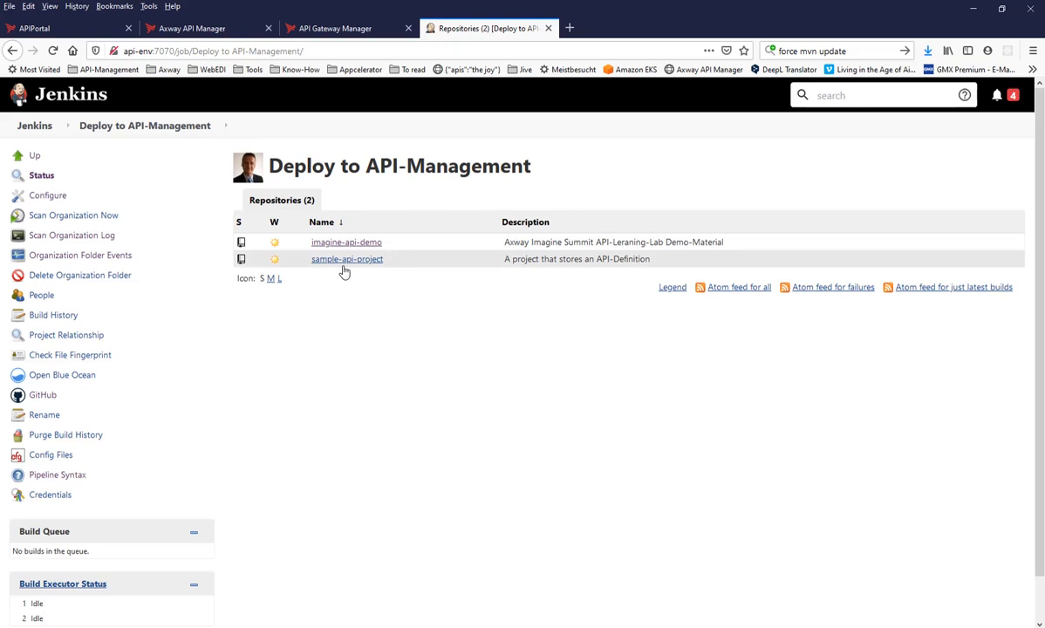
mouse_move(346, 258)
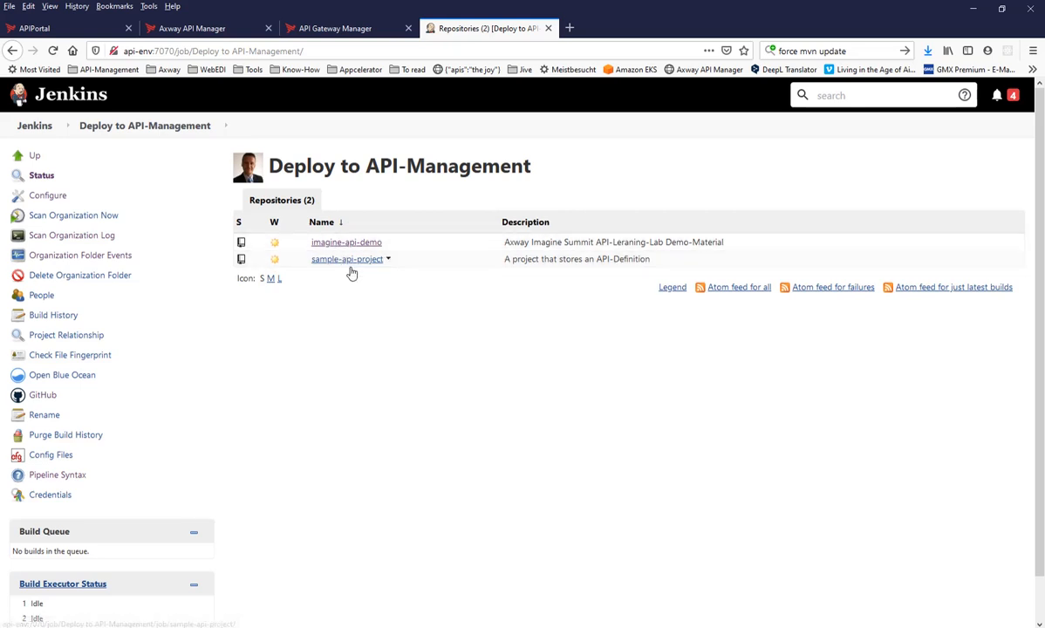
mouse_move(400, 294)
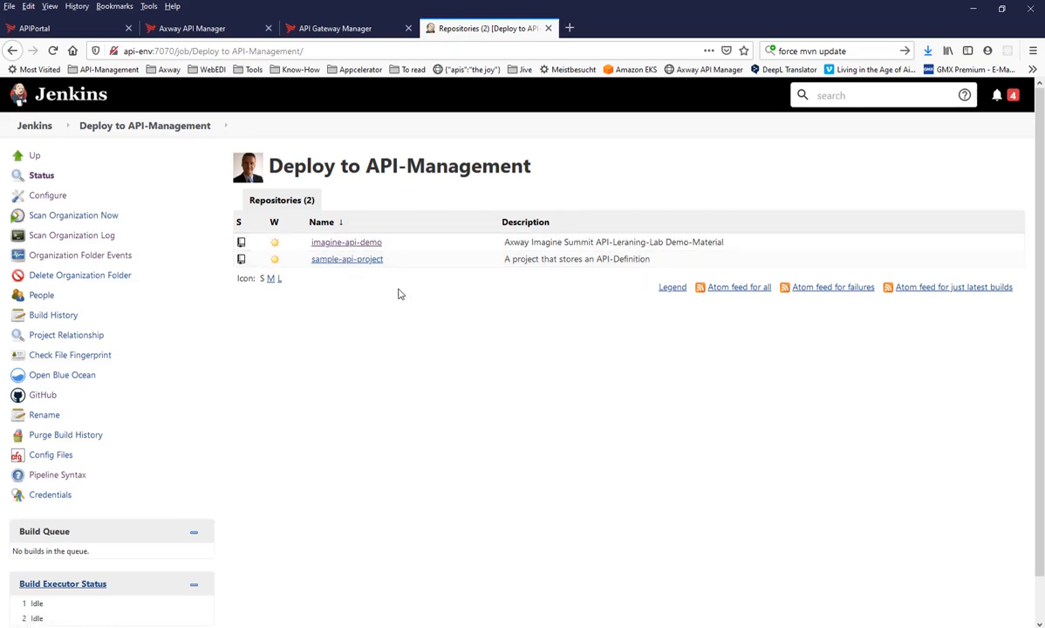
mouse_move(393, 292)
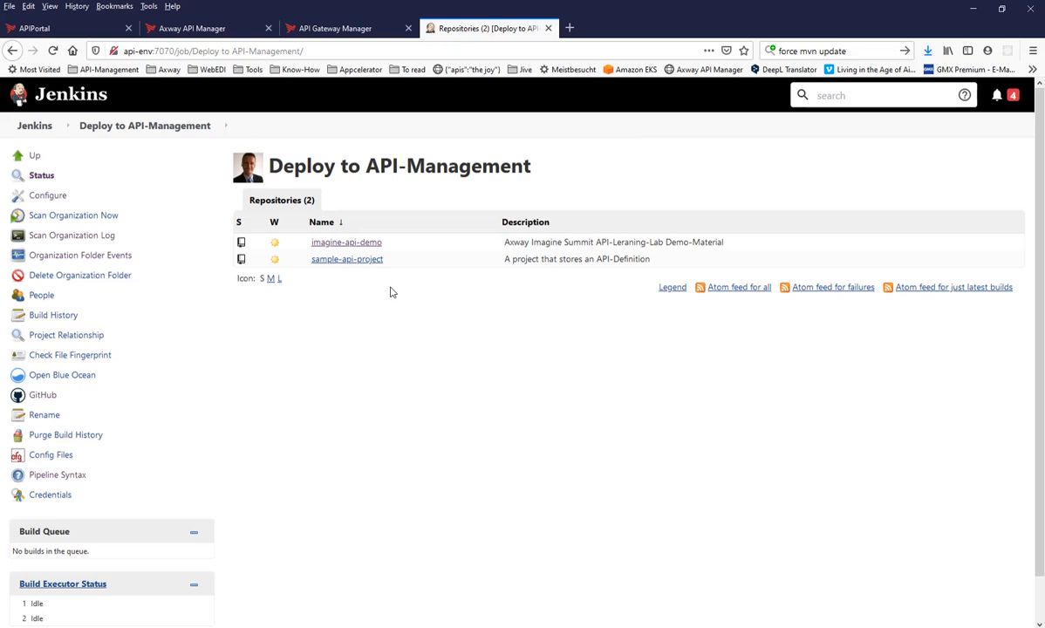
Step: Open imagine-api-demo and the running real-world-usecase build's dropdown menu
left_click(347, 242)
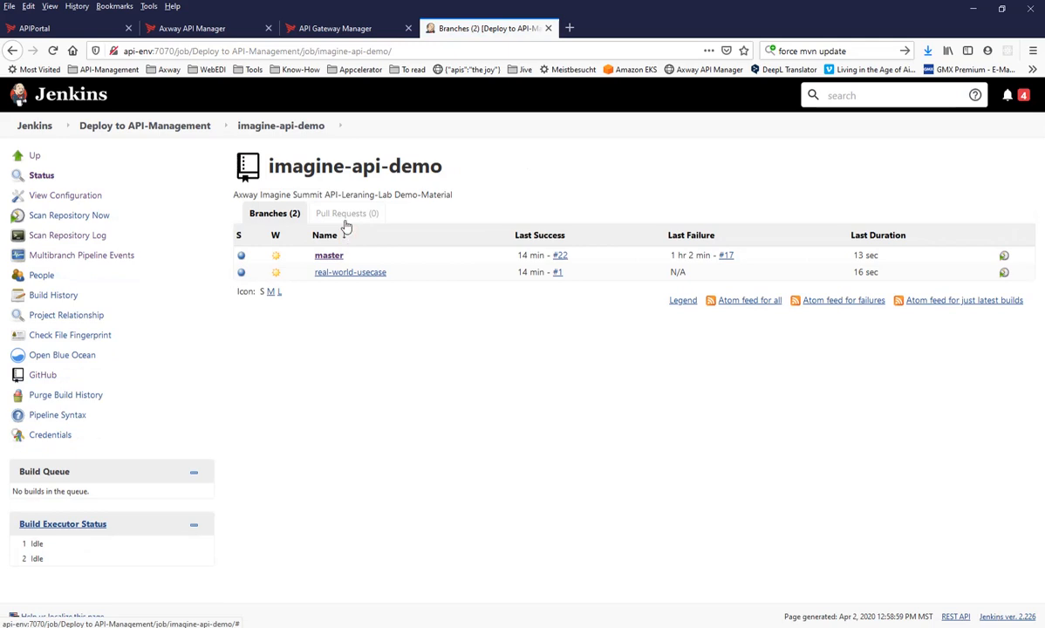
left_click(323, 235)
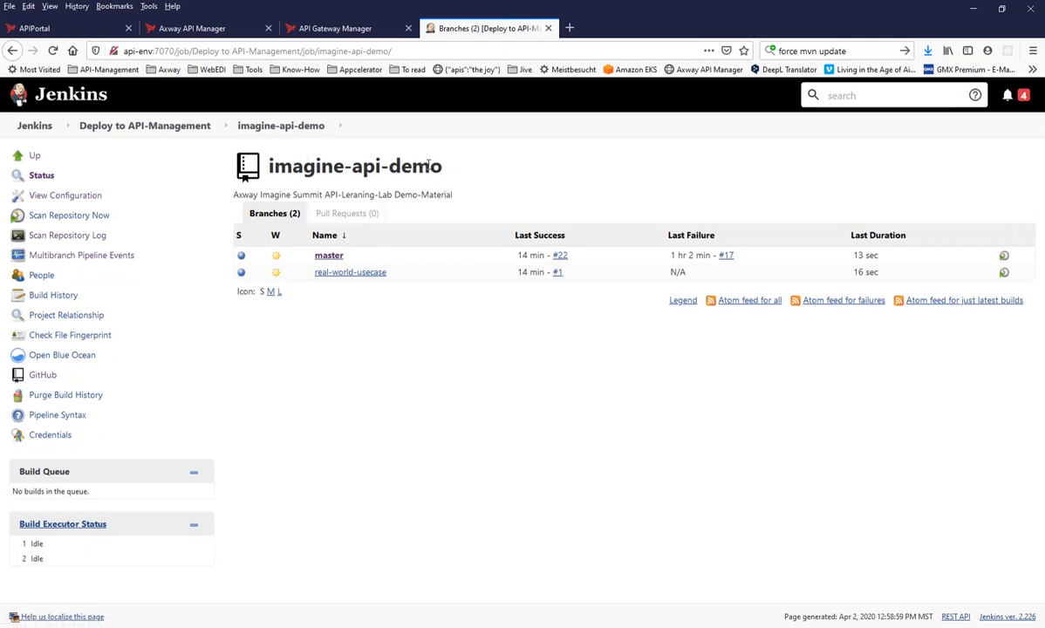
mouse_move(350, 272)
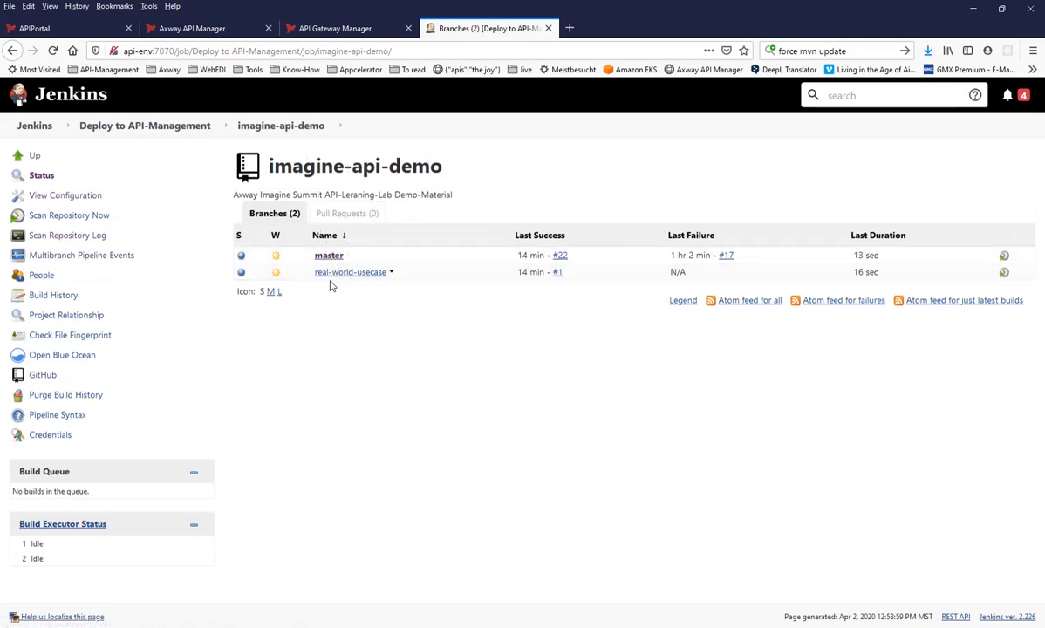
mouse_move(349, 271)
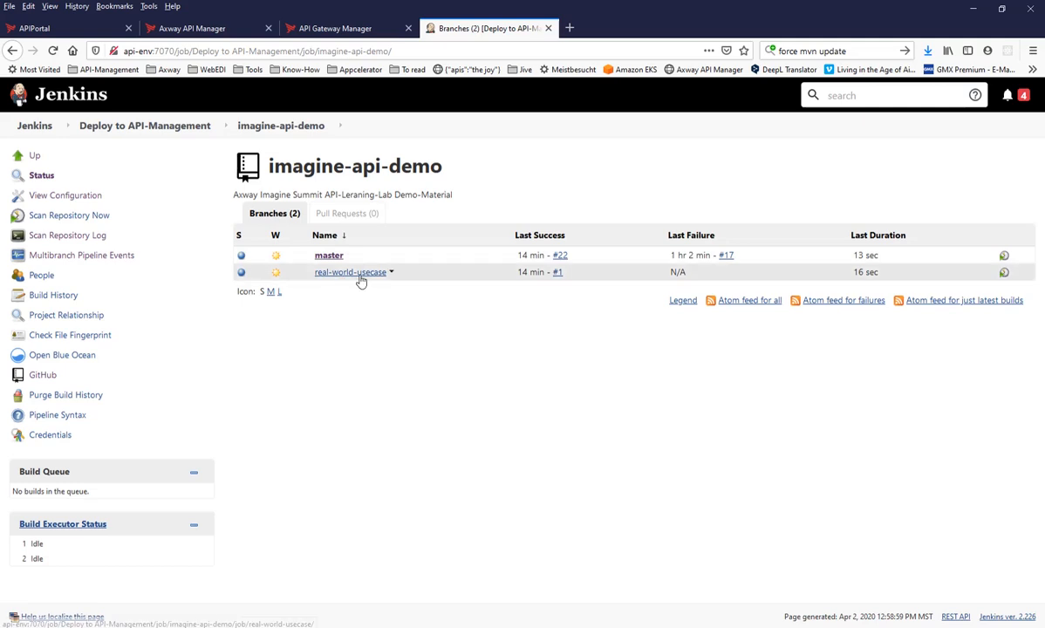
mouse_move(392, 274)
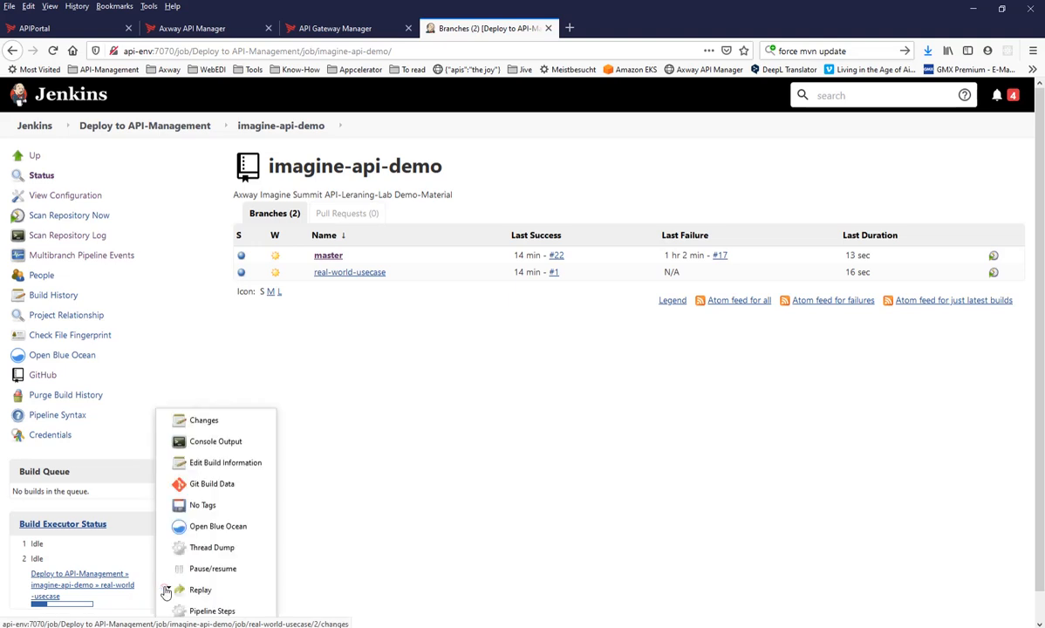
Step: Read real-world-usecase build #2's console output down to Finished: SUCCESS
left_click(216, 441)
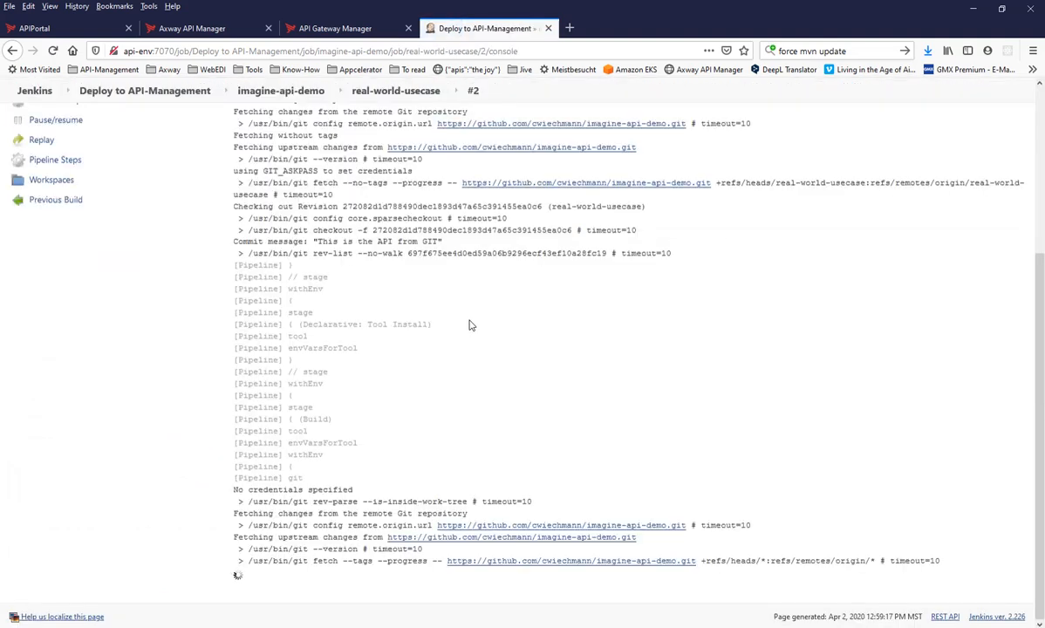
scroll("down", 3)
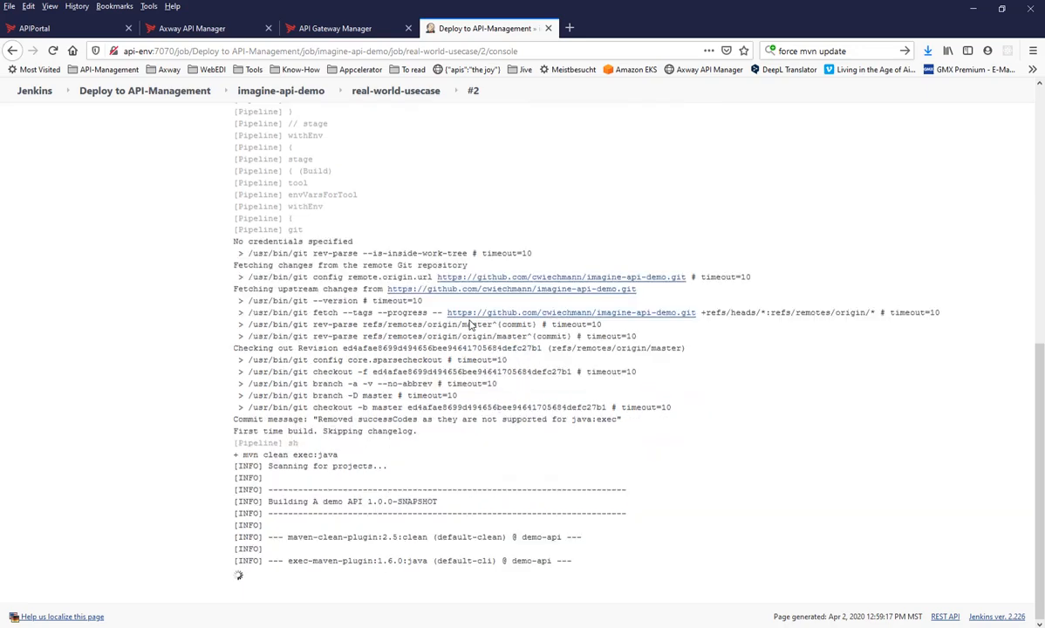
scroll("down", 3)
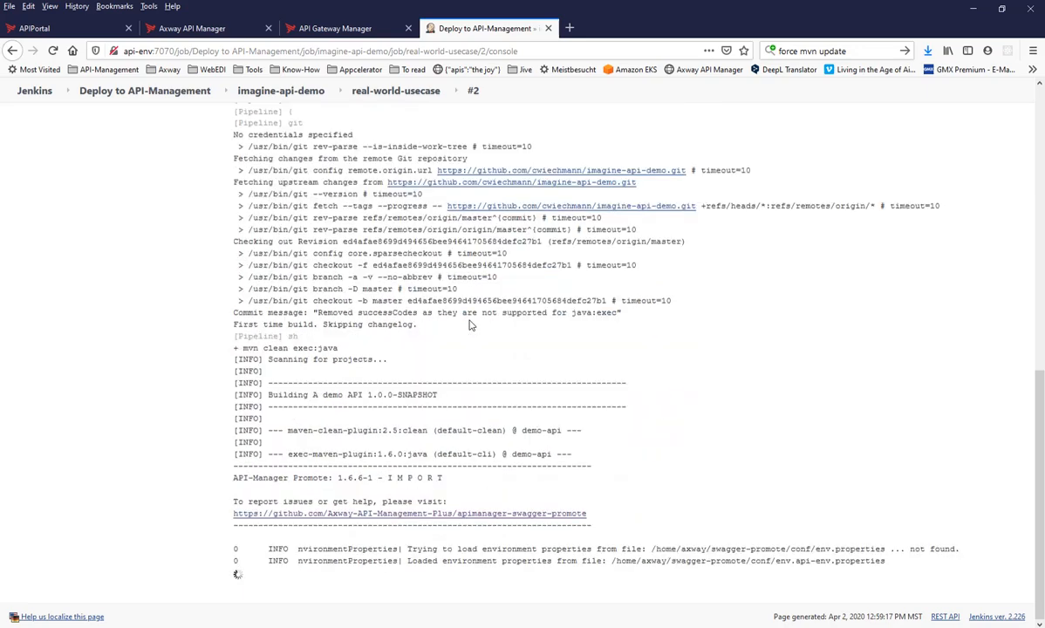
scroll("down", 3)
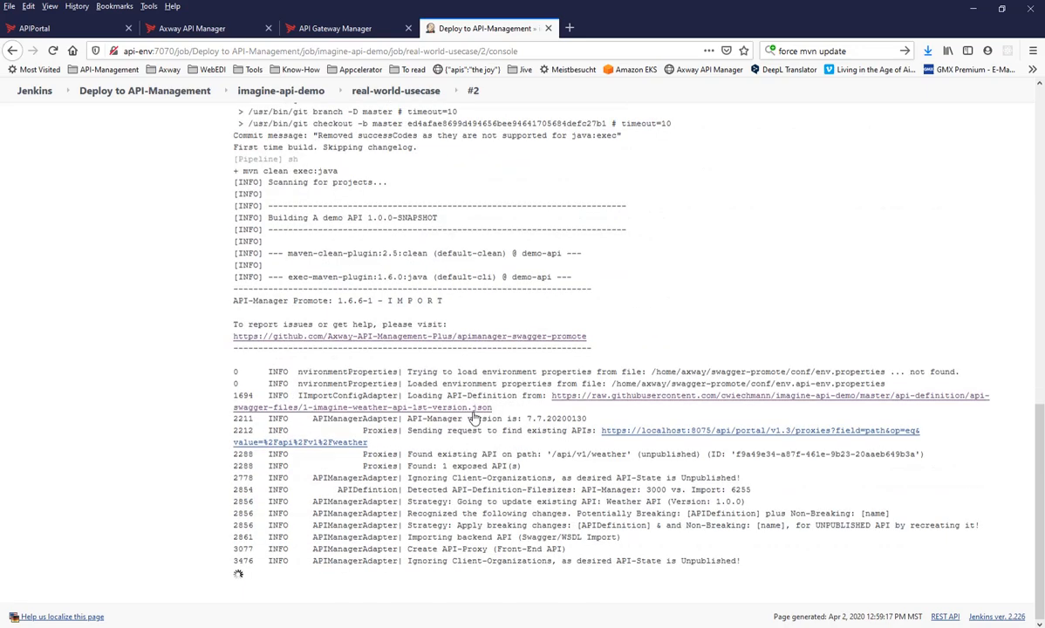
scroll("down", 3)
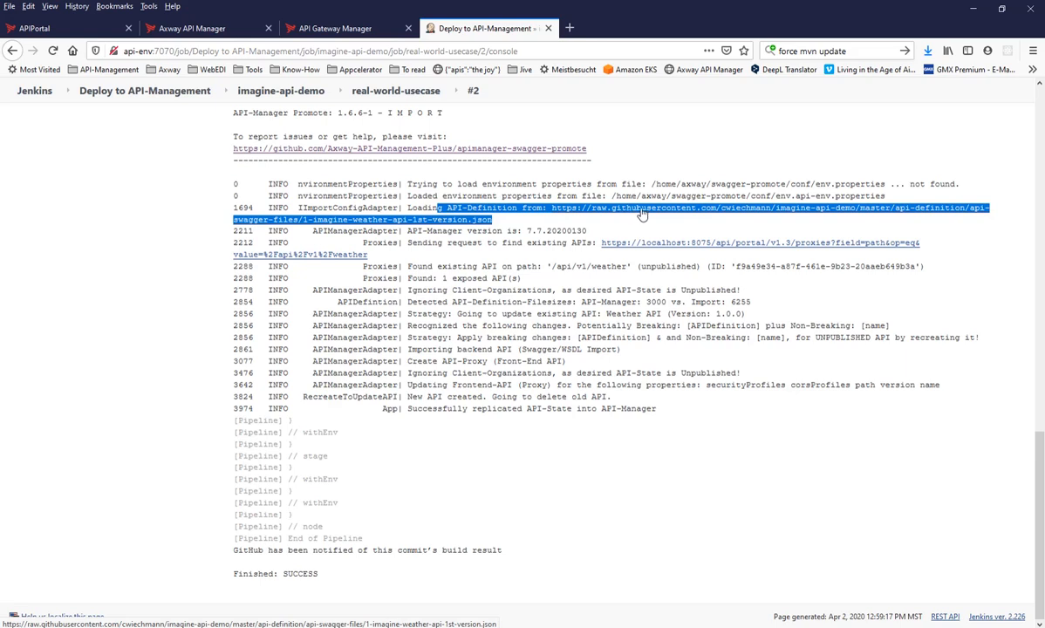
mouse_move(889, 216)
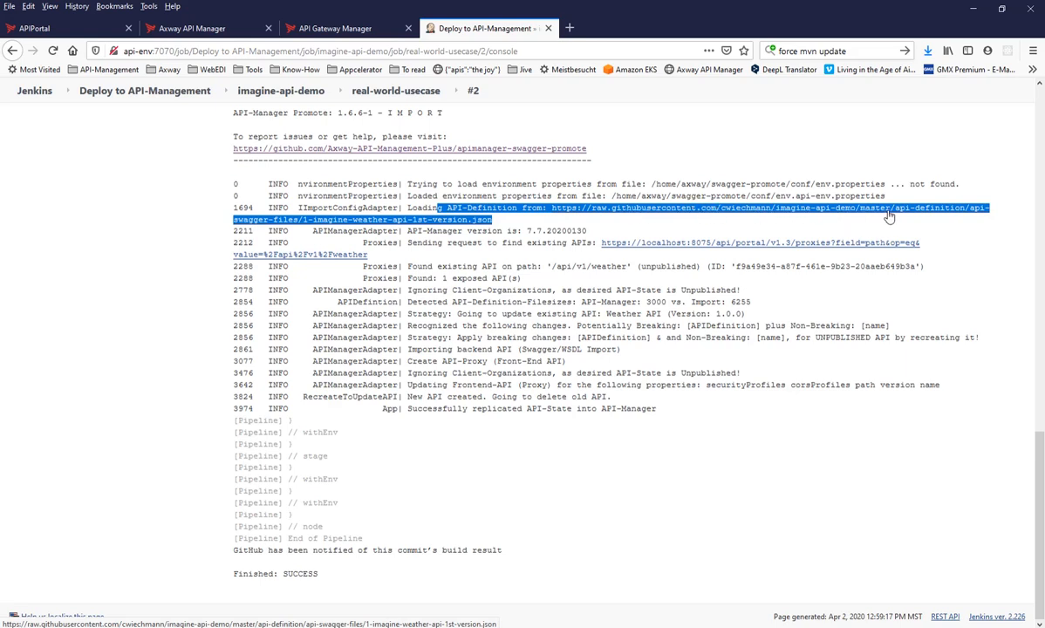
mouse_move(842, 218)
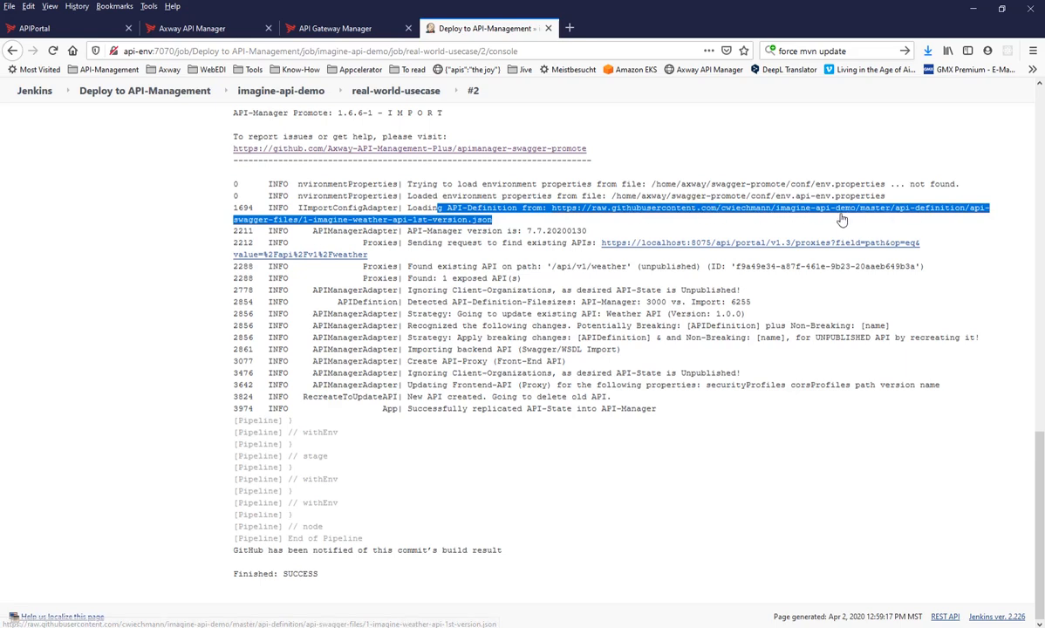
scroll("up", 3)
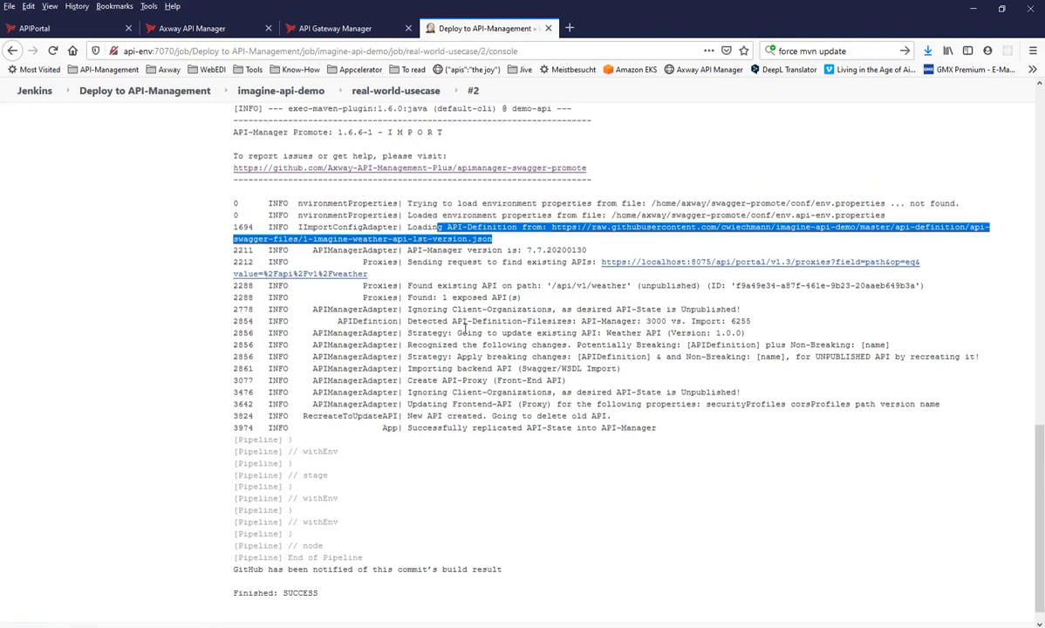
scroll("up", 3)
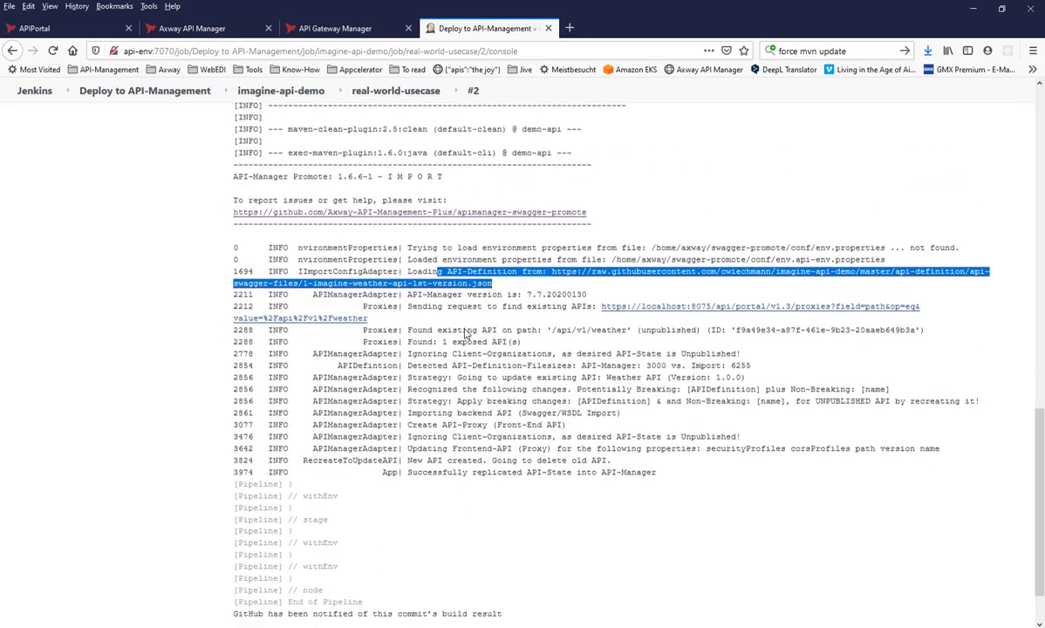
mouse_move(674, 285)
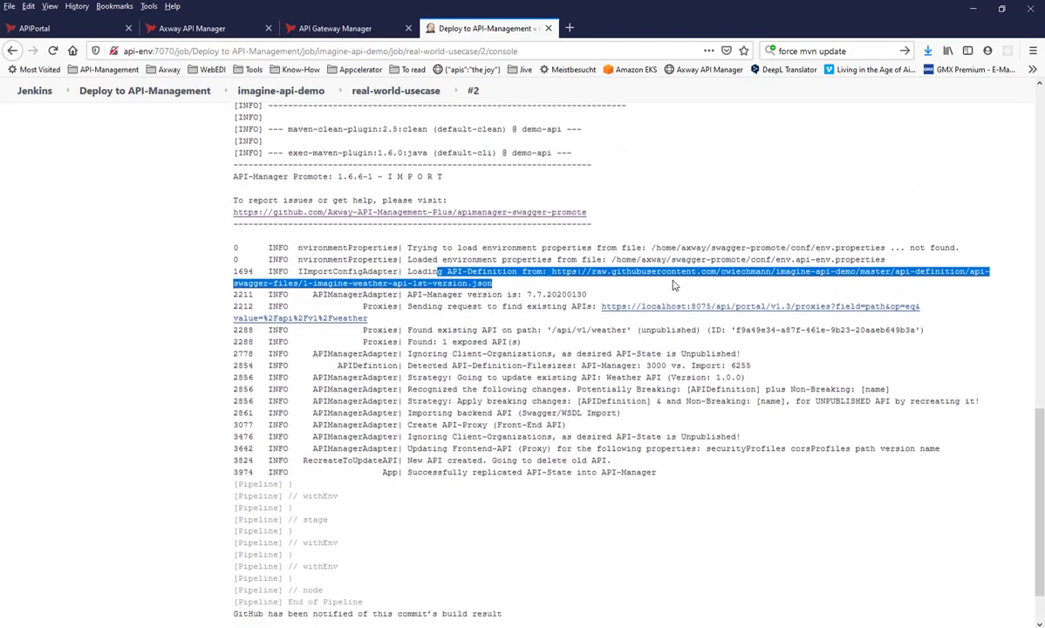
mouse_move(779, 286)
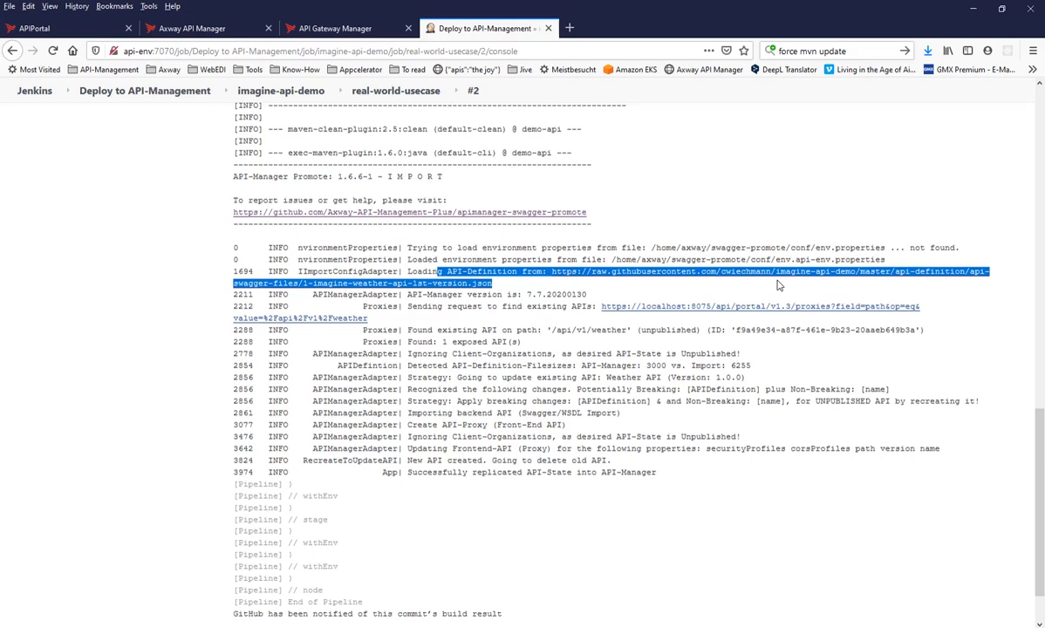
mouse_move(596, 298)
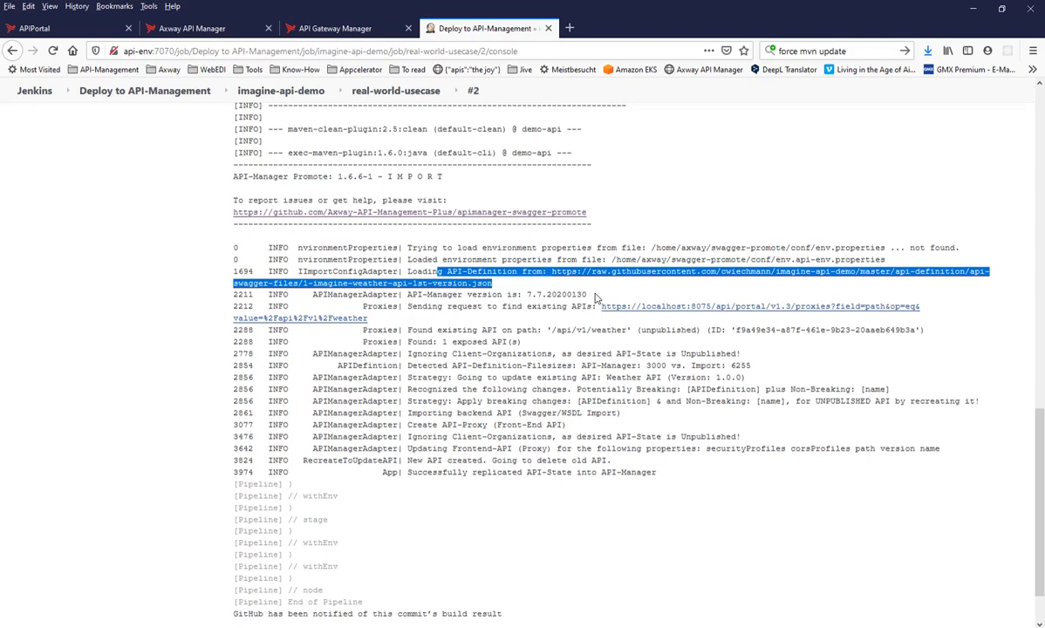
mouse_move(410, 594)
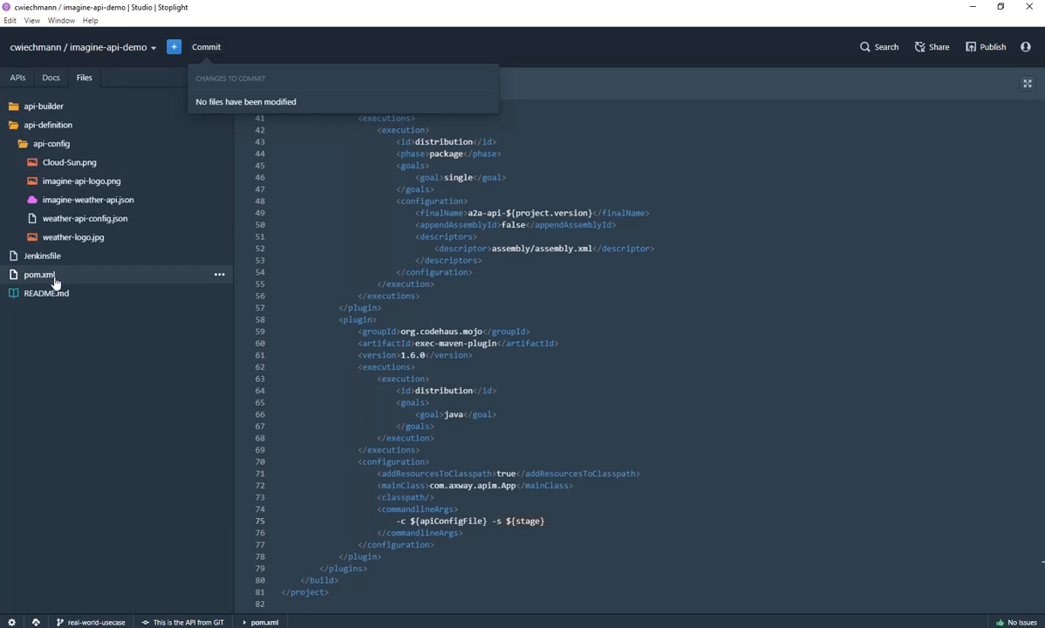
mouse_move(92, 204)
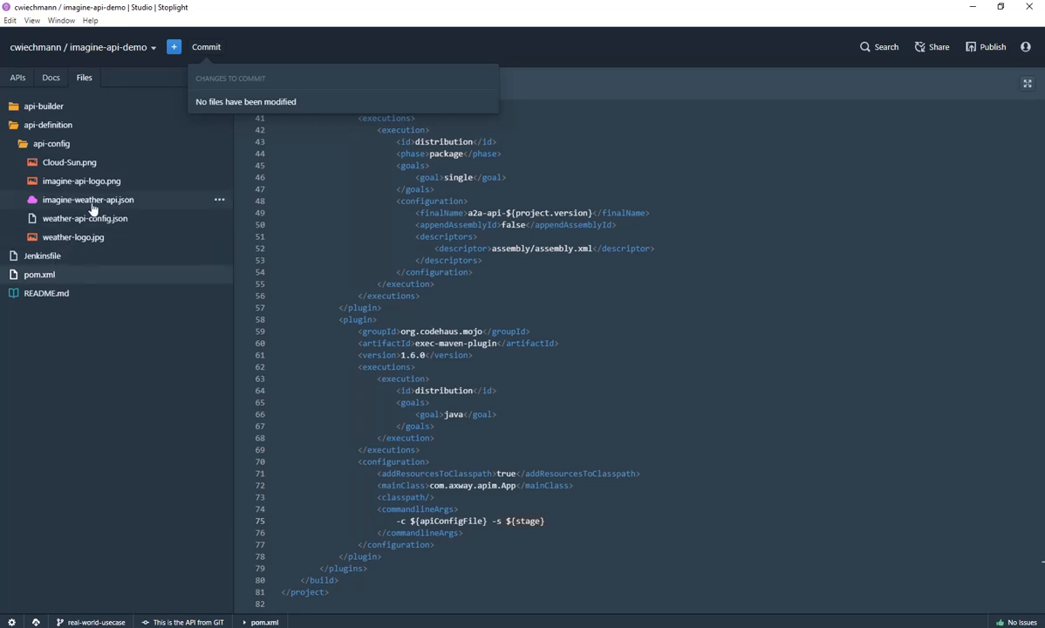
Step: Open imagine-weather-api.json and check the git branch indicator in the status bar
left_click(88, 199)
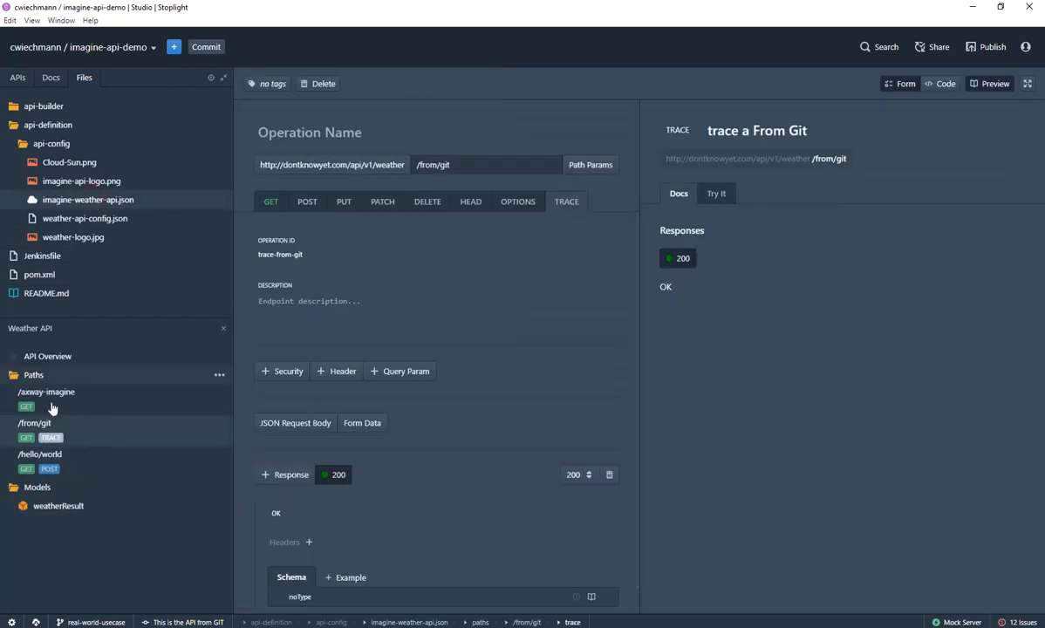
mouse_move(96, 622)
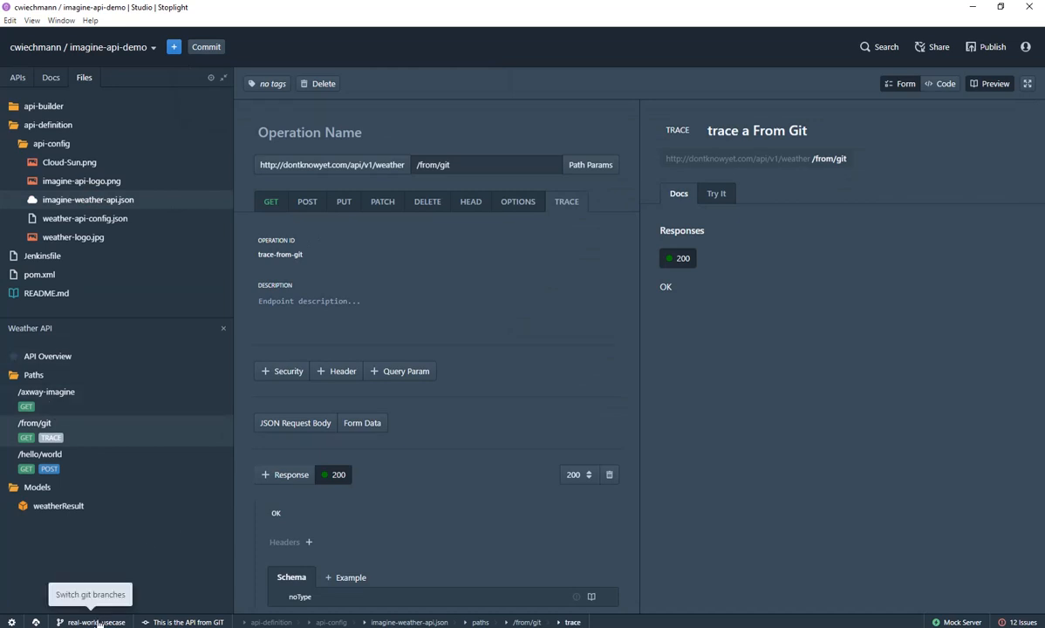
left_click(488, 28)
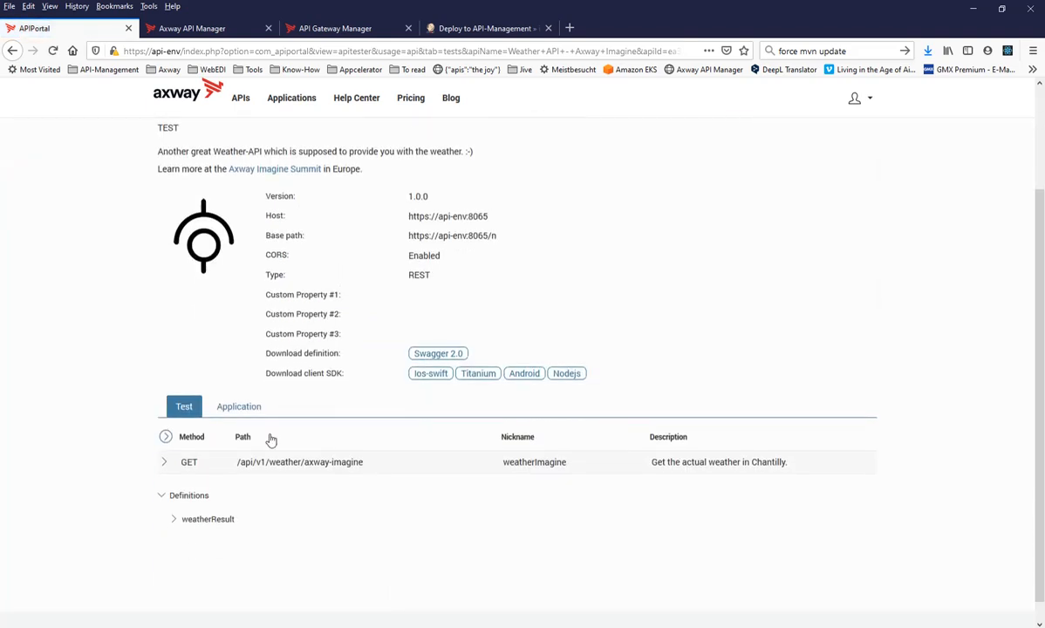
mouse_move(341, 469)
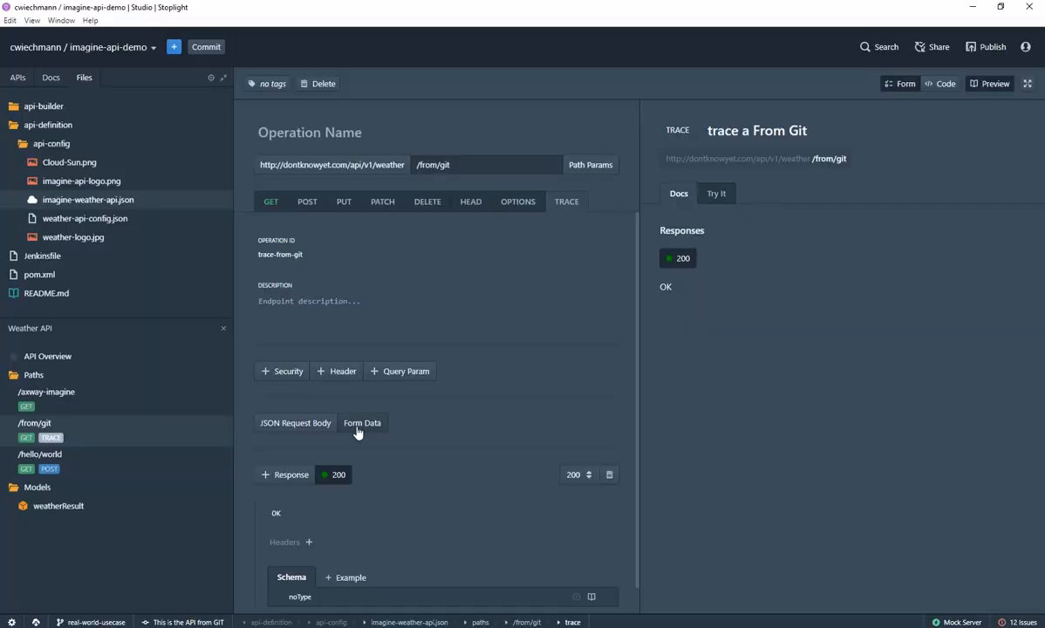
mouse_move(567, 318)
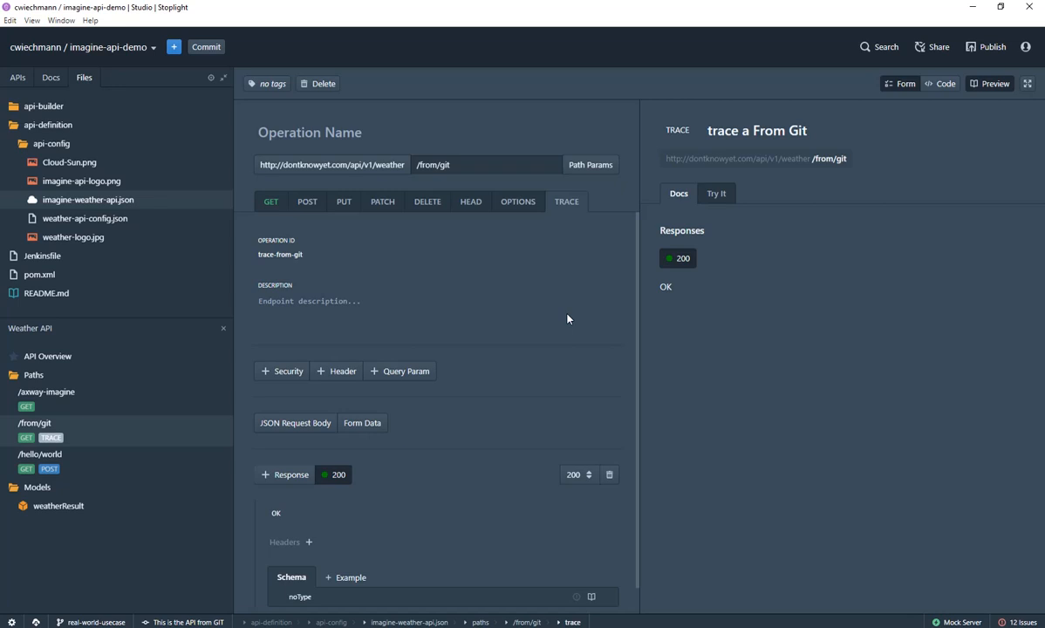
mouse_move(348, 233)
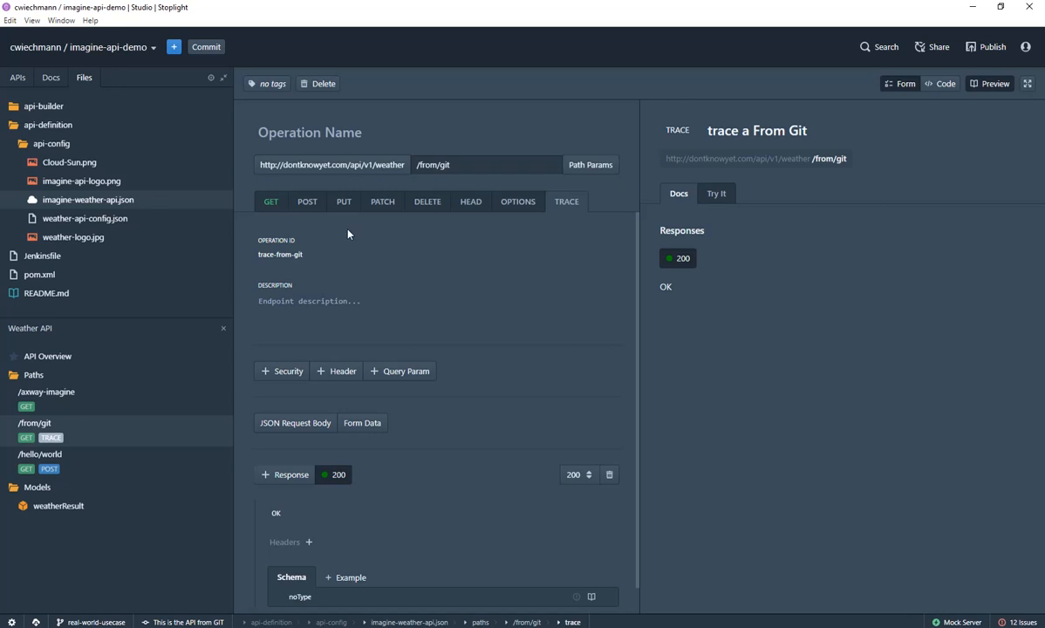